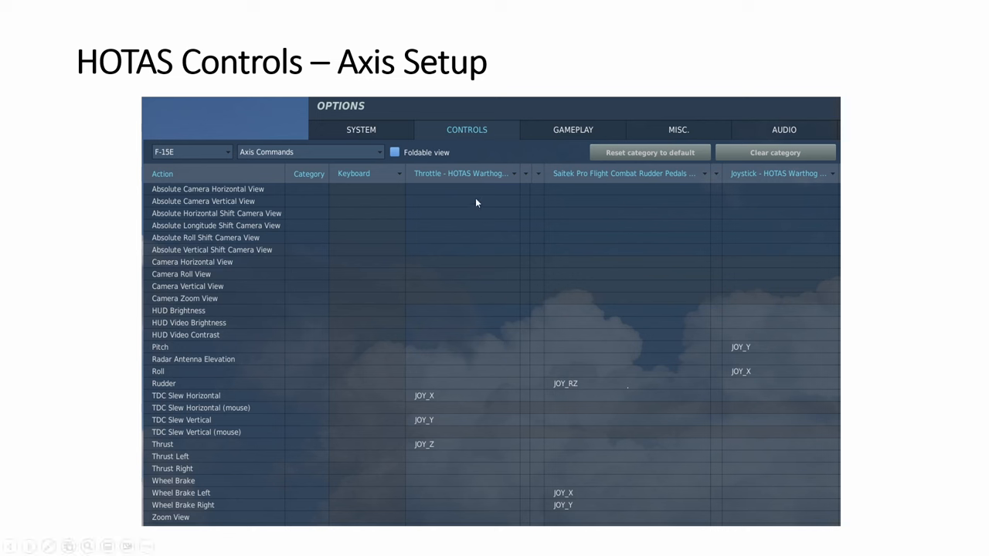
mouse_move(309, 154)
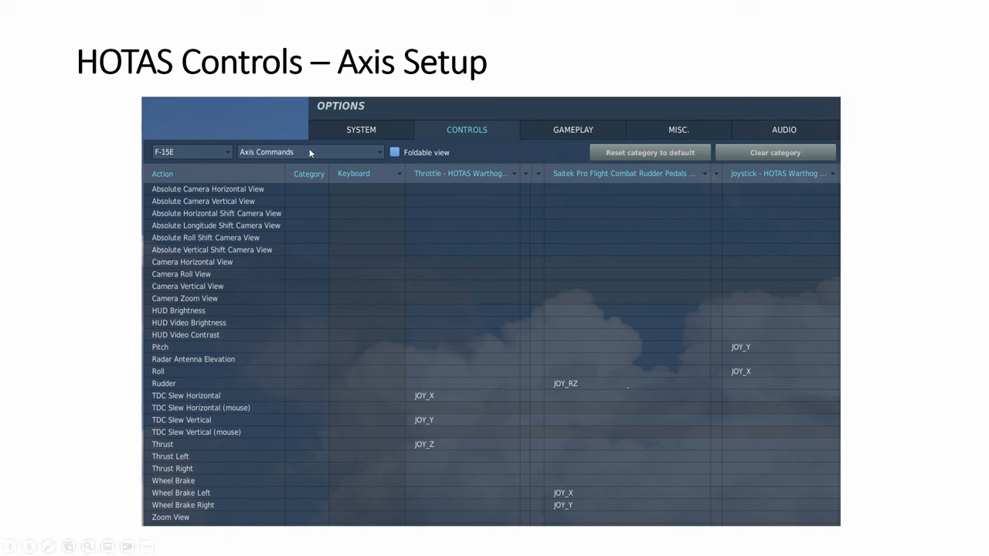
mouse_move(757, 355)
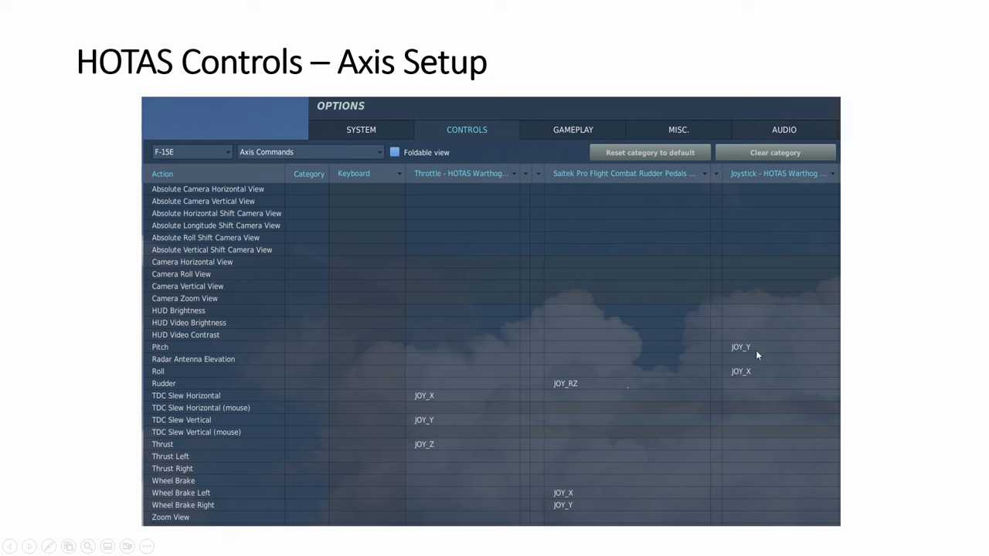
mouse_move(757, 271)
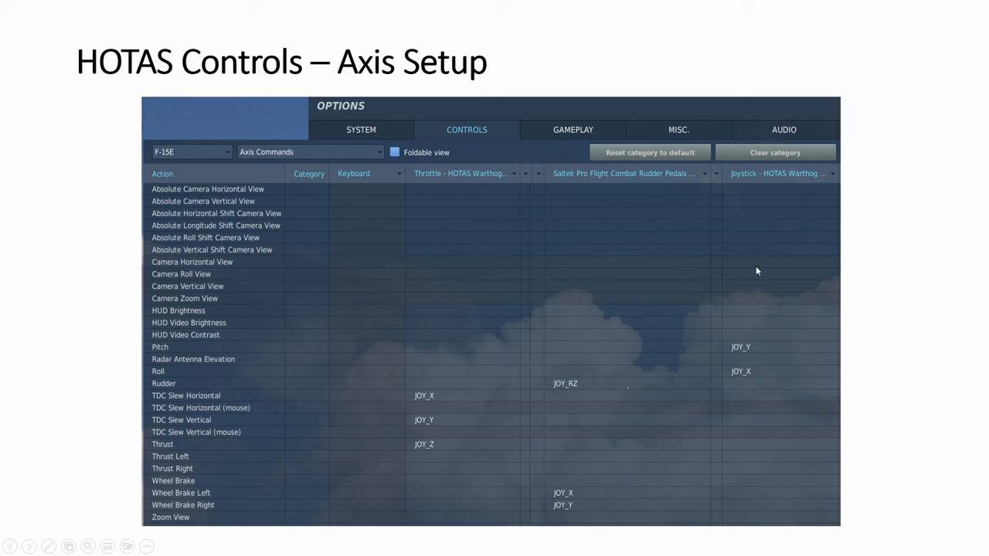
mouse_move(703, 182)
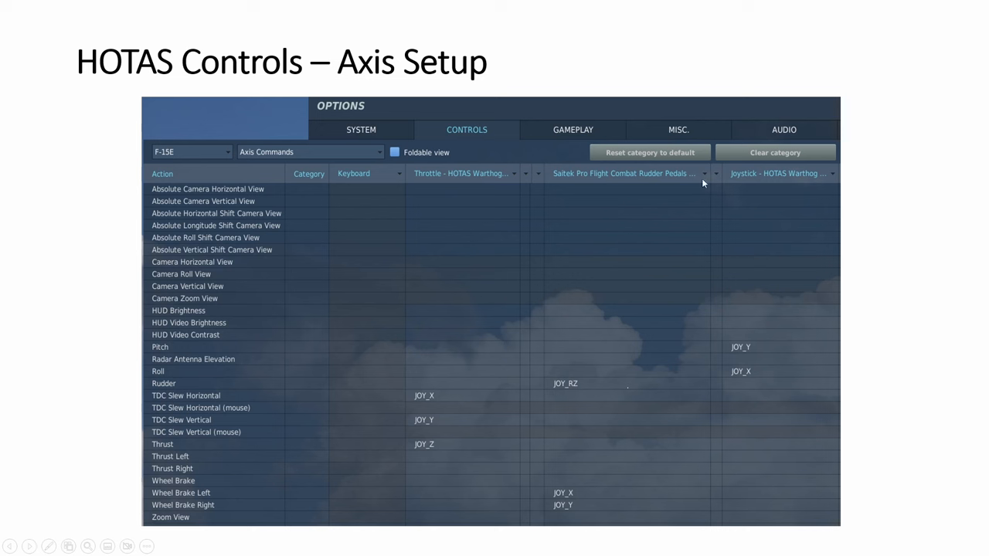
mouse_move(432, 448)
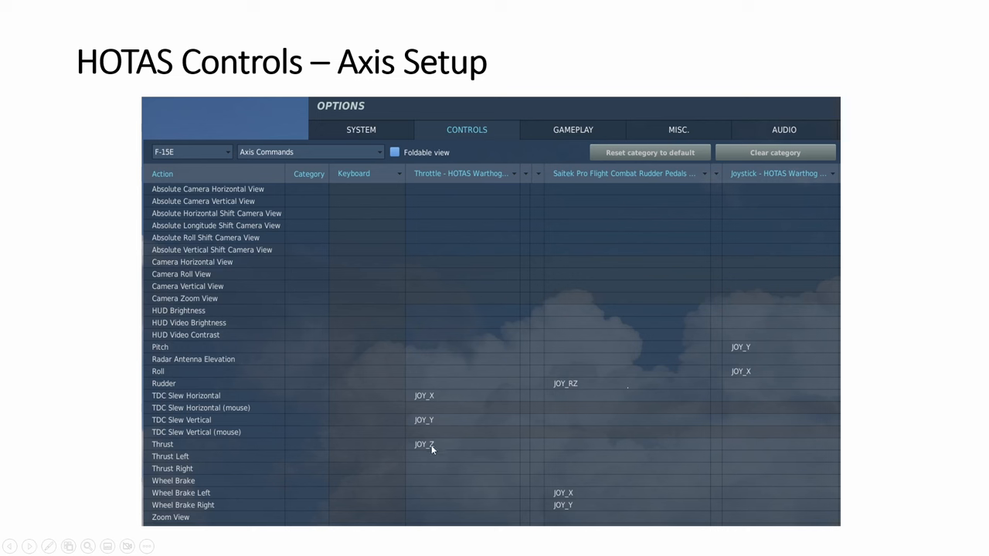
mouse_move(435, 451)
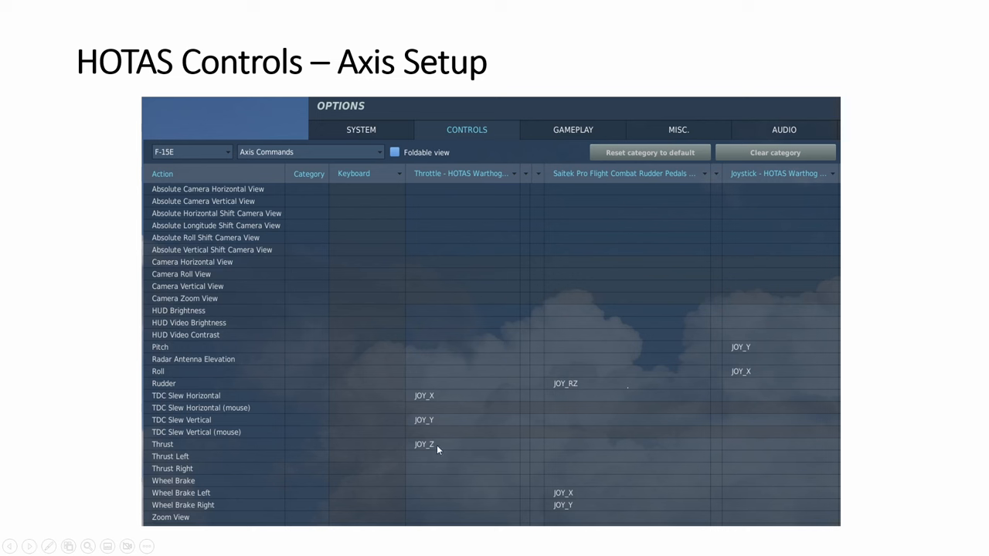
mouse_move(425, 431)
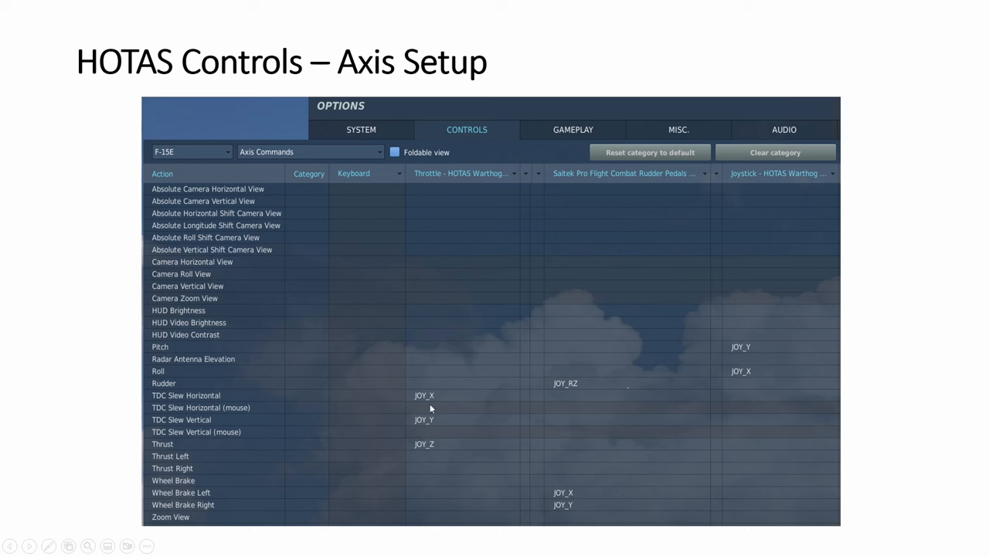
mouse_move(434, 442)
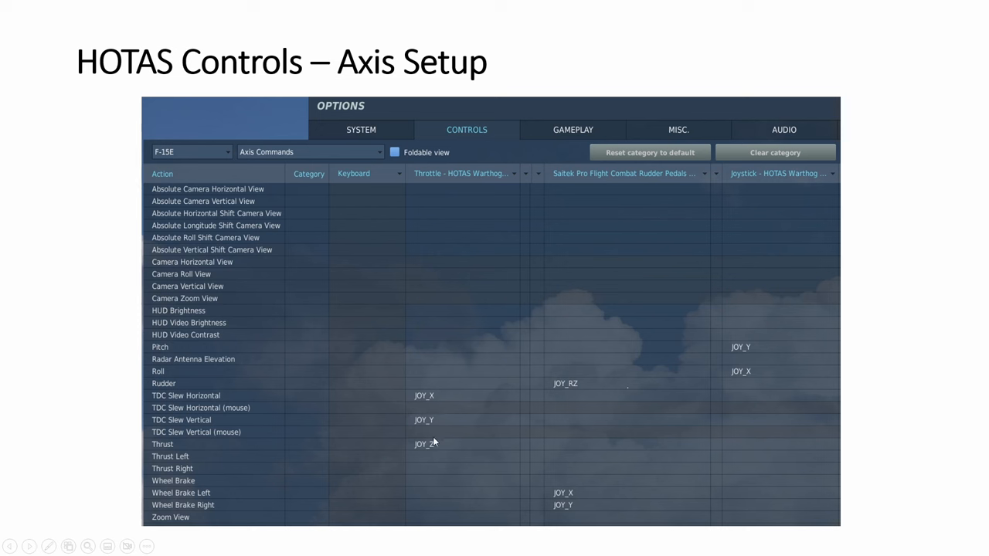
mouse_move(567, 389)
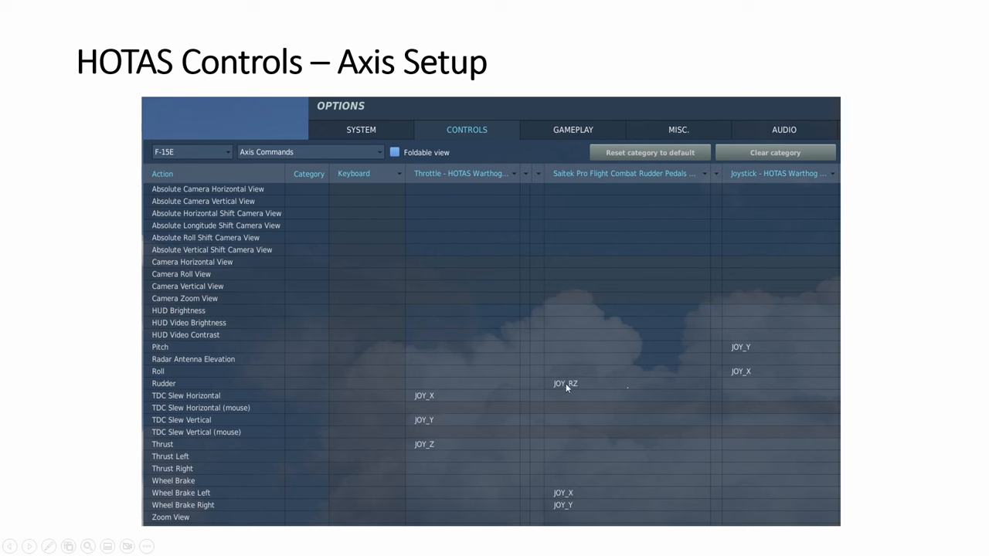
mouse_move(589, 387)
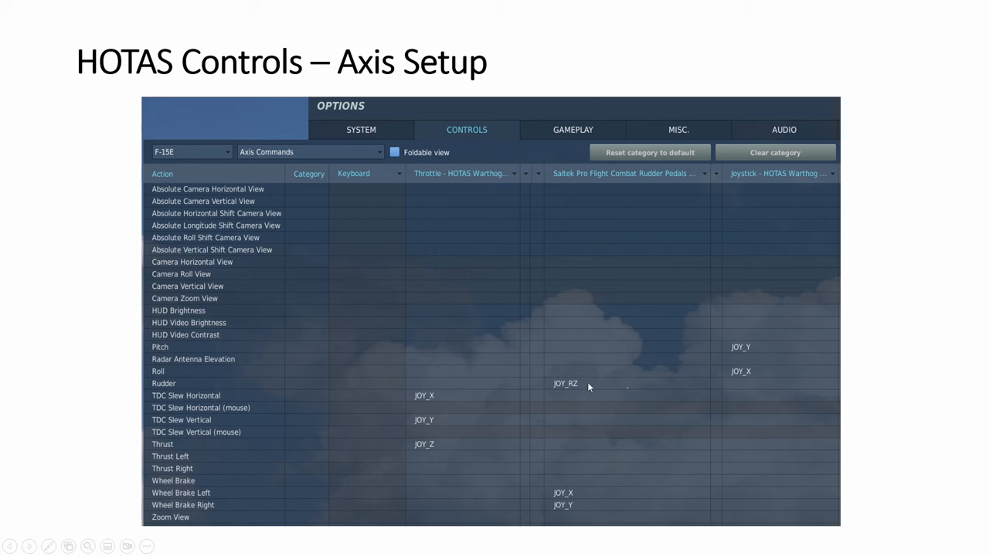
mouse_move(584, 500)
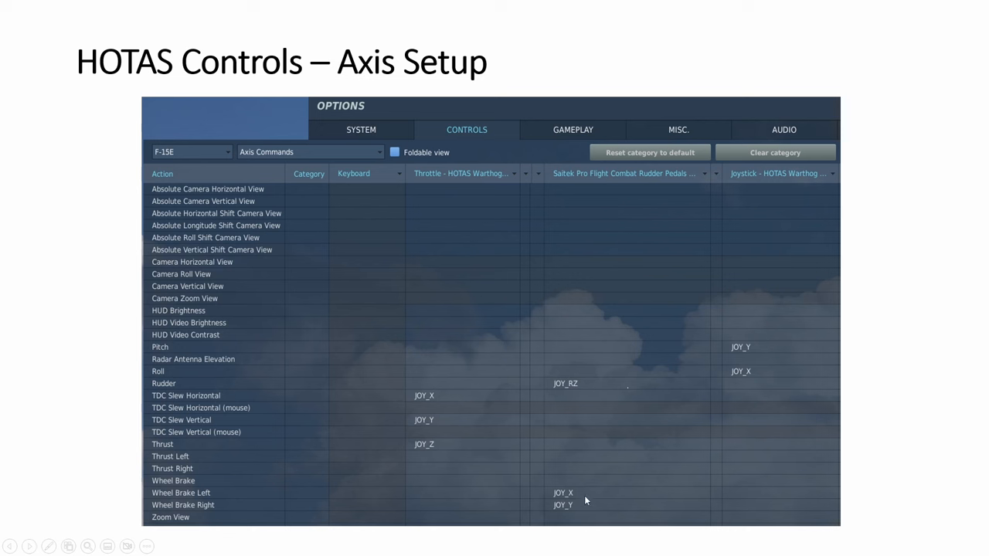
mouse_move(570, 509)
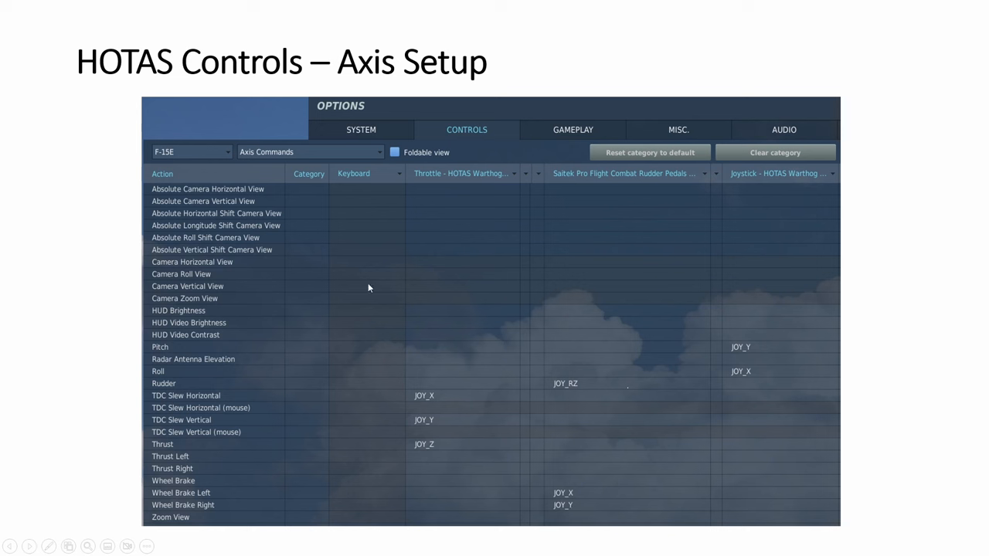
mouse_move(537, 368)
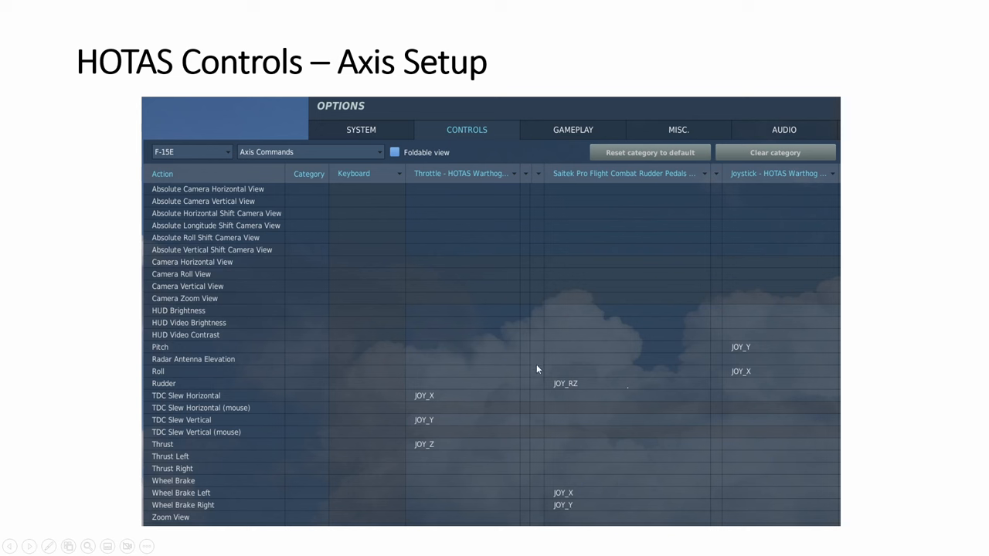
mouse_move(418, 346)
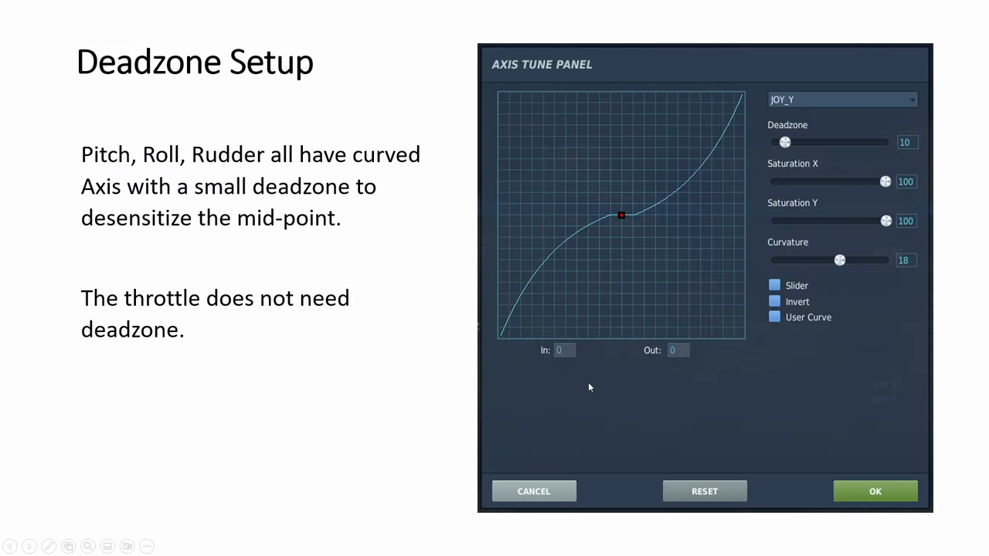
mouse_move(393, 393)
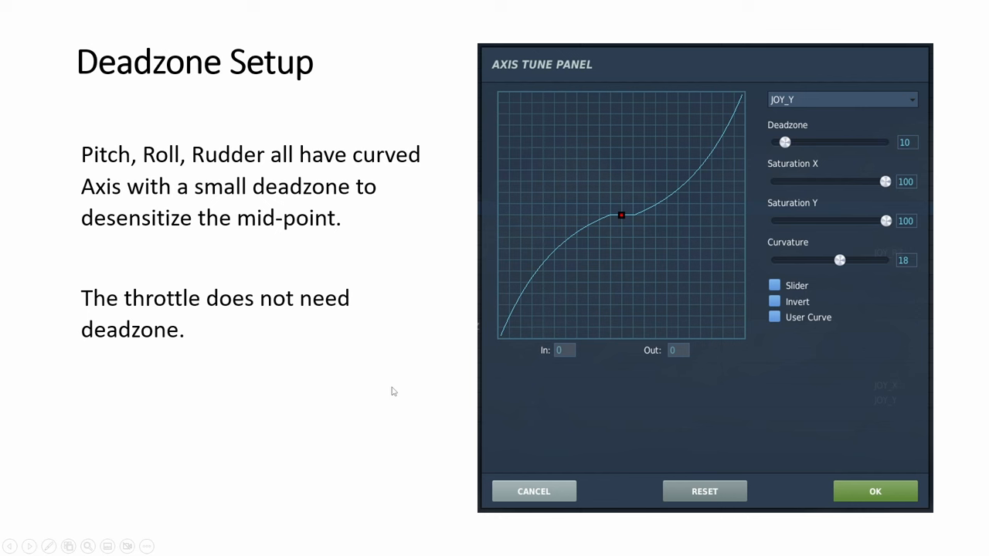
mouse_move(179, 163)
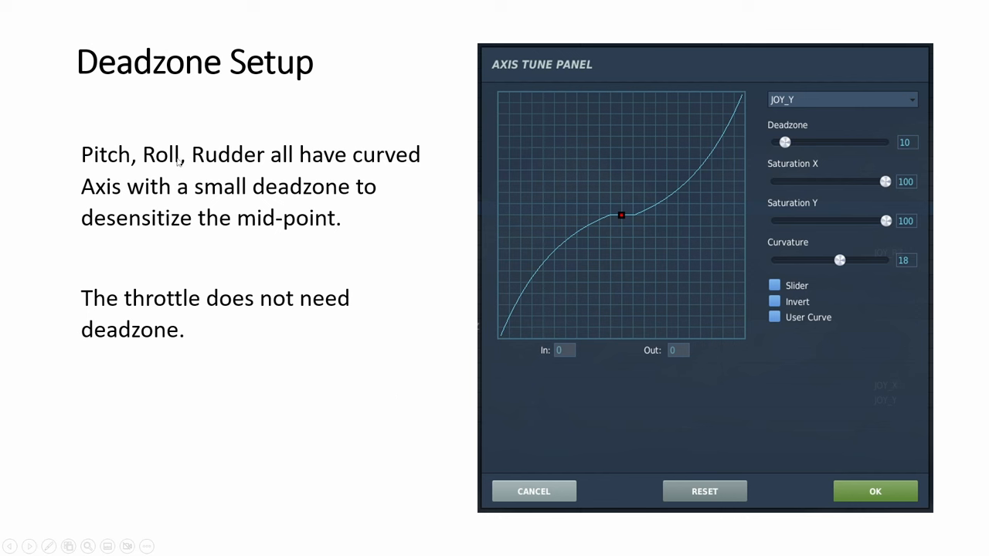
mouse_move(677, 116)
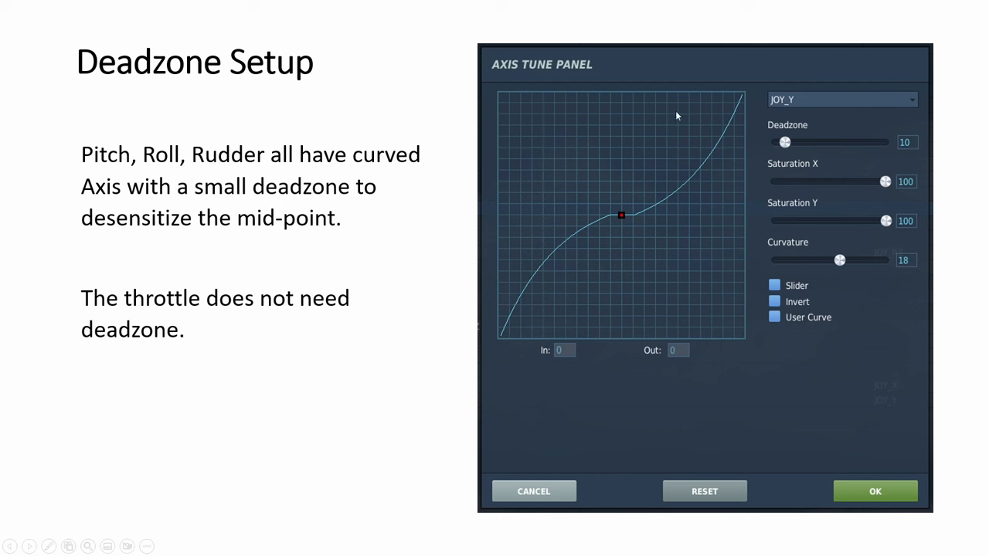
mouse_move(636, 221)
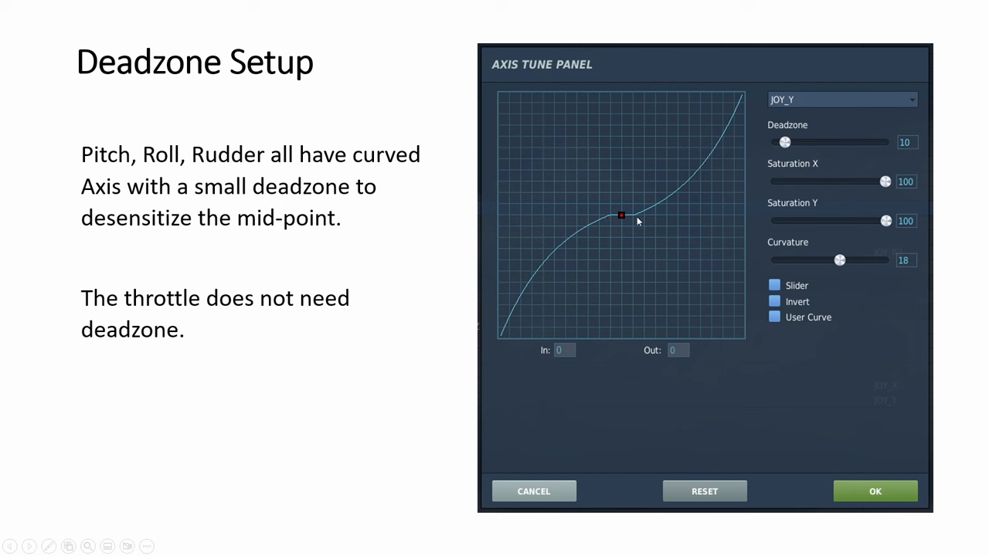
mouse_move(538, 280)
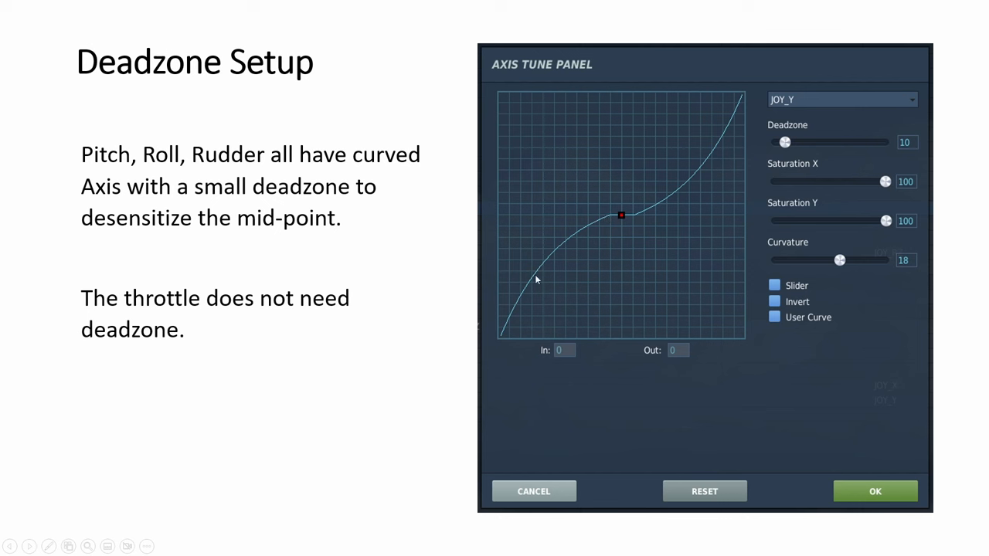
mouse_move(756, 177)
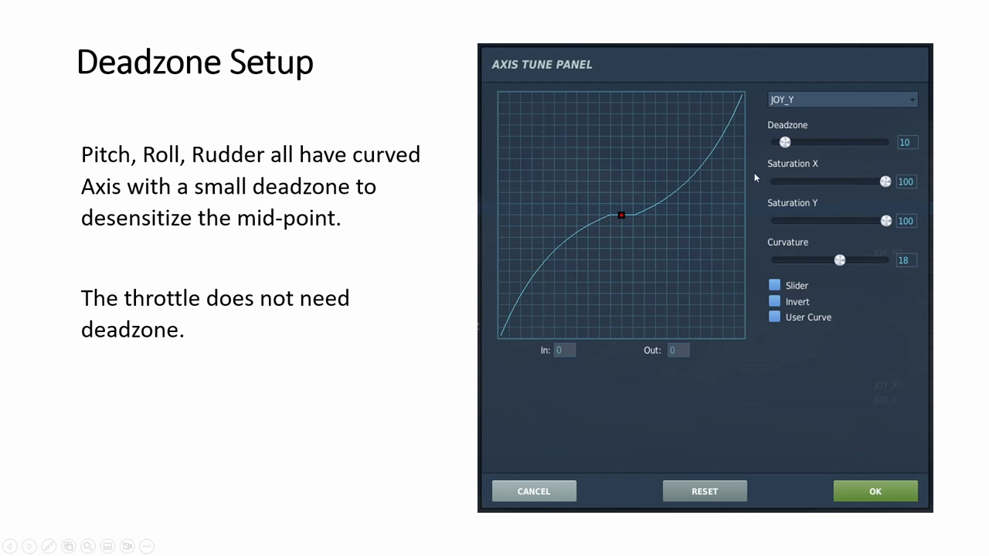
mouse_move(636, 218)
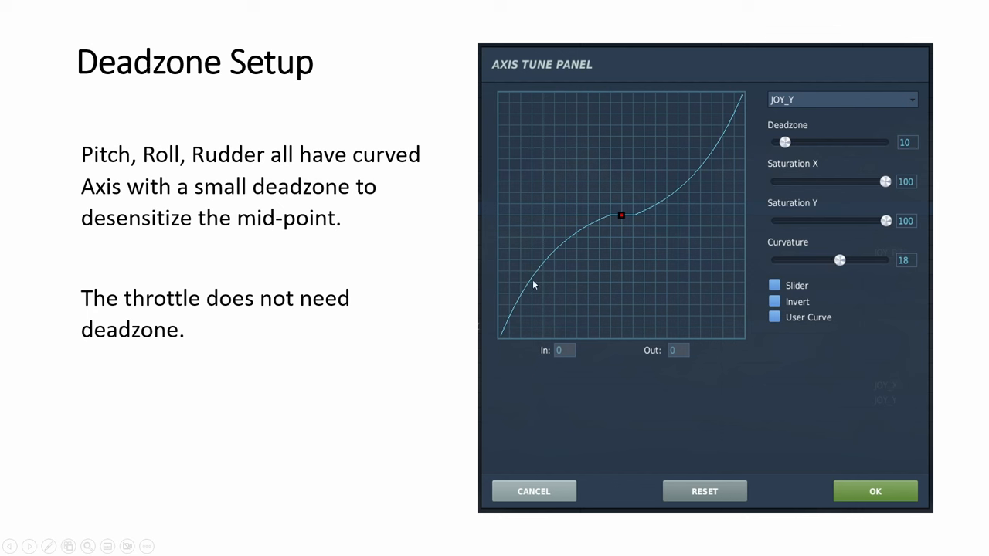
mouse_move(640, 220)
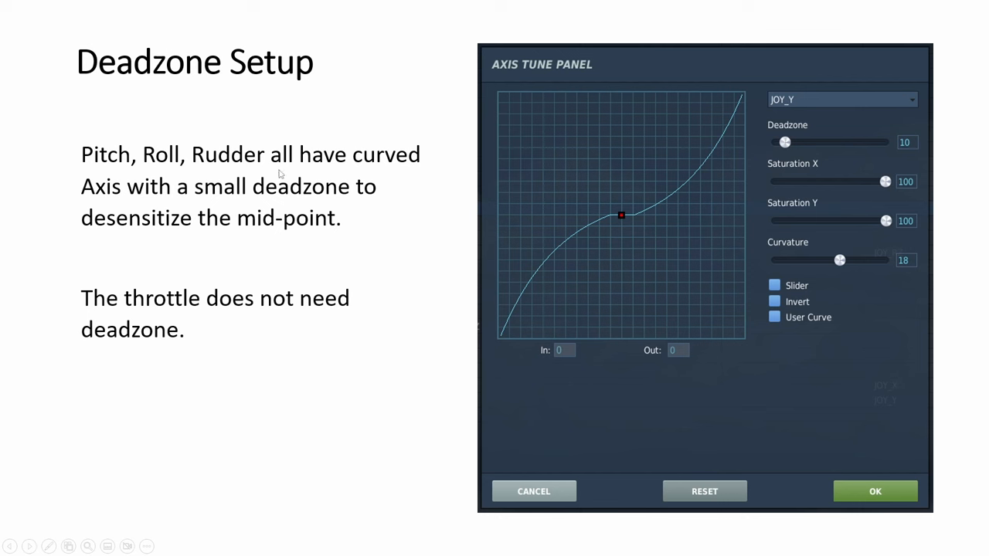
mouse_move(482, 344)
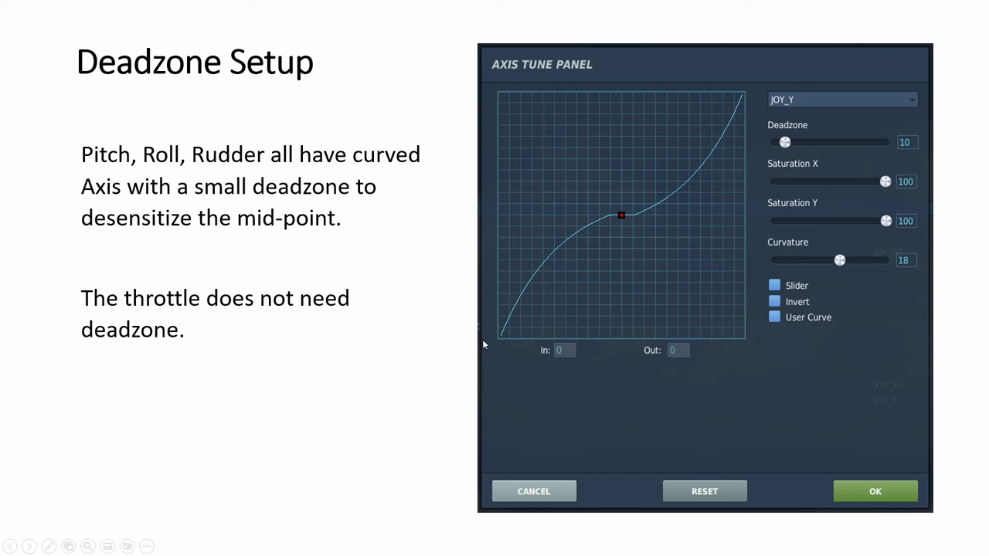
mouse_move(641, 200)
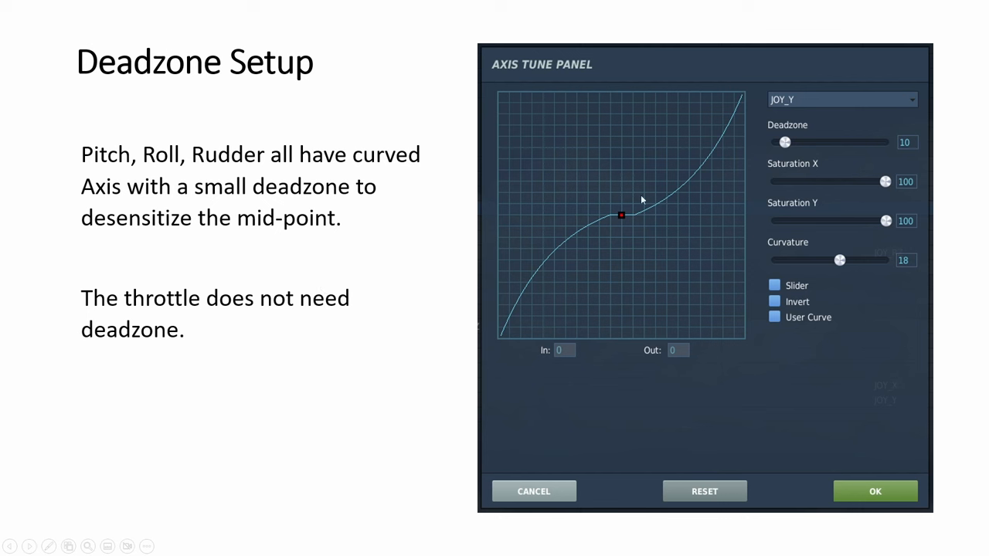
mouse_move(655, 216)
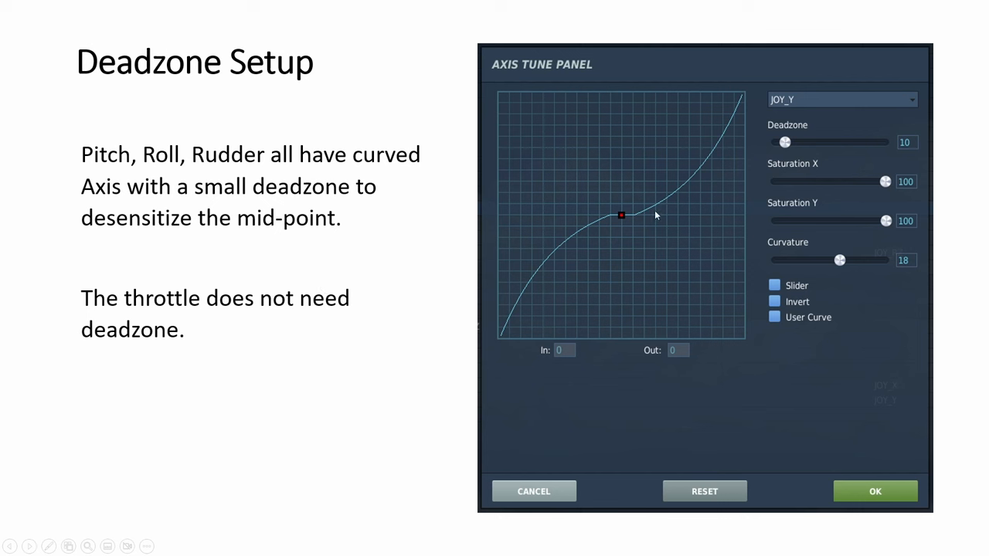
mouse_move(432, 241)
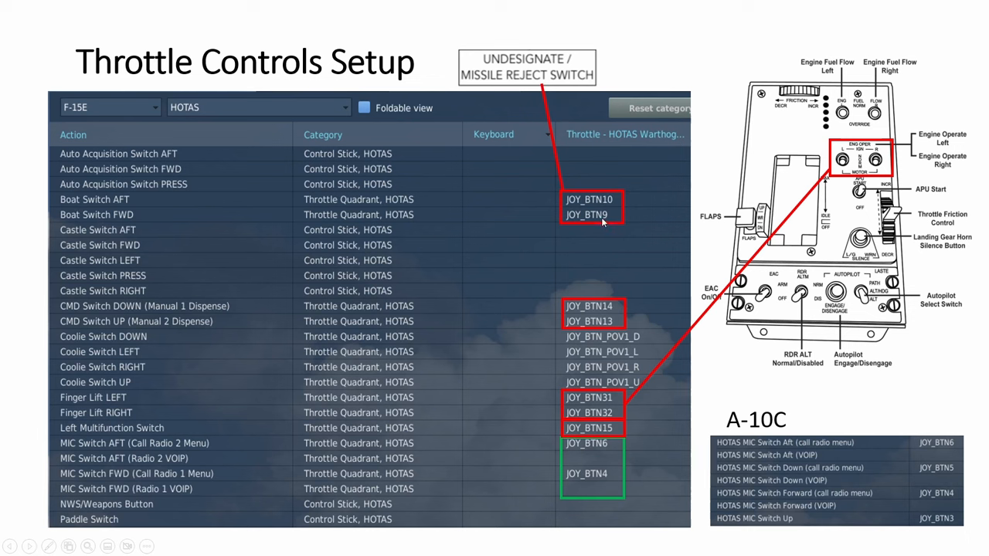
mouse_move(584, 298)
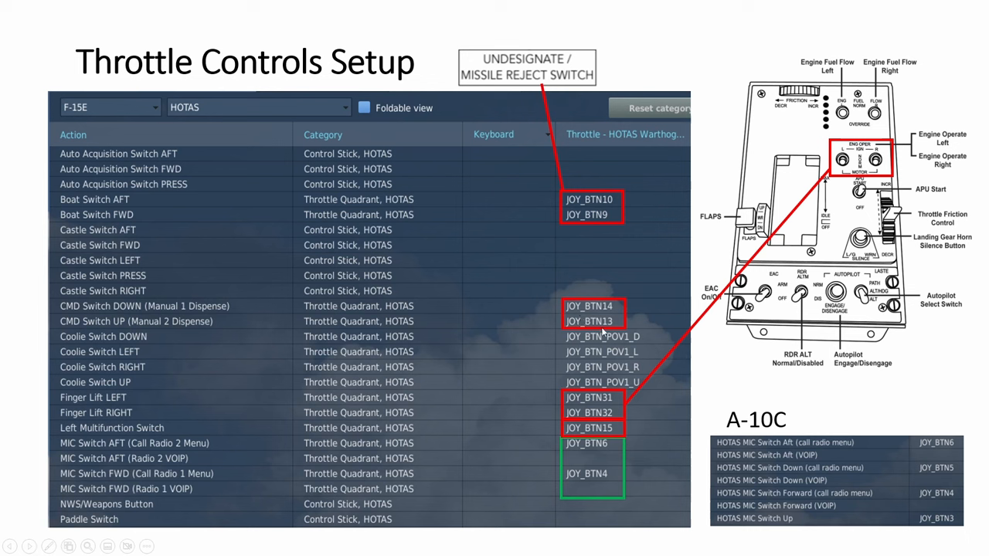
mouse_move(563, 411)
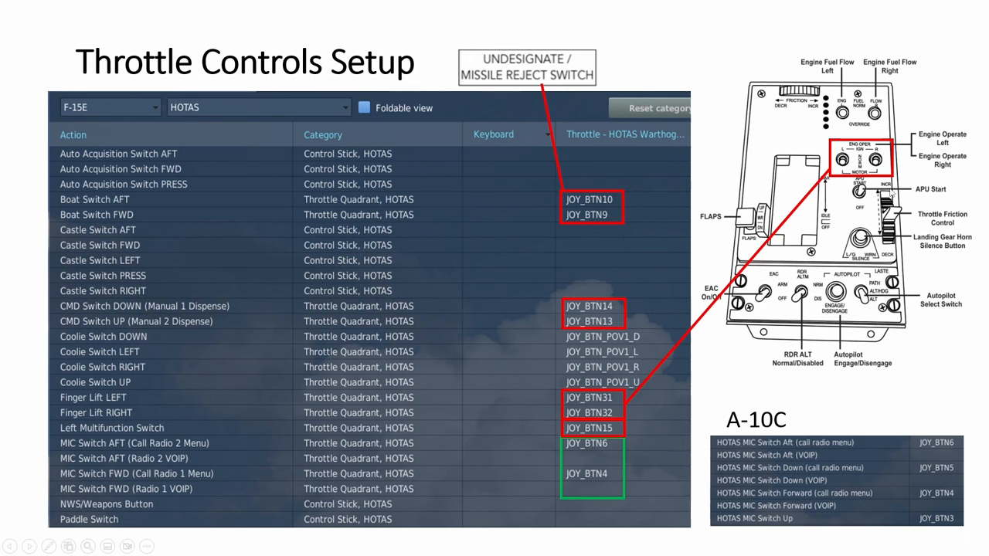
mouse_move(912, 261)
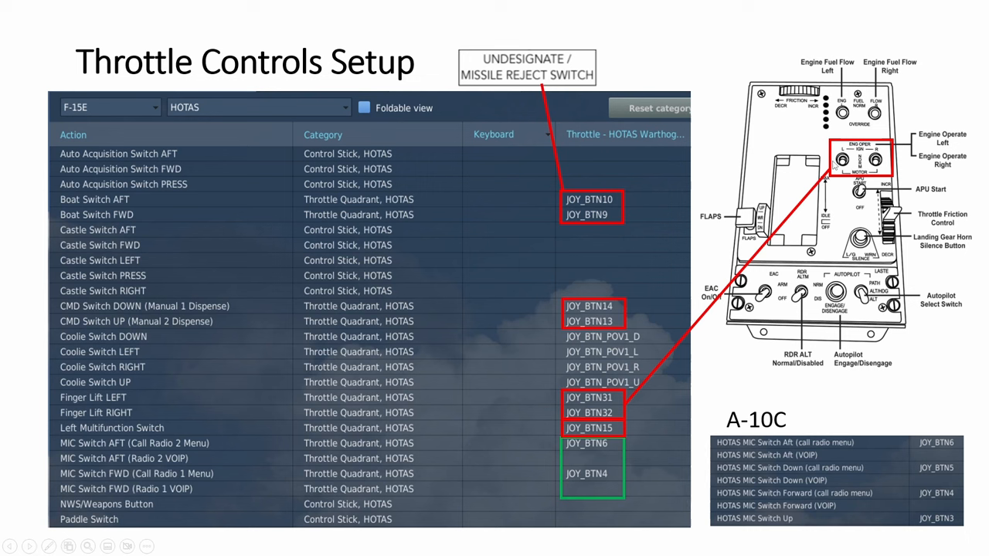
mouse_move(544, 399)
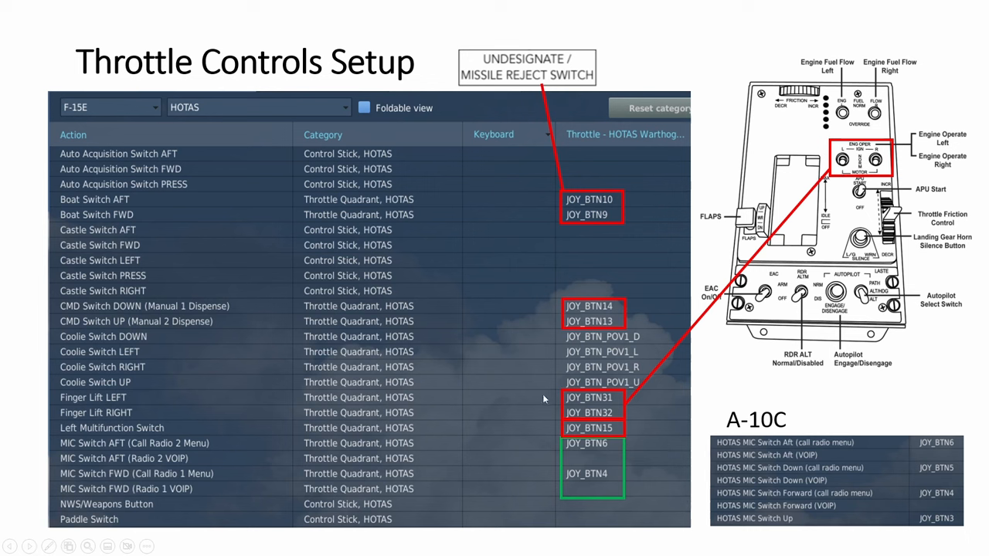
mouse_move(602, 399)
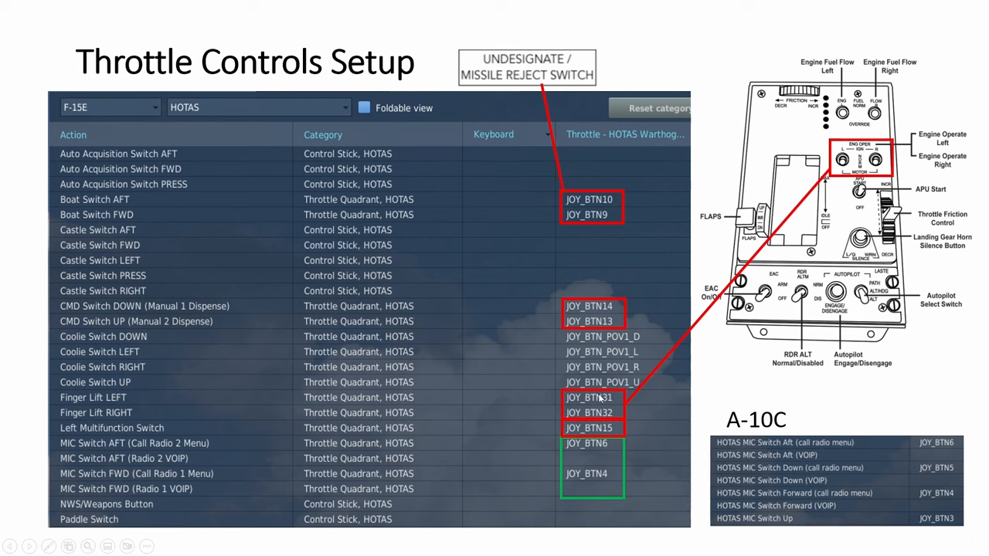
mouse_move(228, 454)
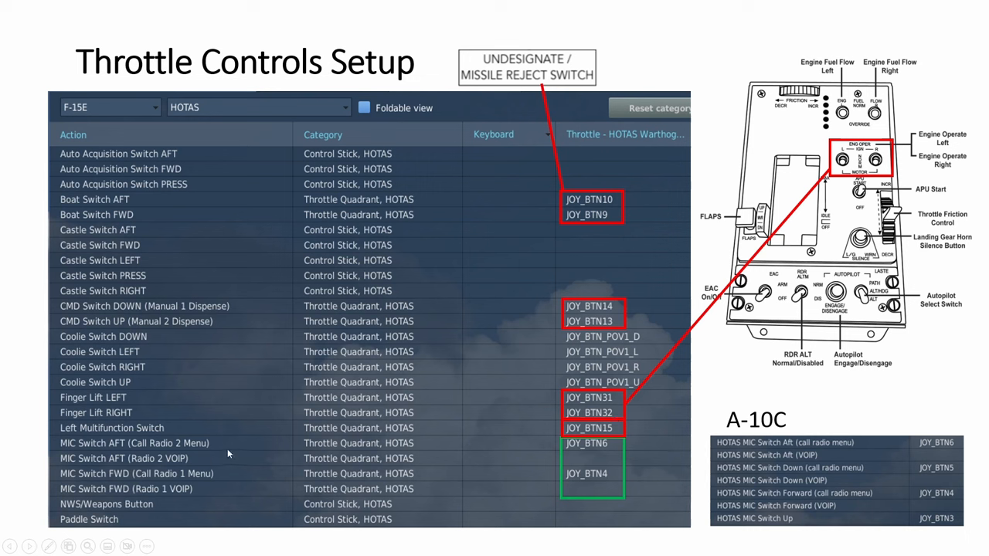
mouse_move(592, 434)
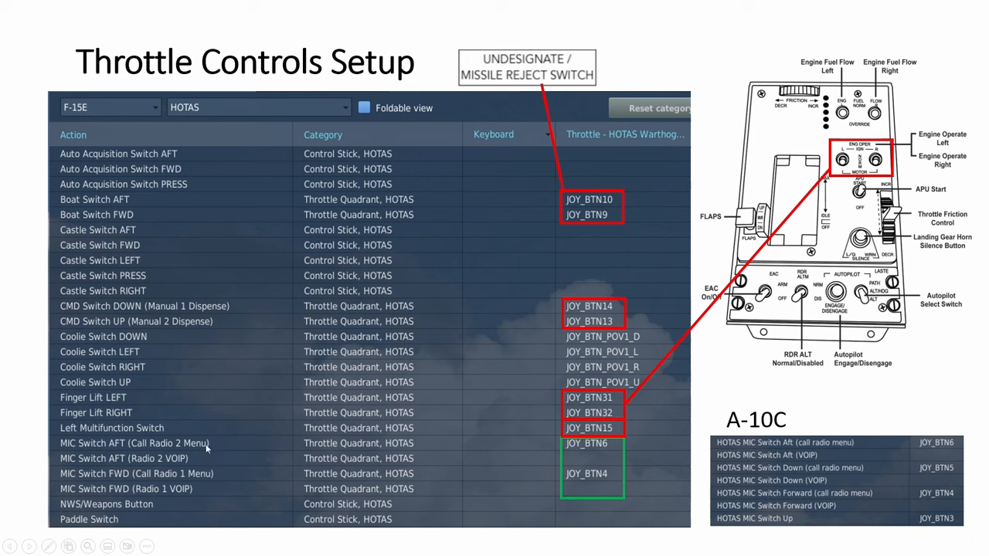
mouse_move(749, 454)
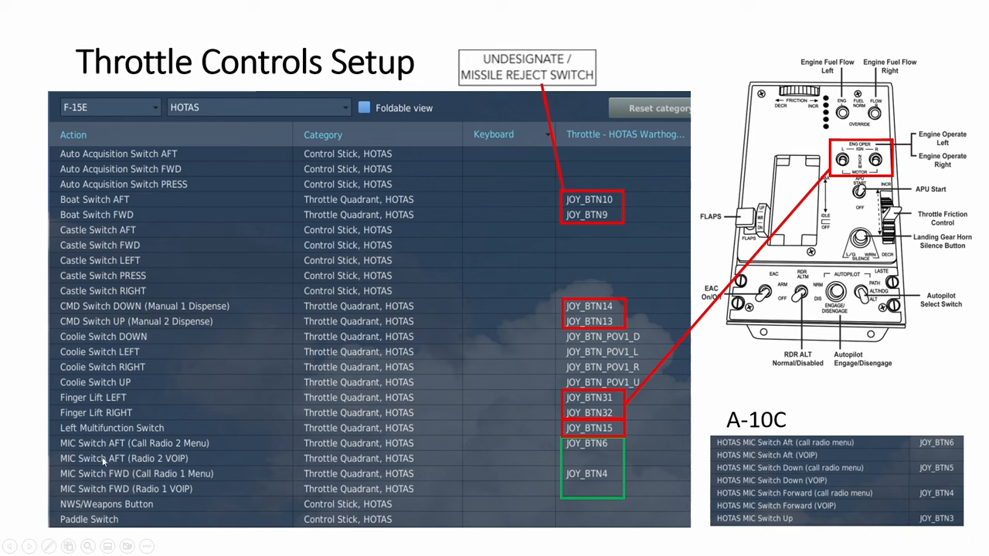
mouse_move(596, 472)
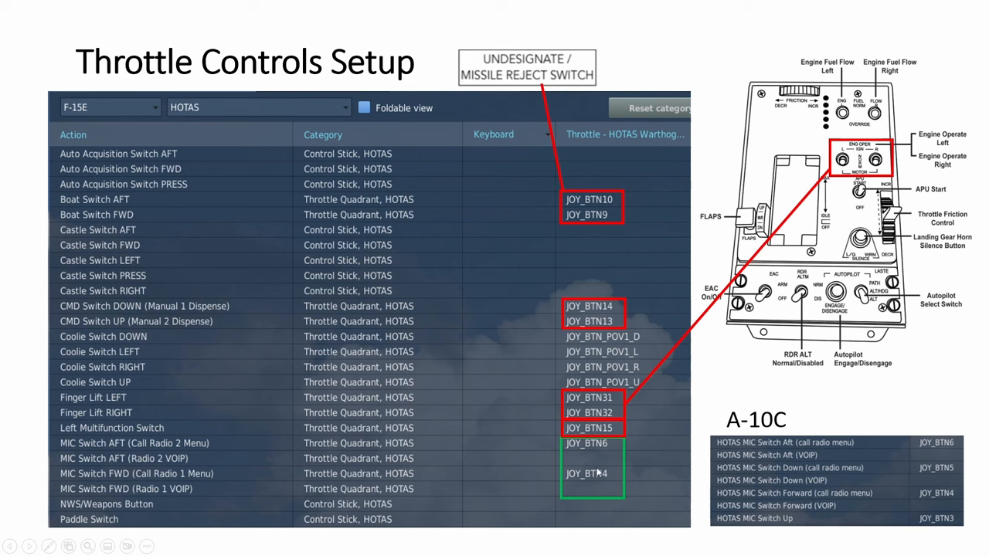
mouse_move(596, 460)
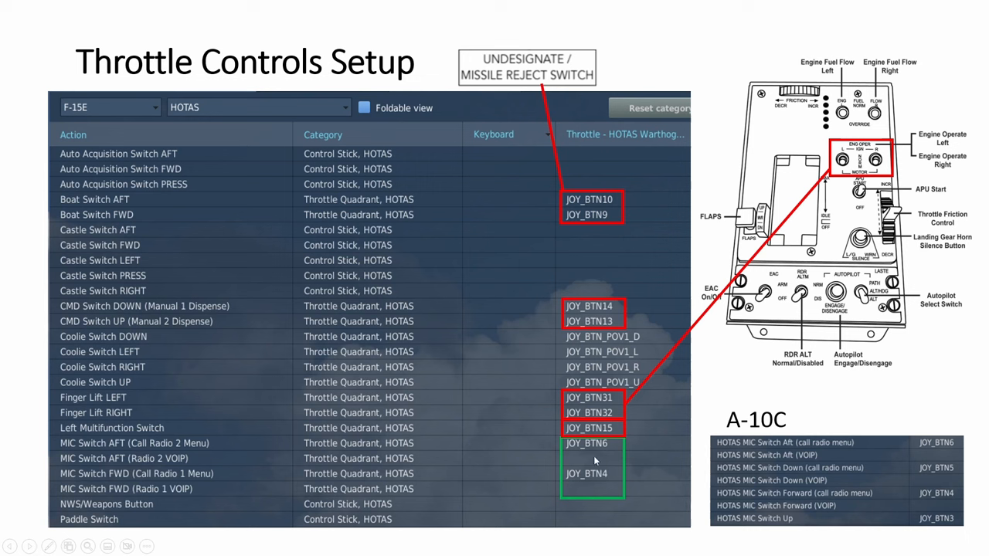
mouse_move(198, 477)
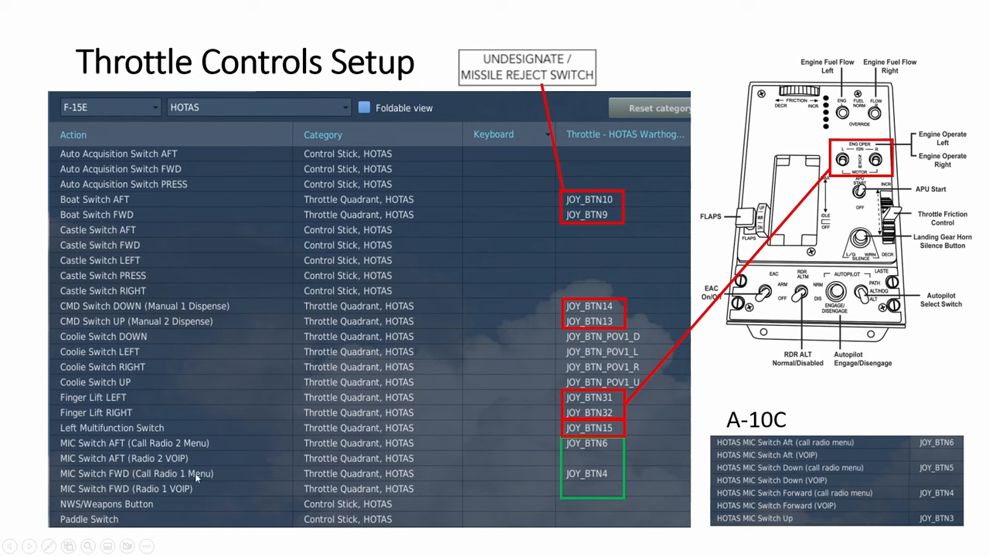
mouse_move(224, 466)
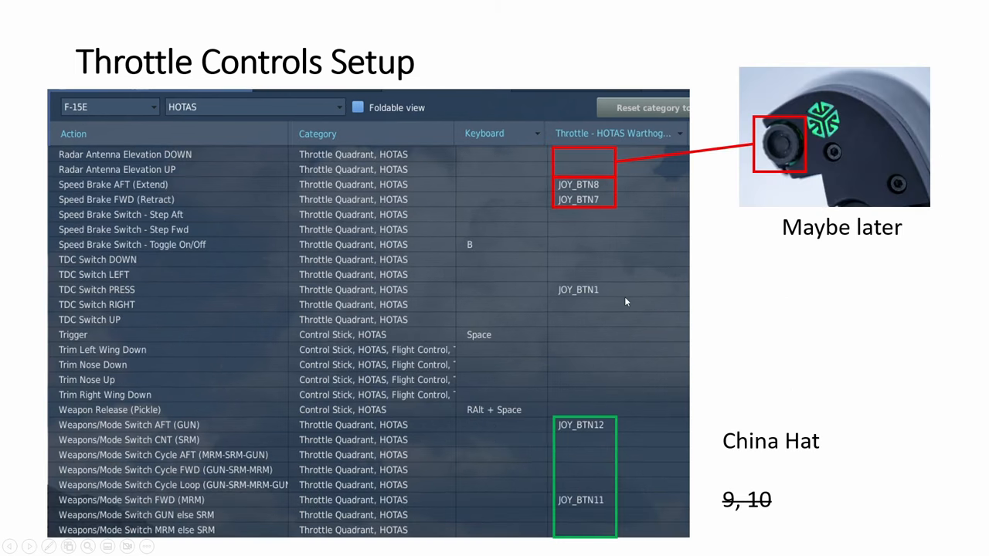
mouse_move(116, 162)
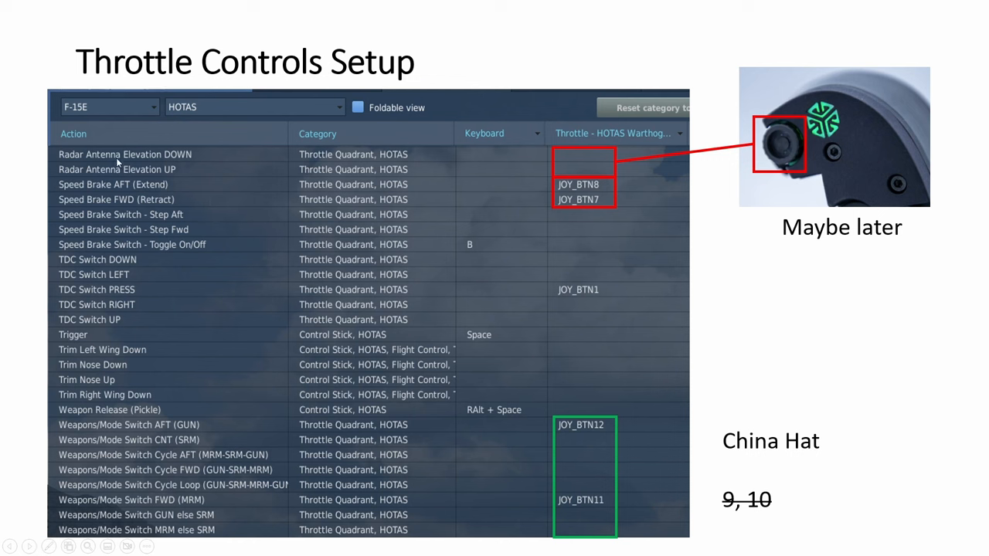
mouse_move(601, 154)
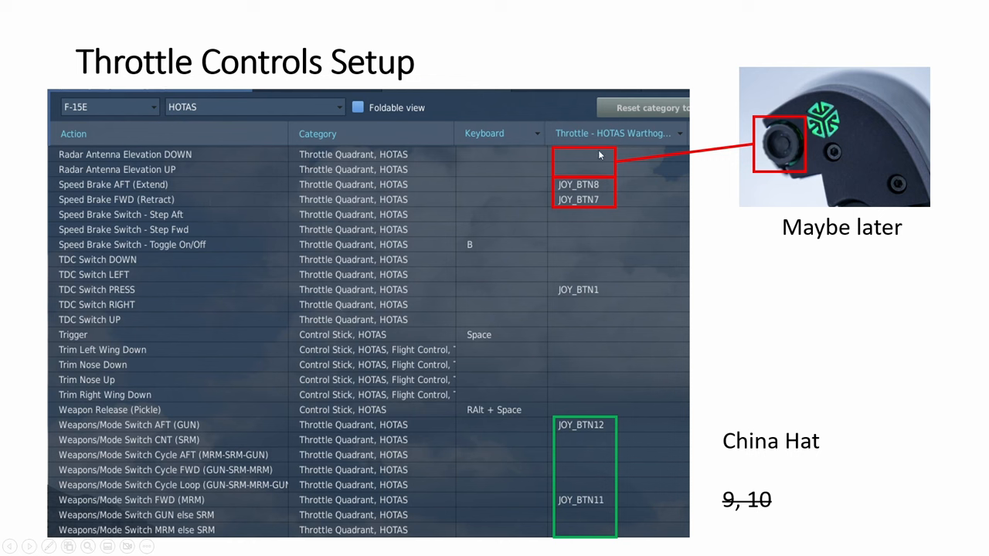
mouse_move(775, 128)
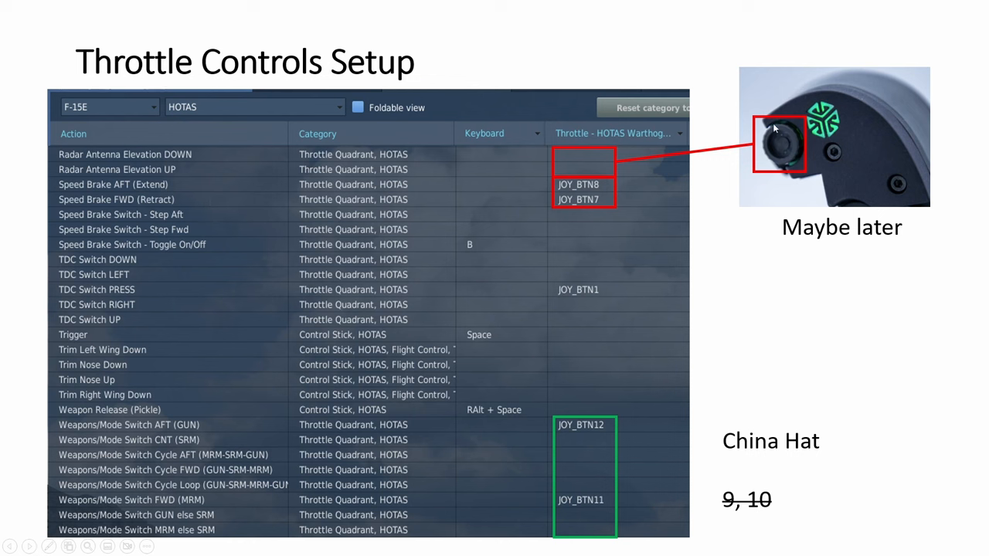
mouse_move(780, 149)
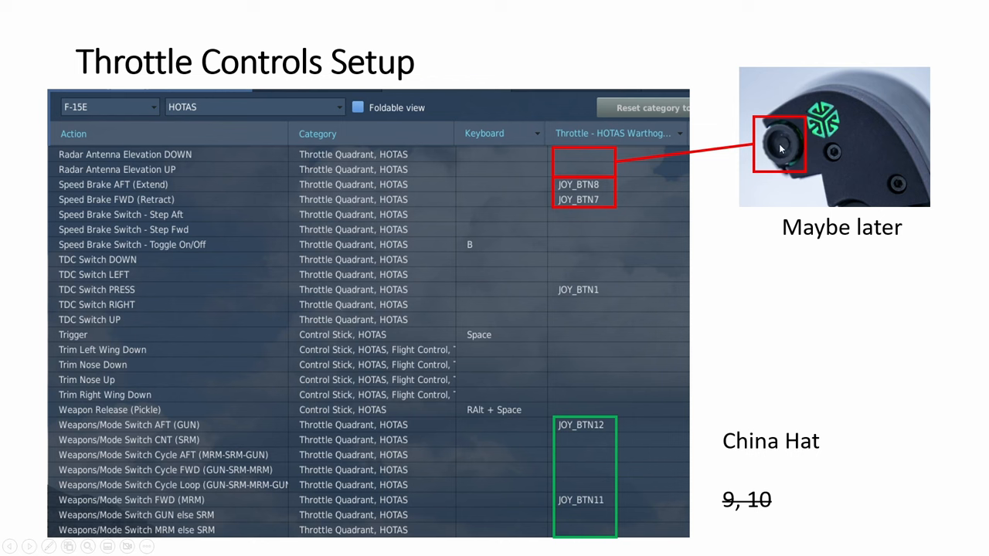
mouse_move(779, 142)
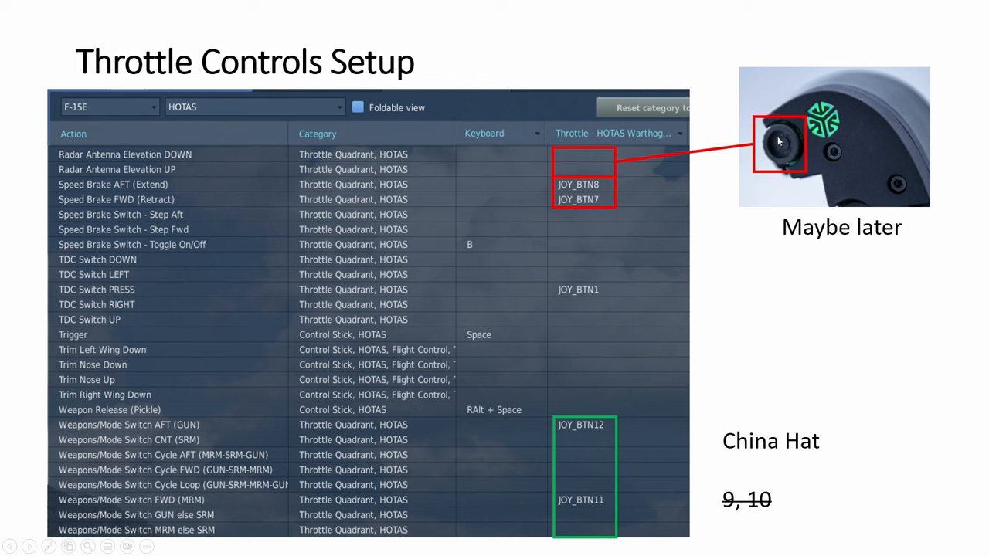
mouse_move(544, 176)
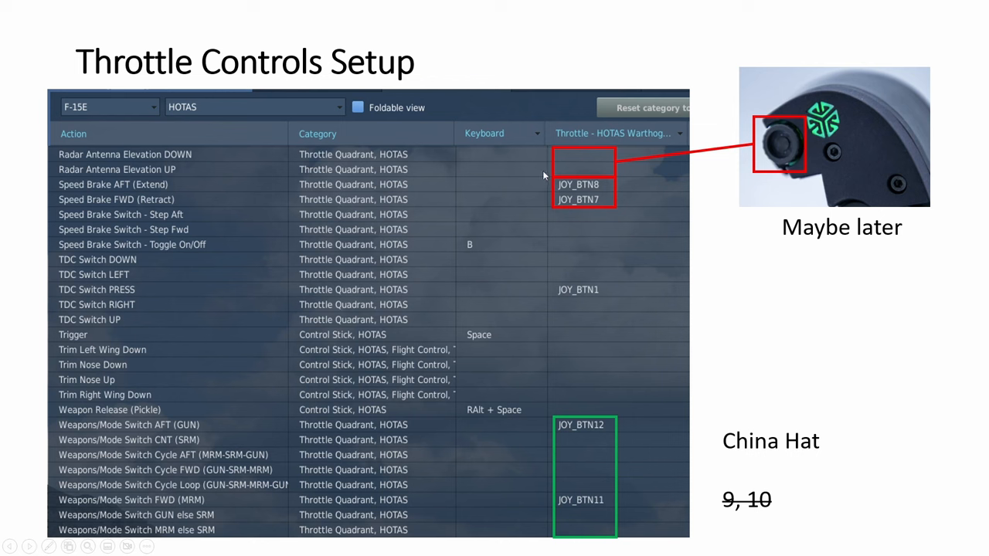
mouse_move(130, 198)
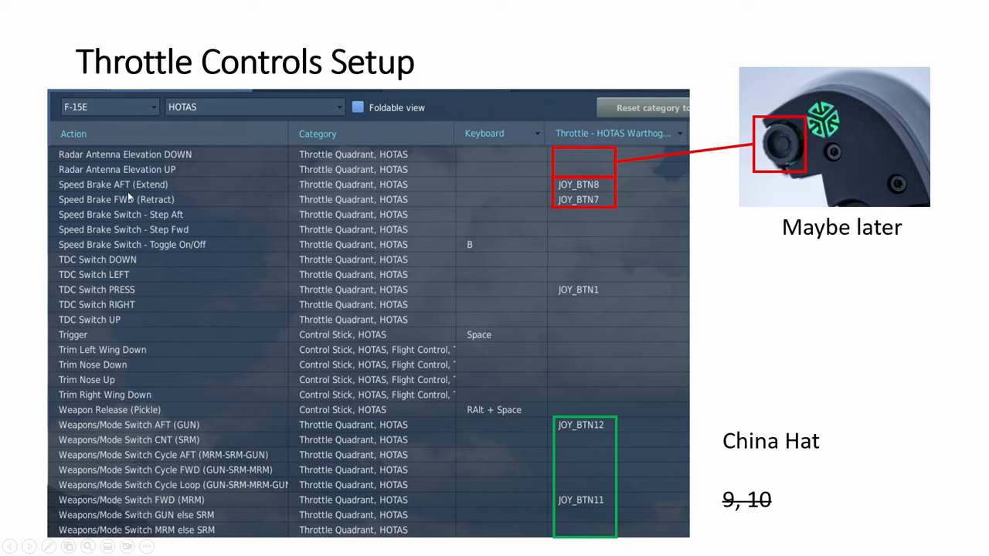
mouse_move(358, 216)
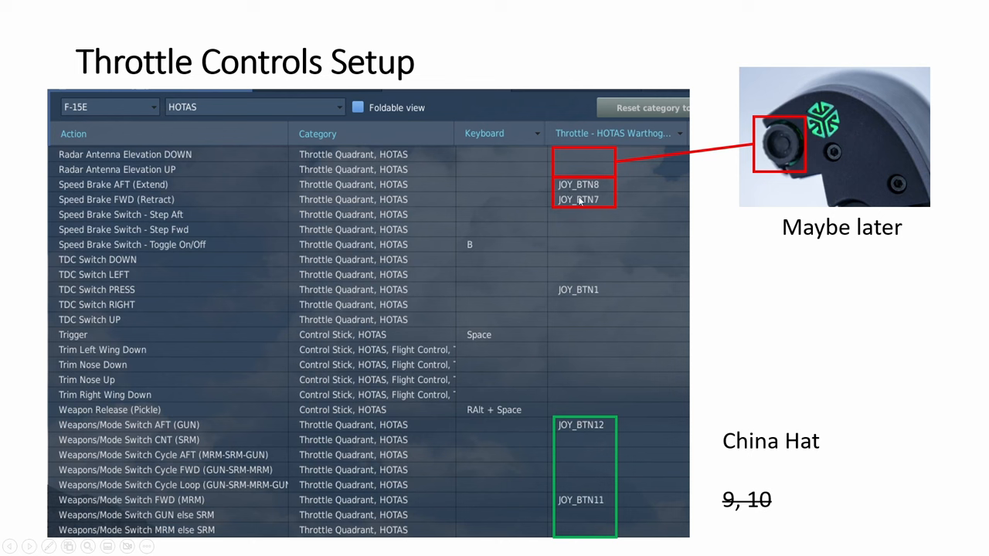
mouse_move(579, 297)
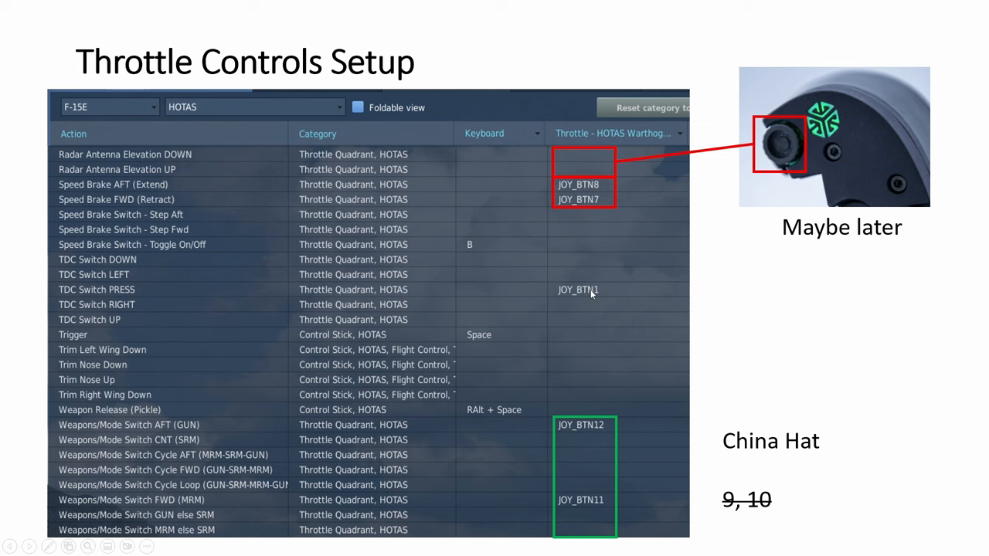
mouse_move(573, 448)
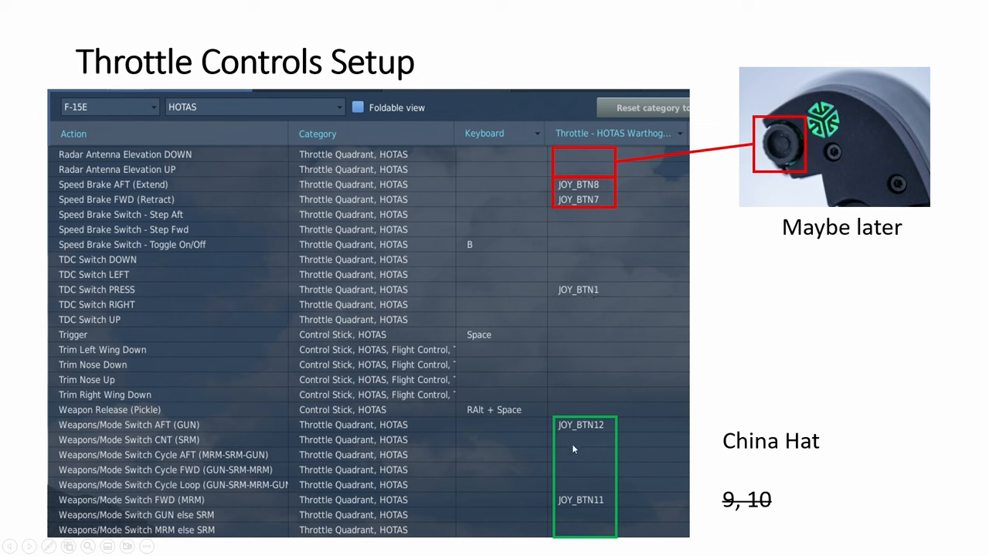
mouse_move(726, 490)
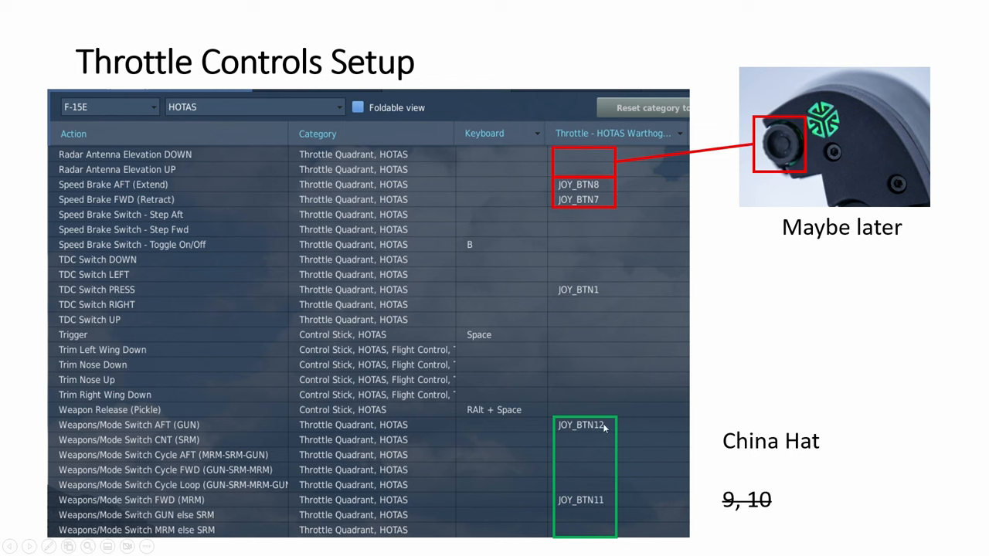
mouse_move(587, 430)
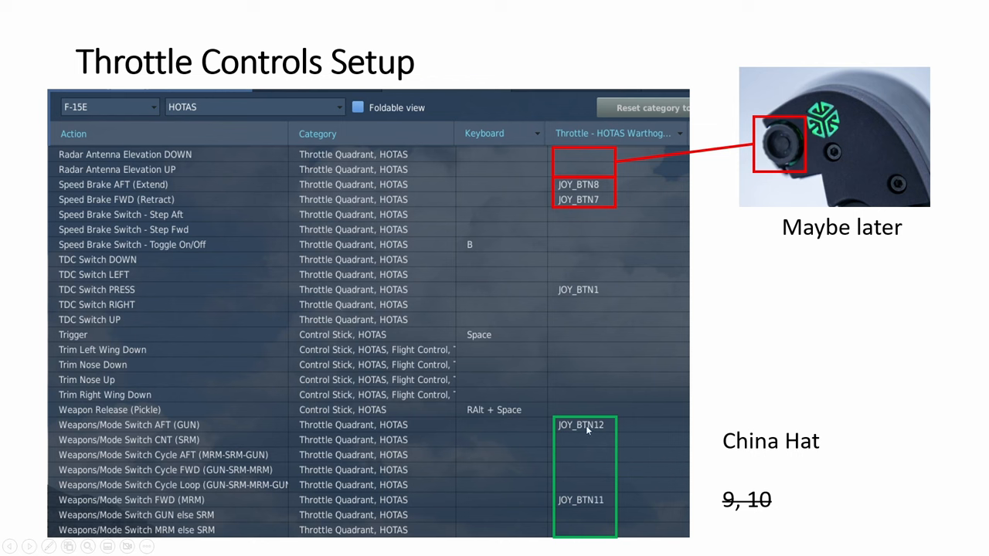
mouse_move(655, 471)
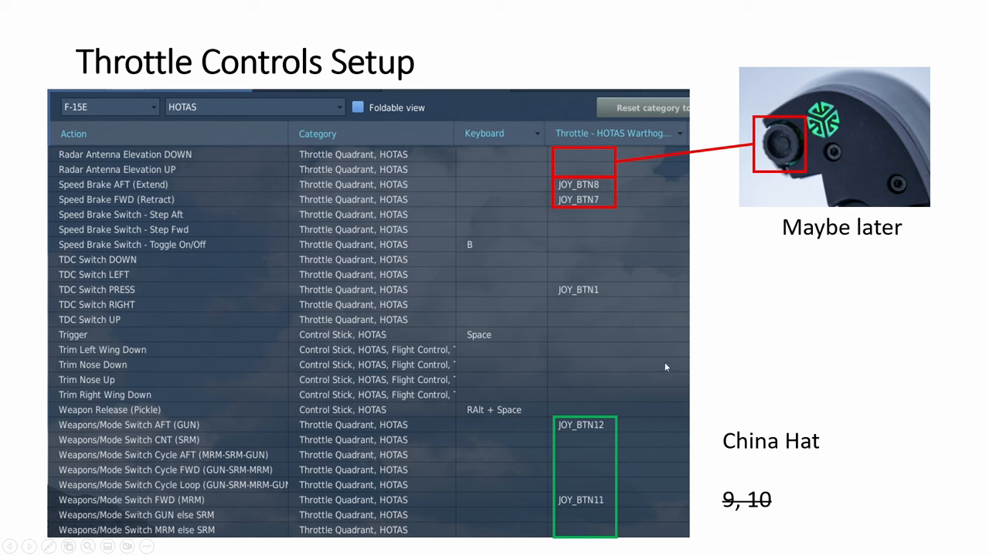
mouse_move(605, 448)
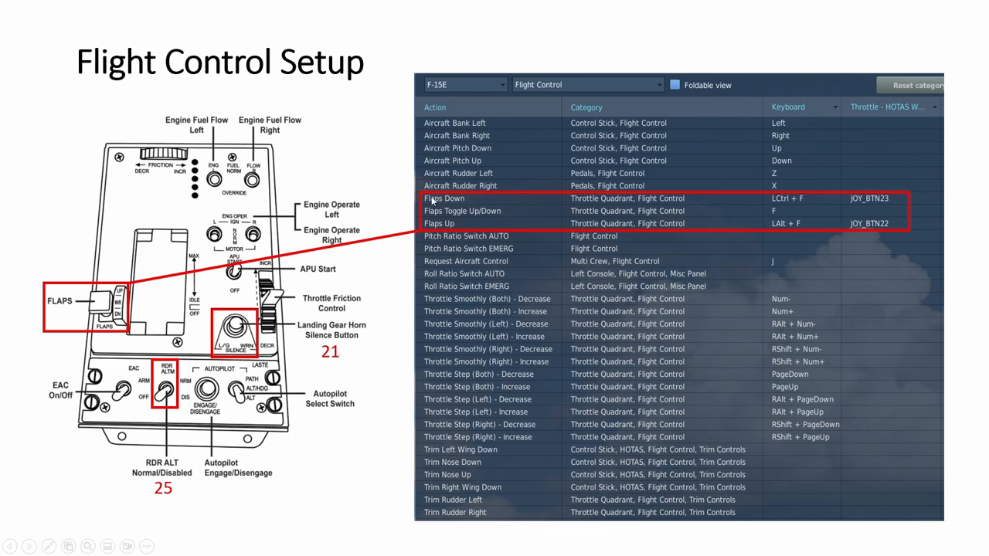
mouse_move(520, 133)
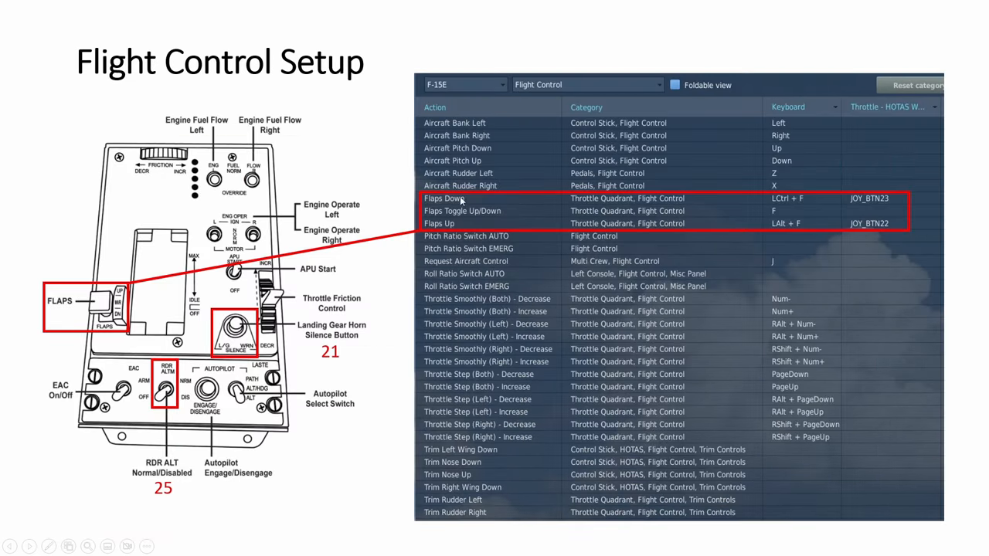
mouse_move(679, 228)
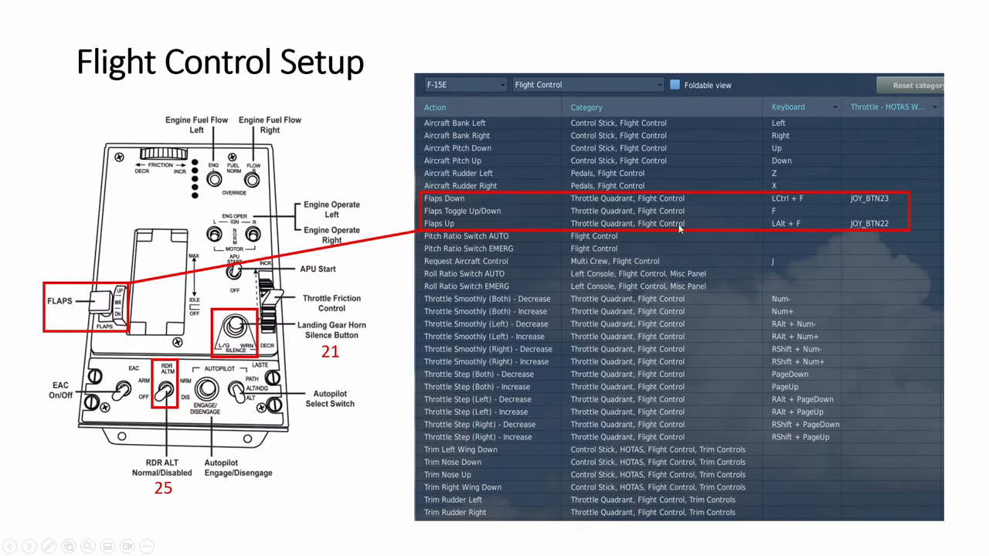
mouse_move(479, 215)
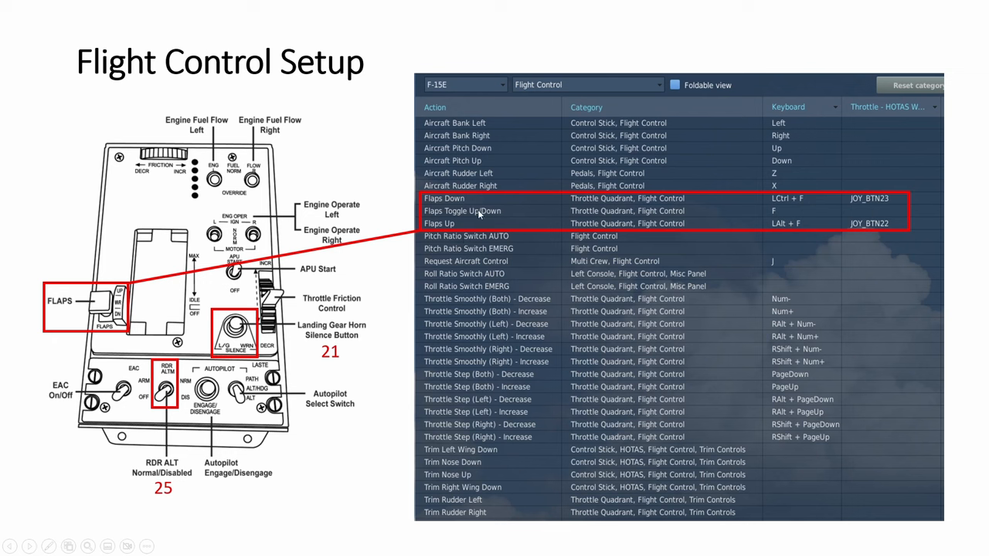
mouse_move(147, 179)
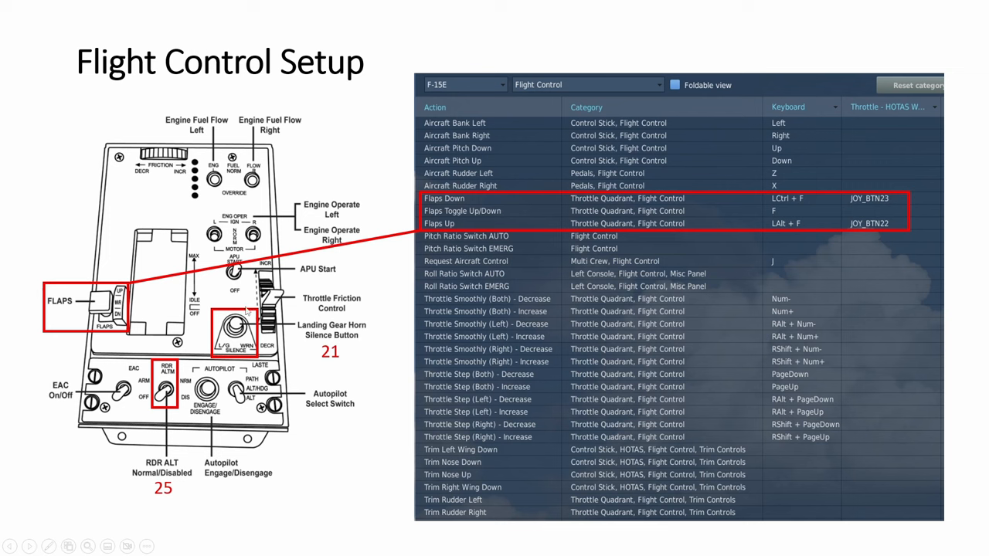
mouse_move(233, 199)
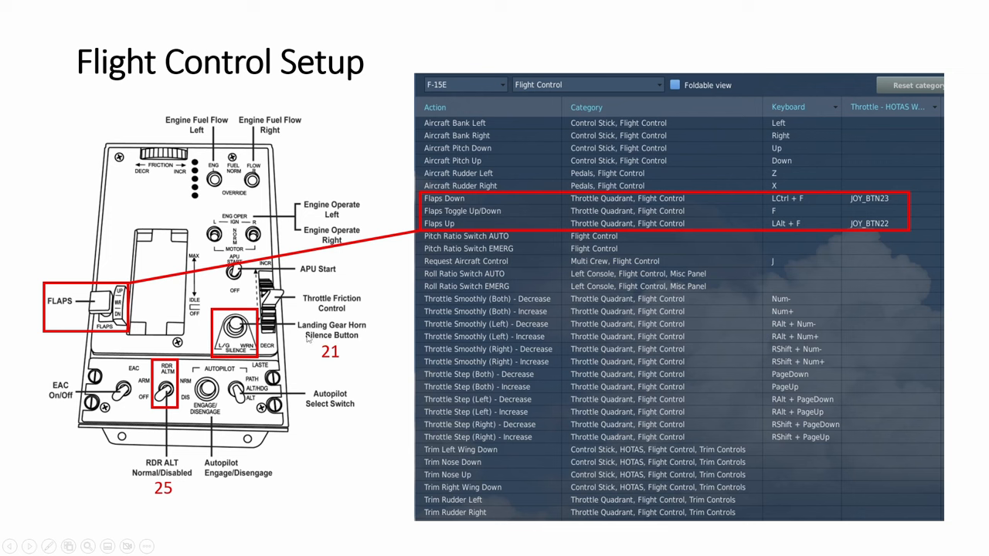
mouse_move(343, 351)
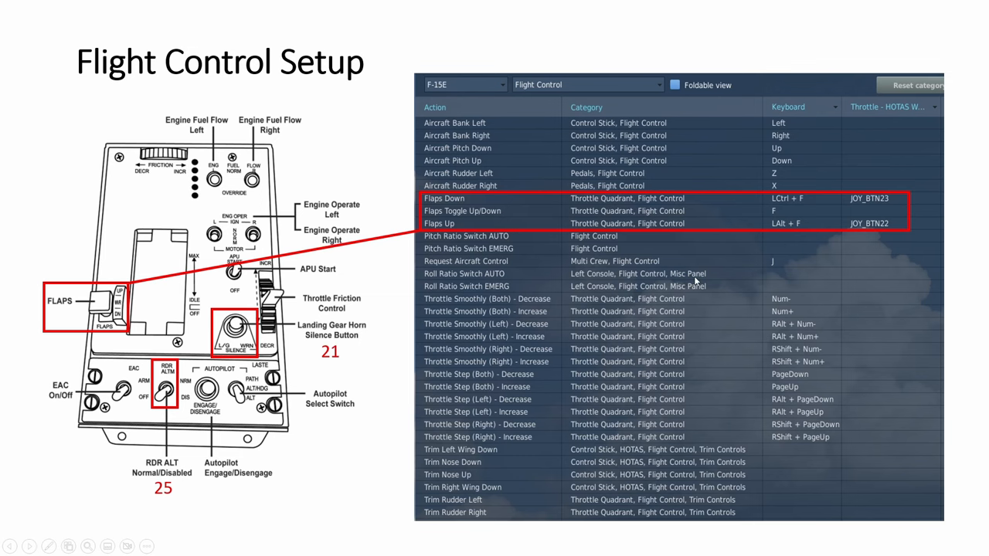
- Advance the slideshow to the UI Layer slide listing generic controls and button box mappings
key("Right")
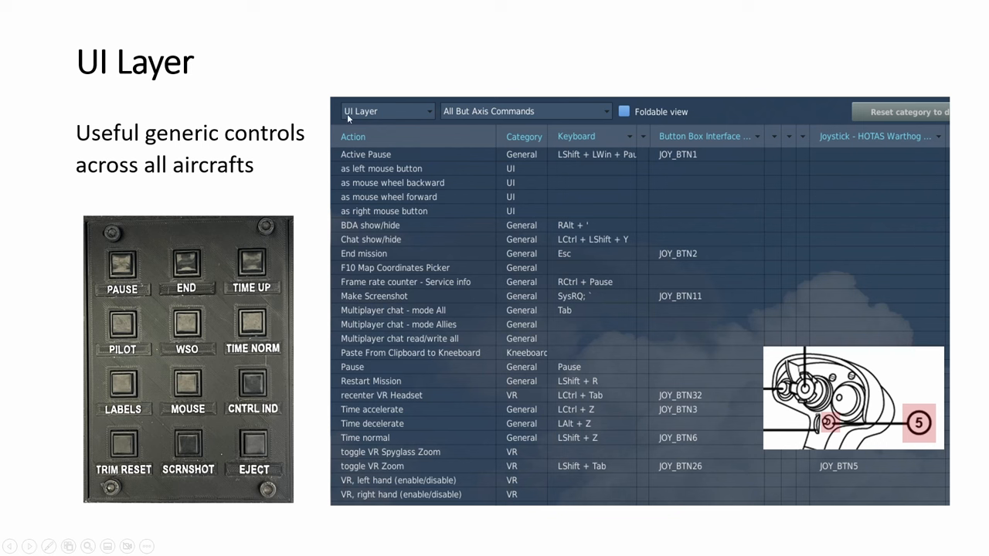
mouse_move(369, 119)
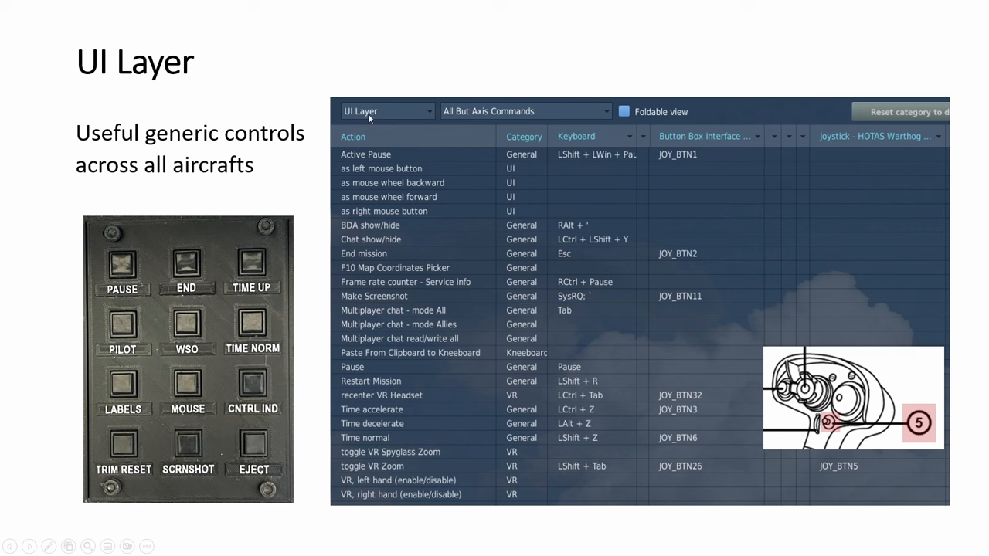
mouse_move(176, 287)
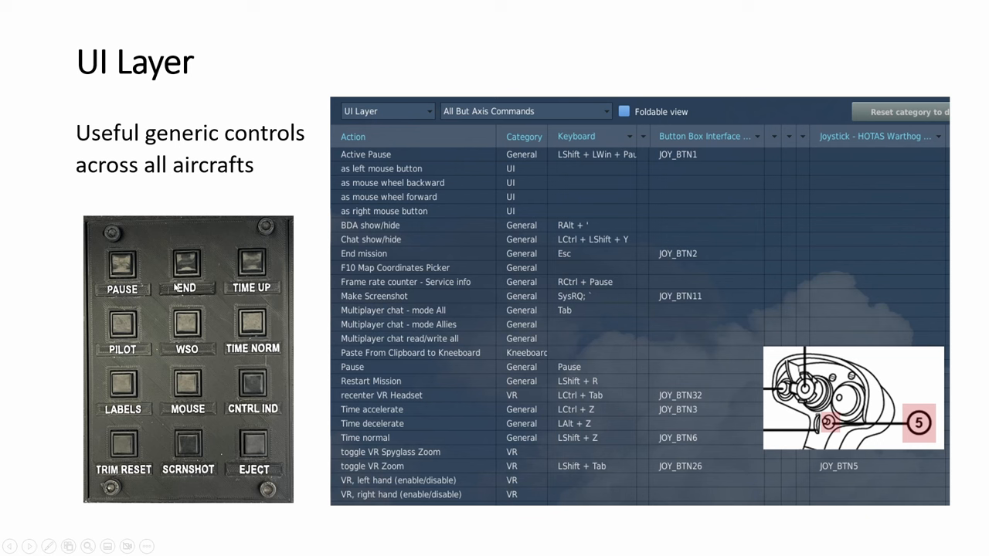
mouse_move(378, 223)
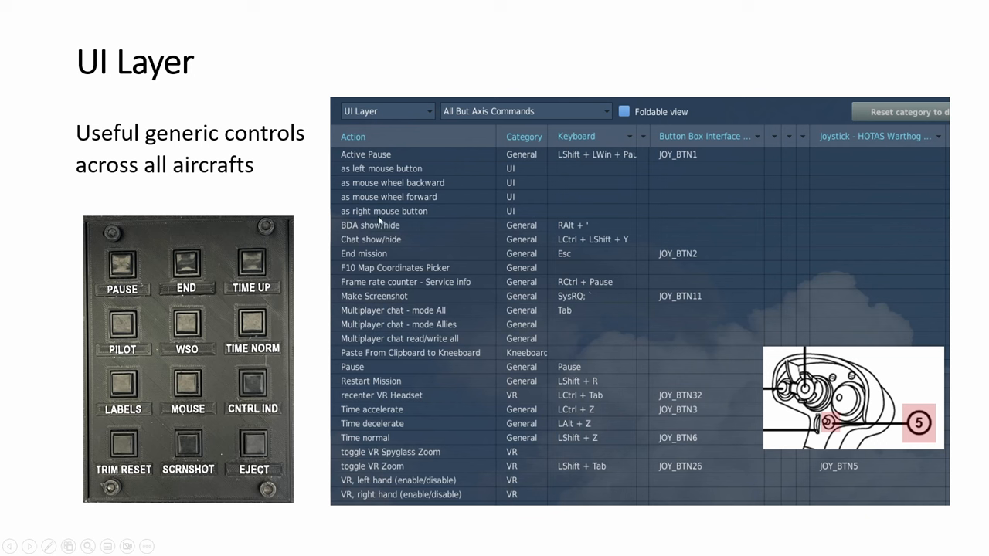
mouse_move(260, 218)
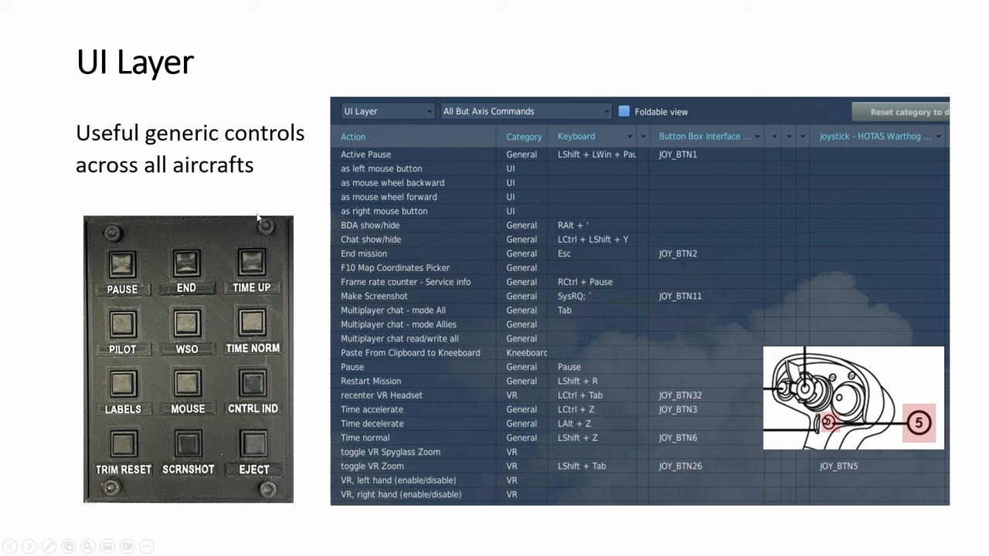
mouse_move(183, 272)
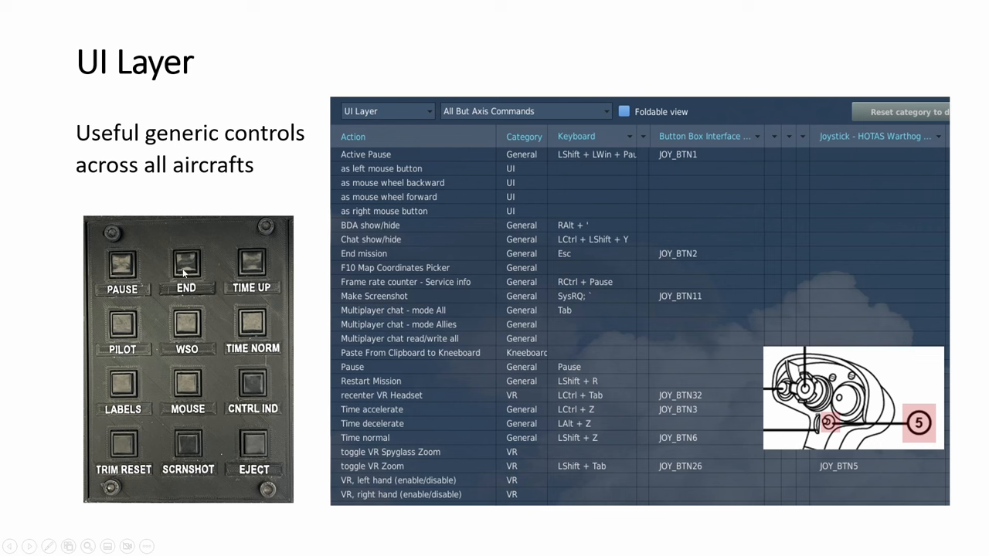
mouse_move(249, 358)
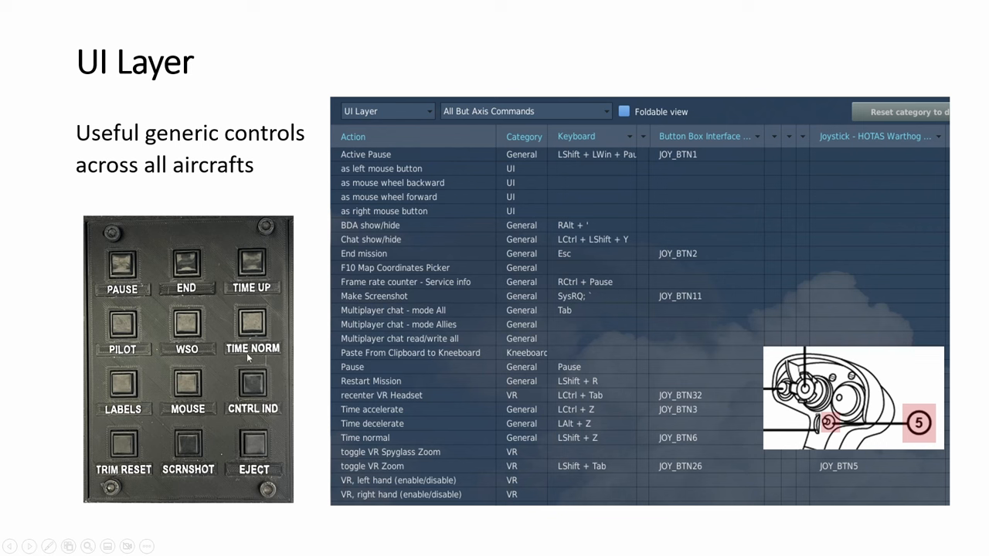
mouse_move(262, 341)
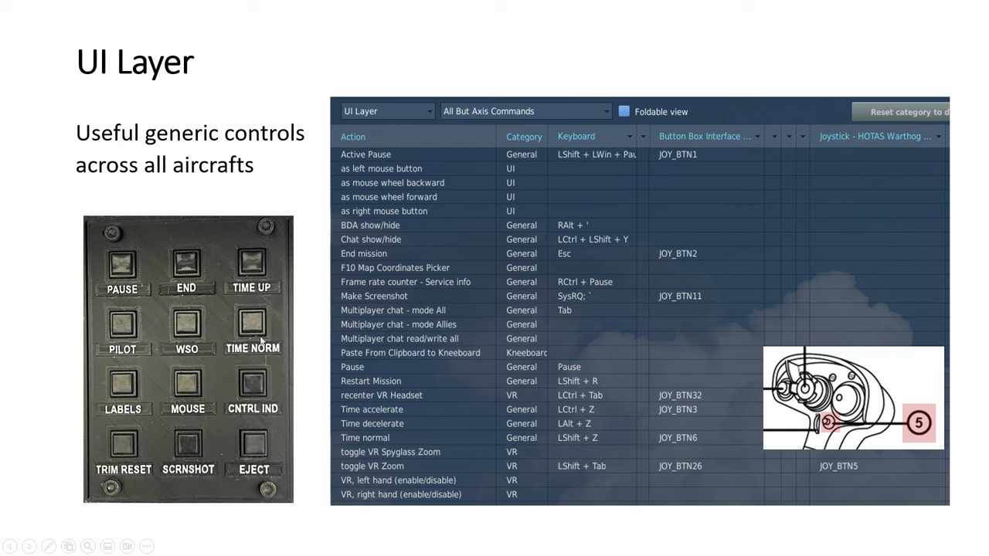
mouse_move(266, 333)
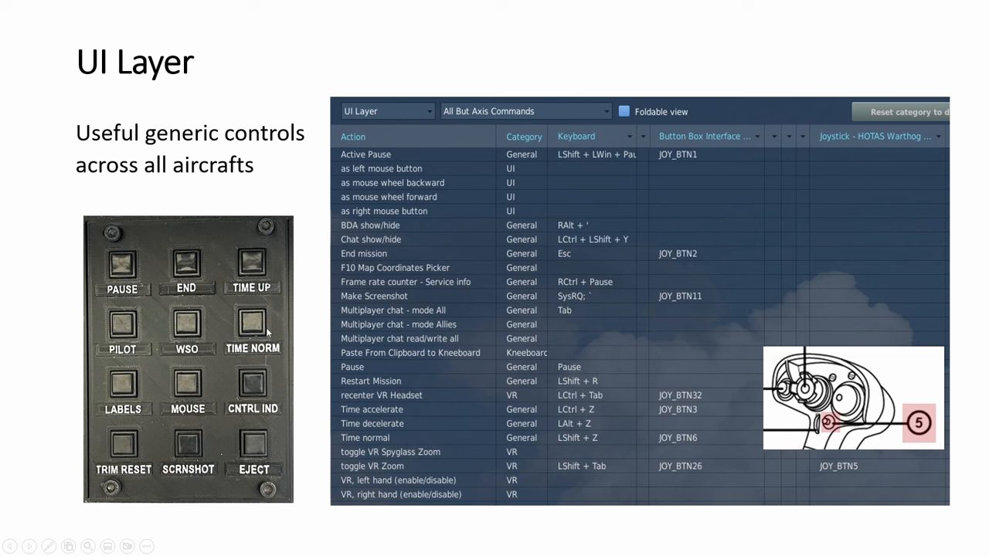
mouse_move(195, 334)
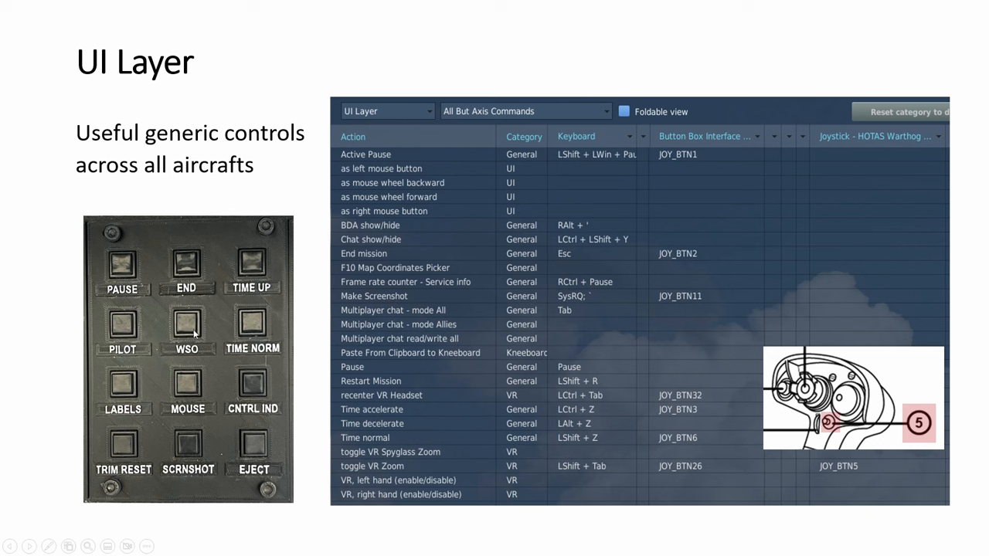
mouse_move(240, 394)
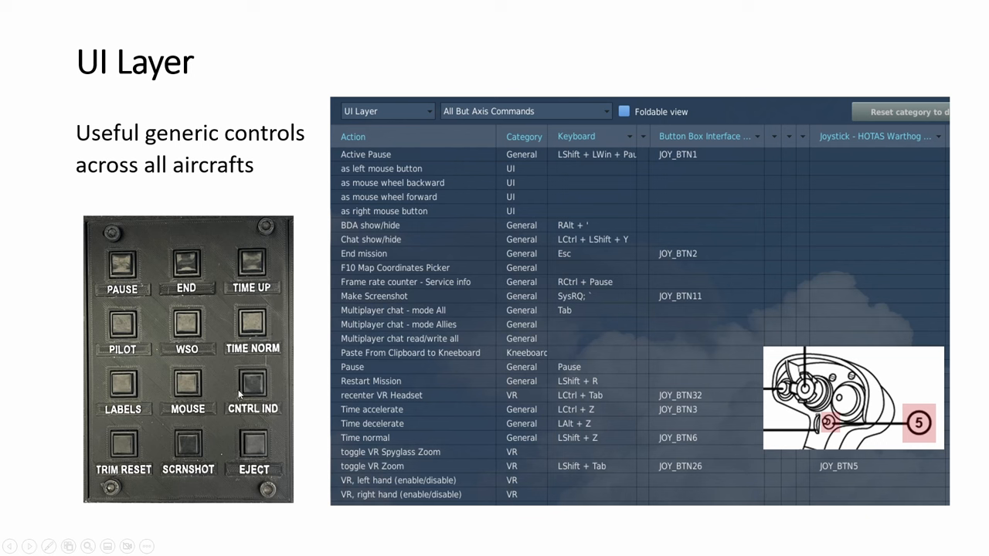
mouse_move(167, 411)
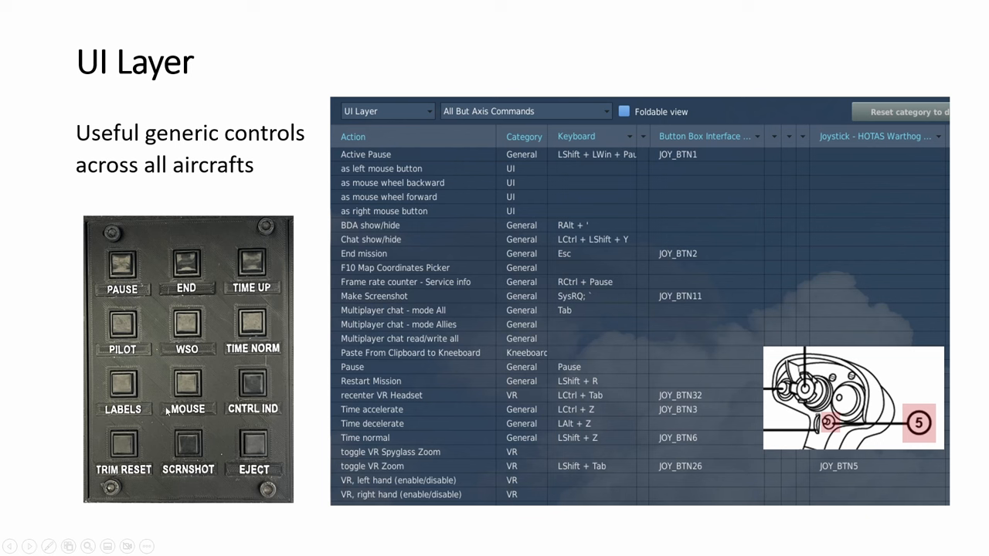
mouse_move(187, 482)
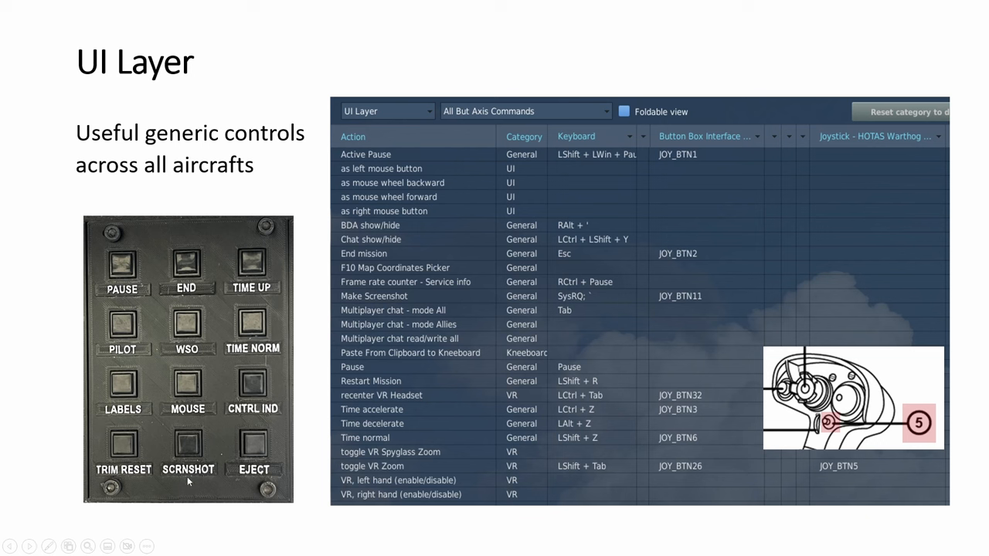
mouse_move(680, 283)
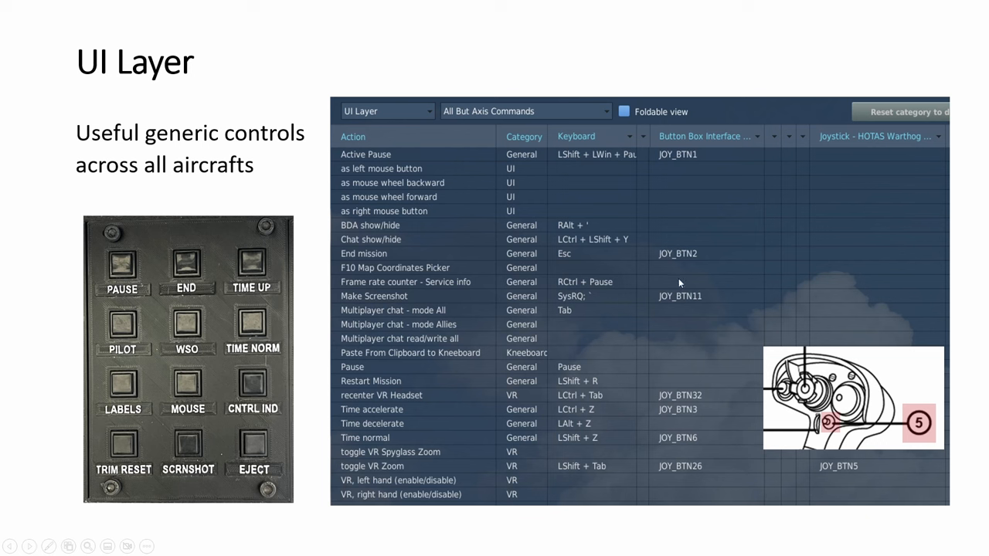
mouse_move(374, 115)
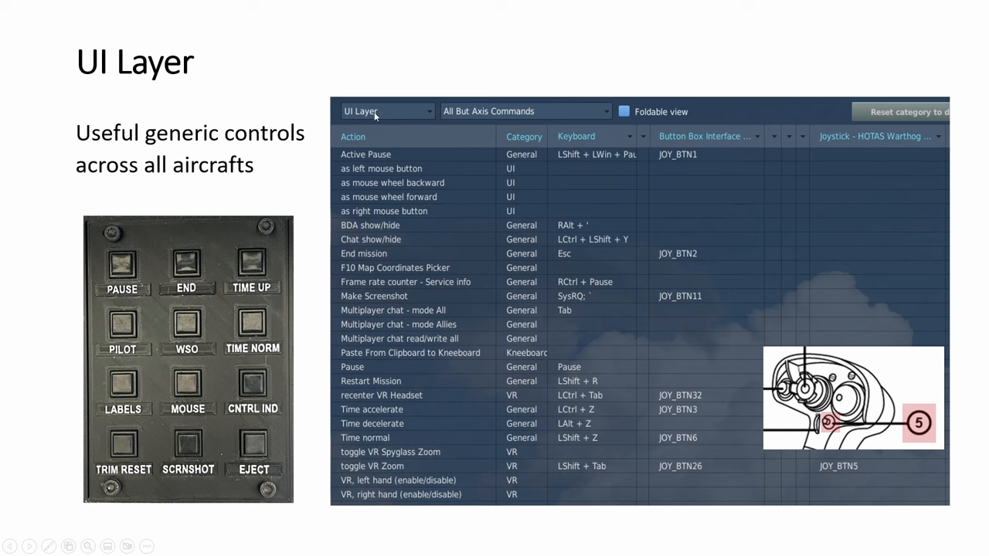
mouse_move(402, 115)
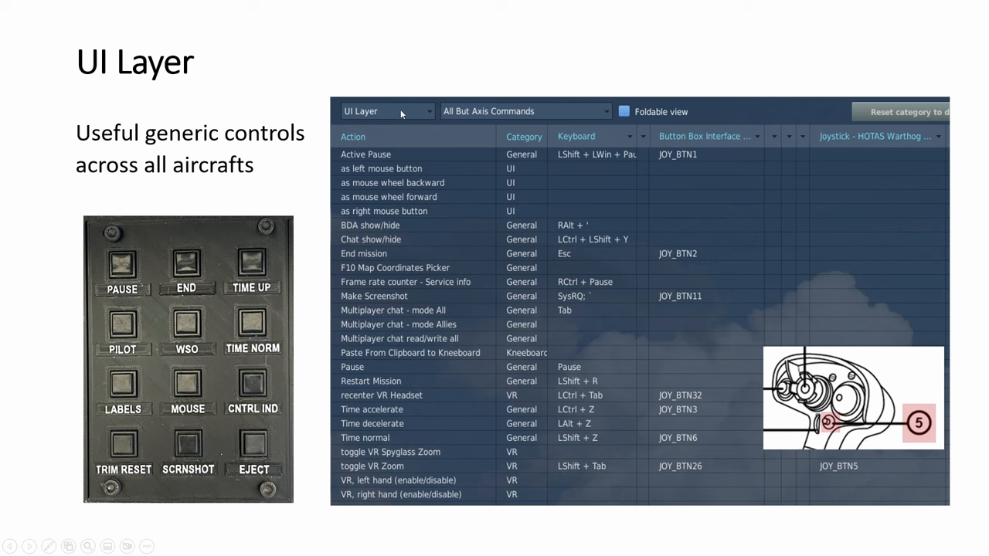
mouse_move(357, 120)
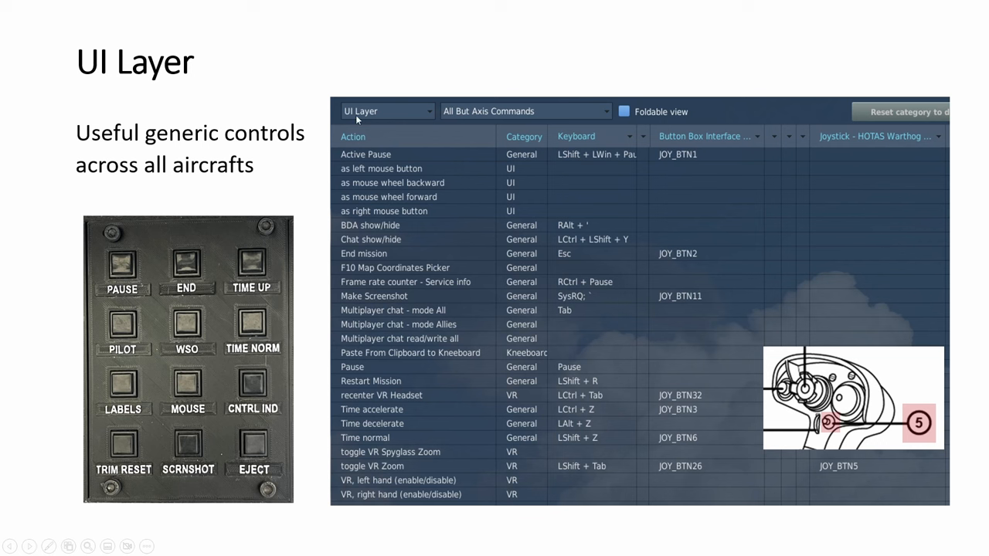
mouse_move(745, 448)
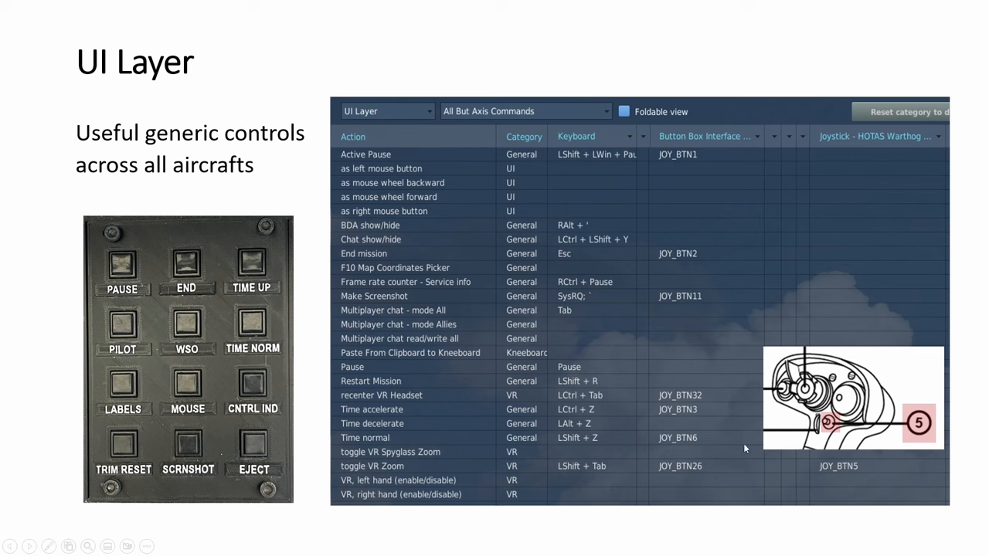
mouse_move(744, 448)
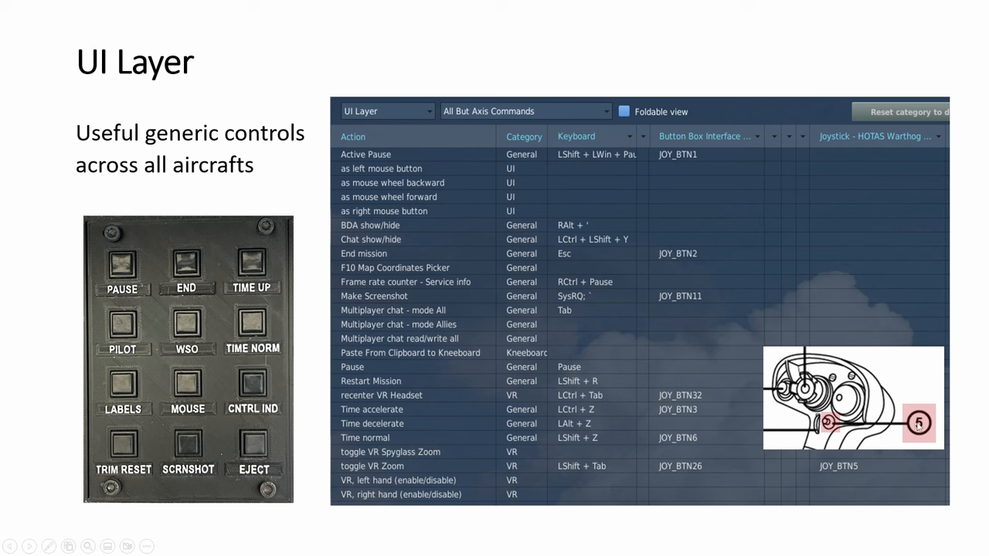
mouse_move(831, 149)
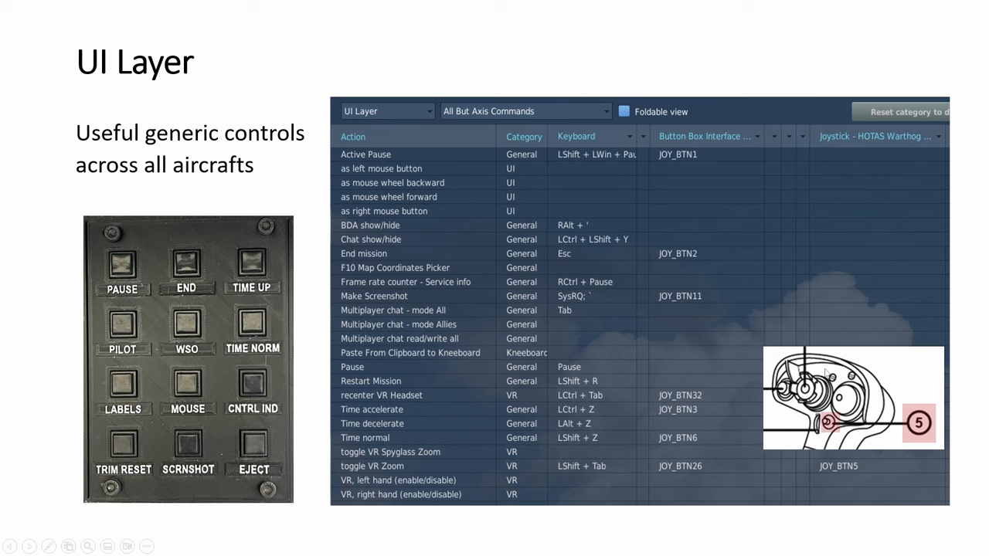
mouse_move(847, 223)
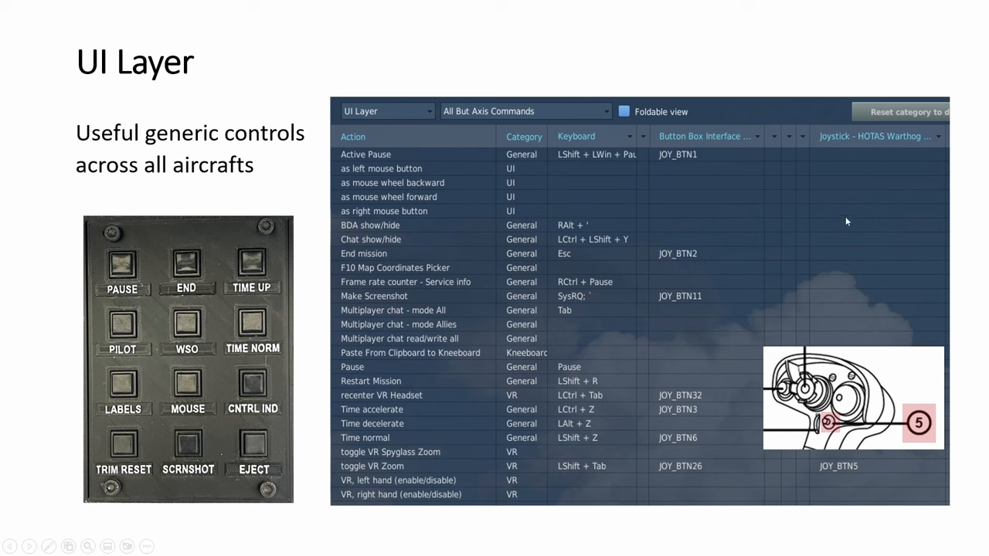
mouse_move(874, 322)
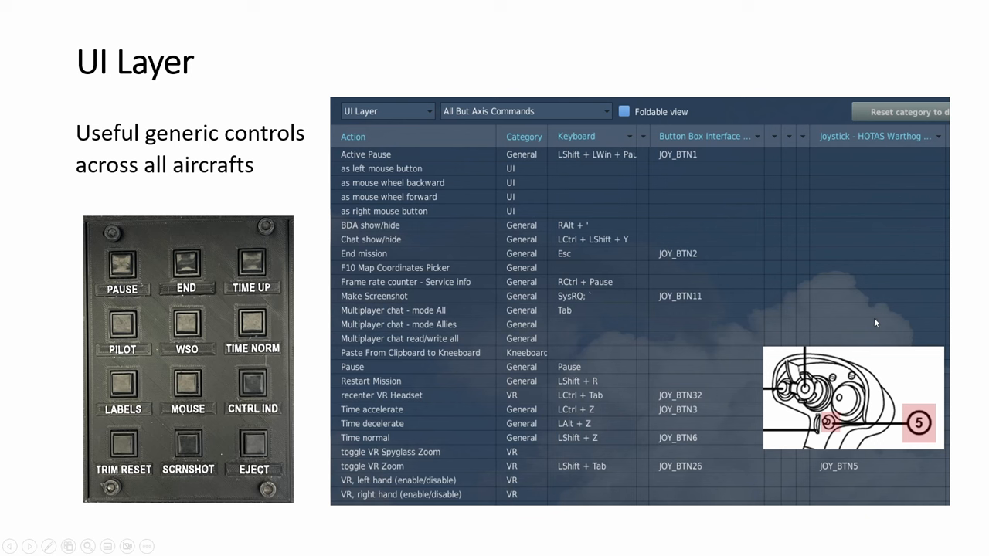
mouse_move(859, 297)
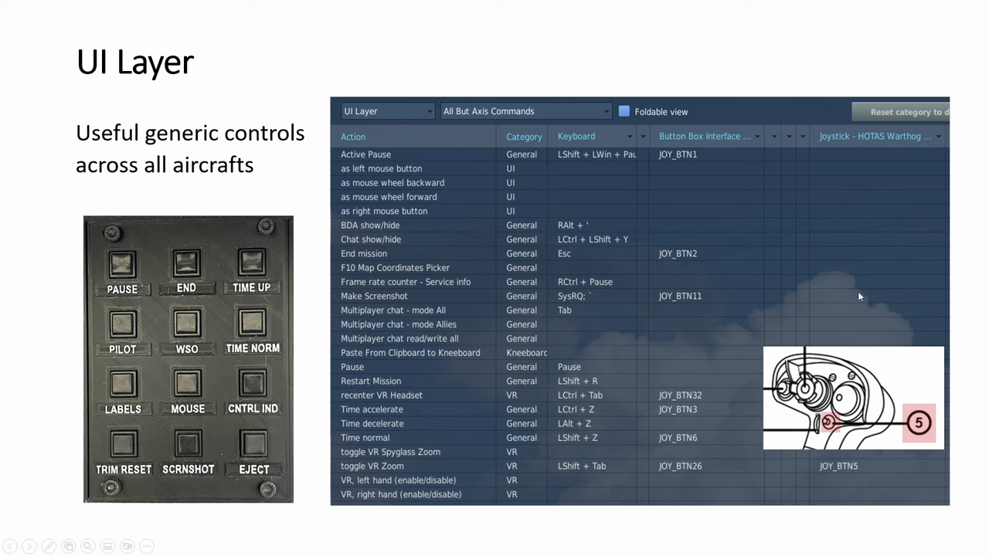
mouse_move(786, 440)
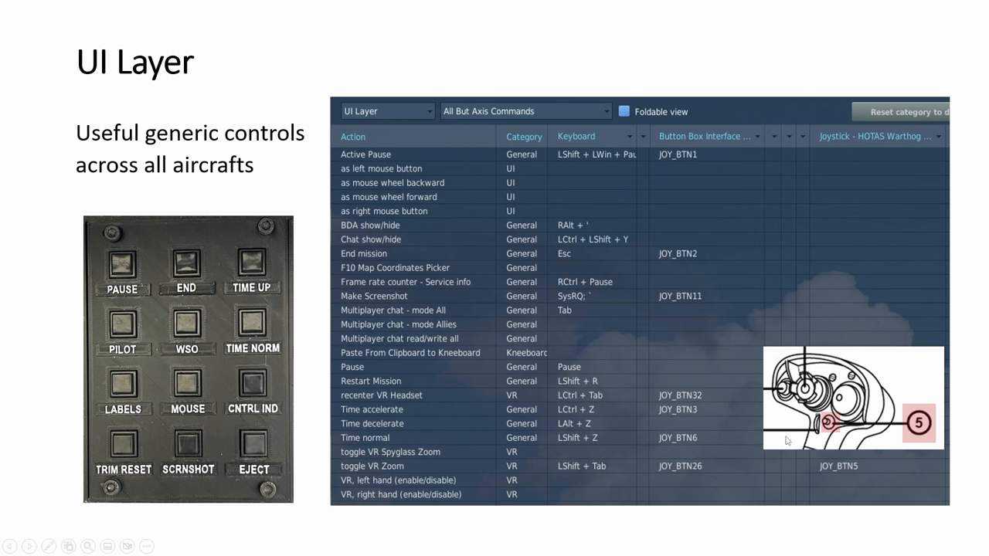
mouse_move(816, 435)
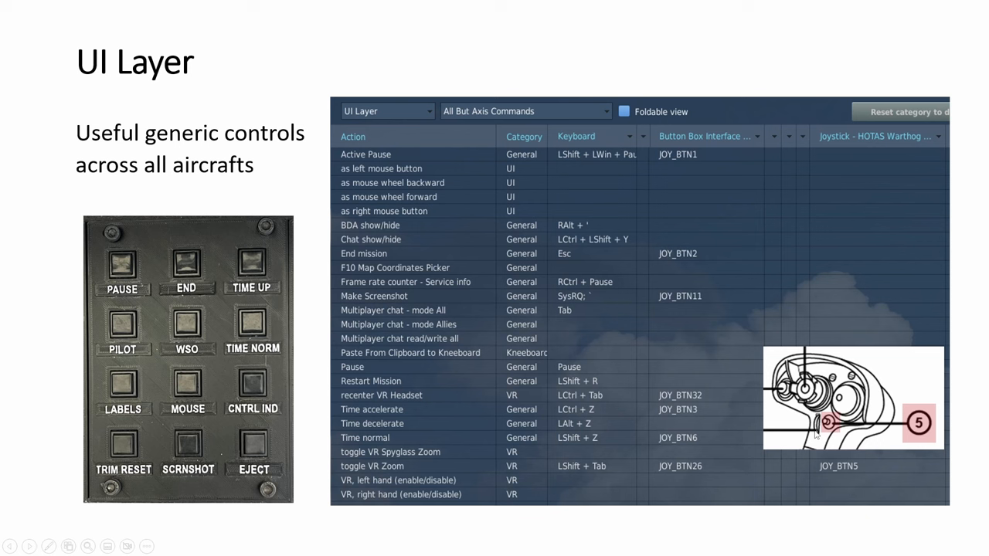
mouse_move(687, 471)
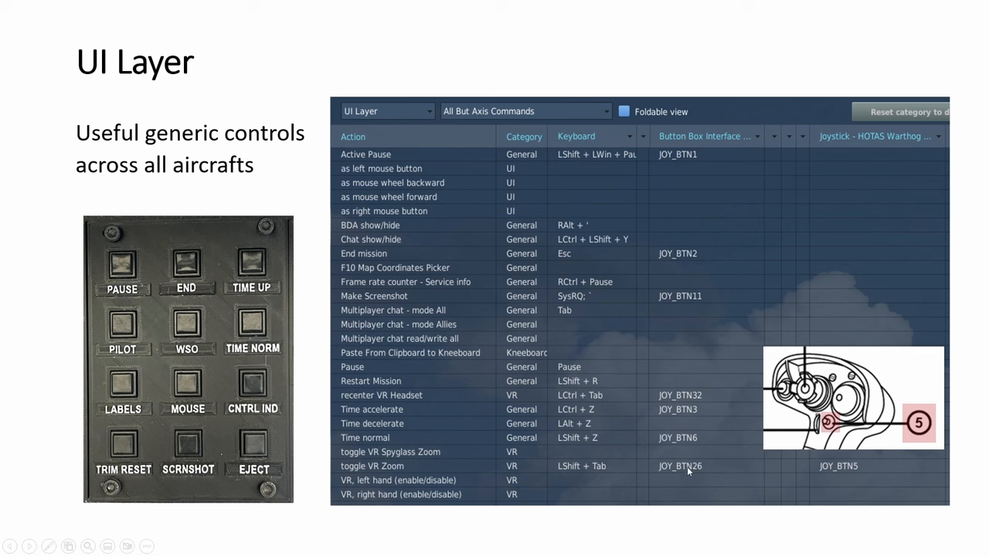
mouse_move(680, 158)
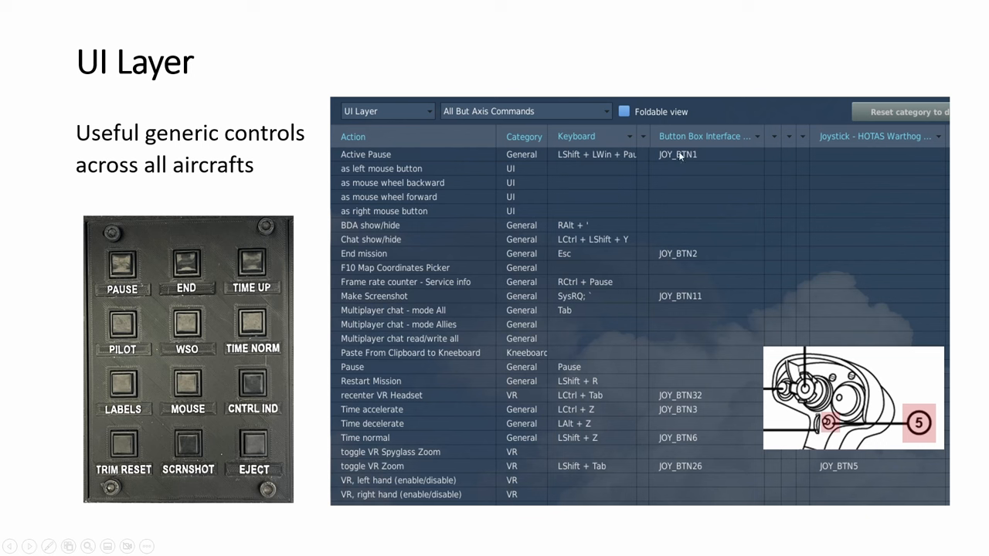
mouse_move(184, 424)
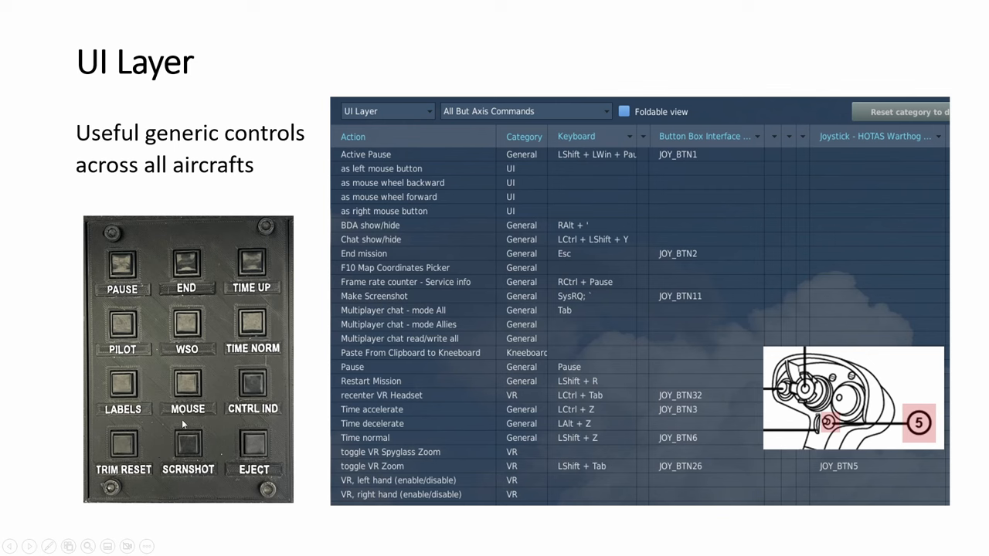
mouse_move(529, 430)
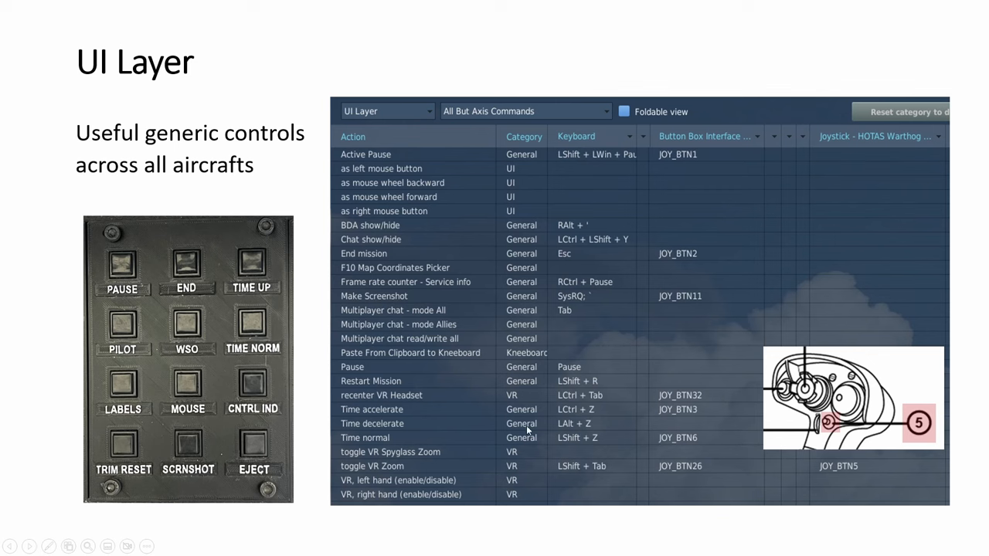
- Advance to the slide comparing TM Cougar MFD and DCS F-15E MPD button numbering
key("Right")
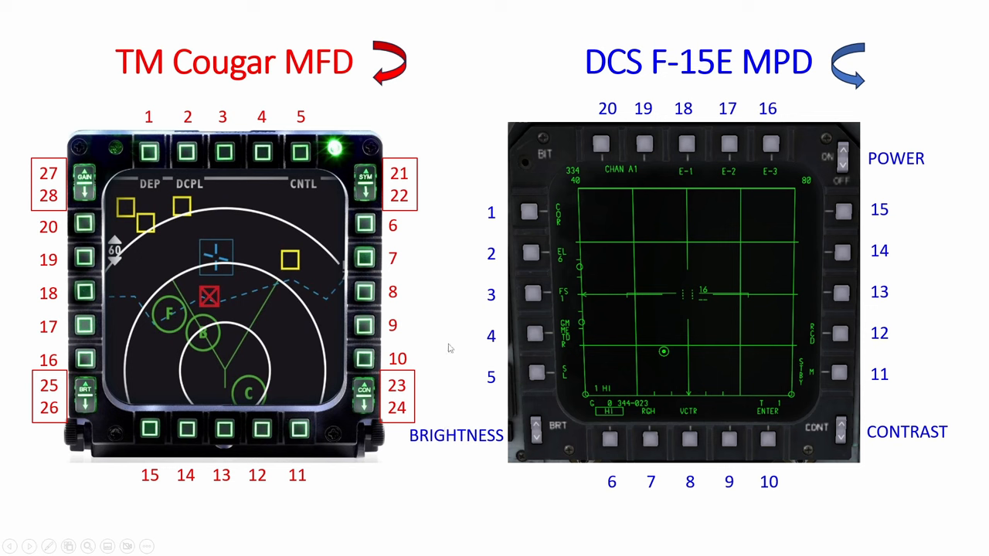
mouse_move(279, 150)
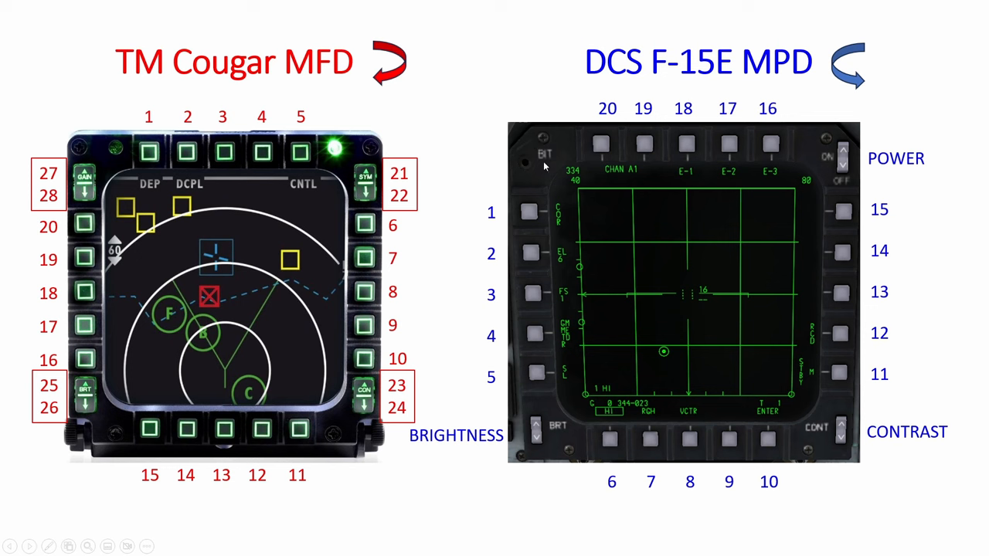
mouse_move(878, 162)
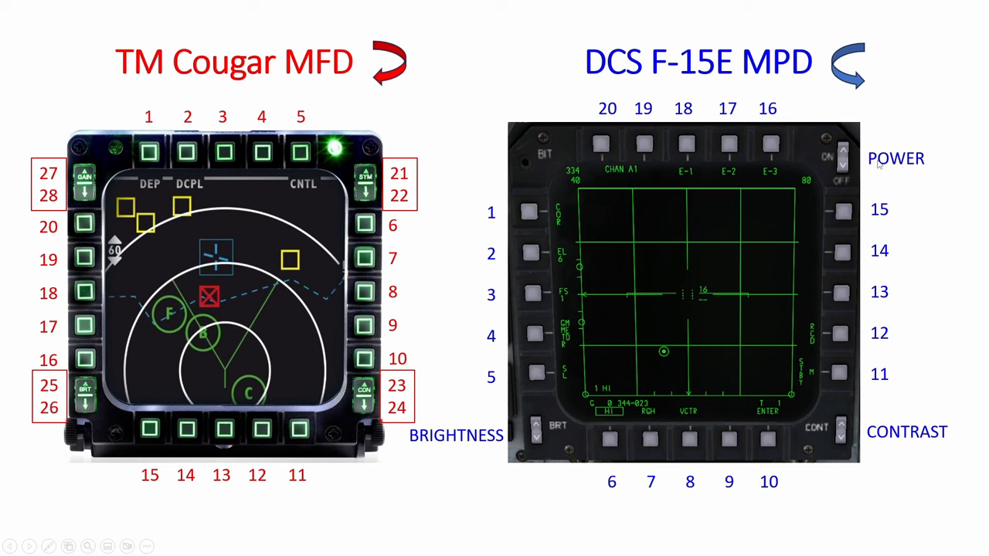
- Advance to the MPD Setup slide covering left, right and center MPD button assignments
key("Right")
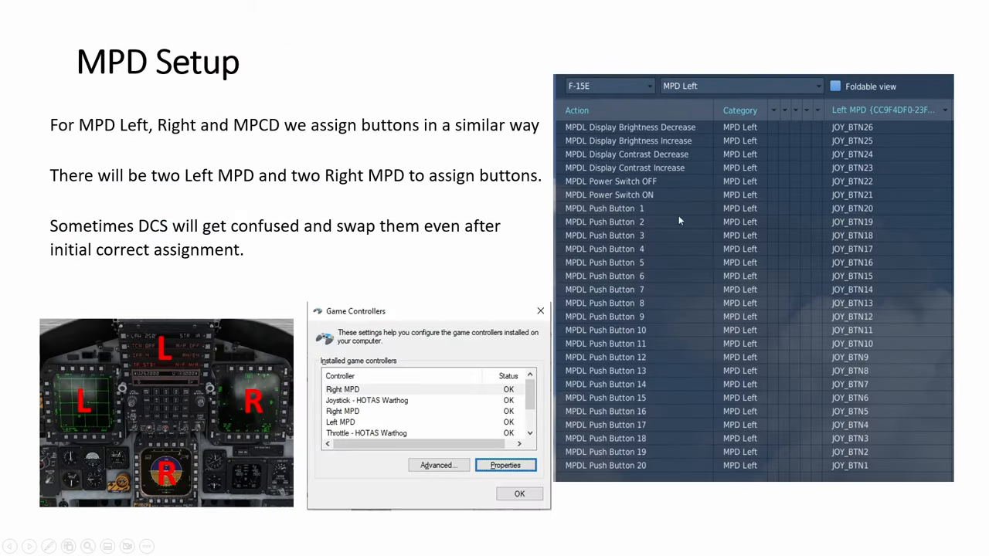
mouse_move(637, 384)
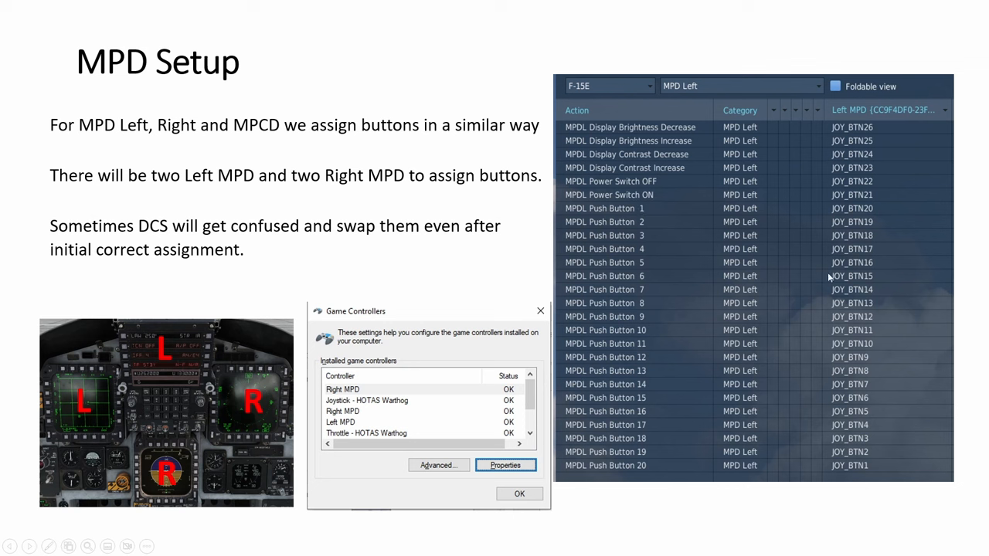
mouse_move(865, 141)
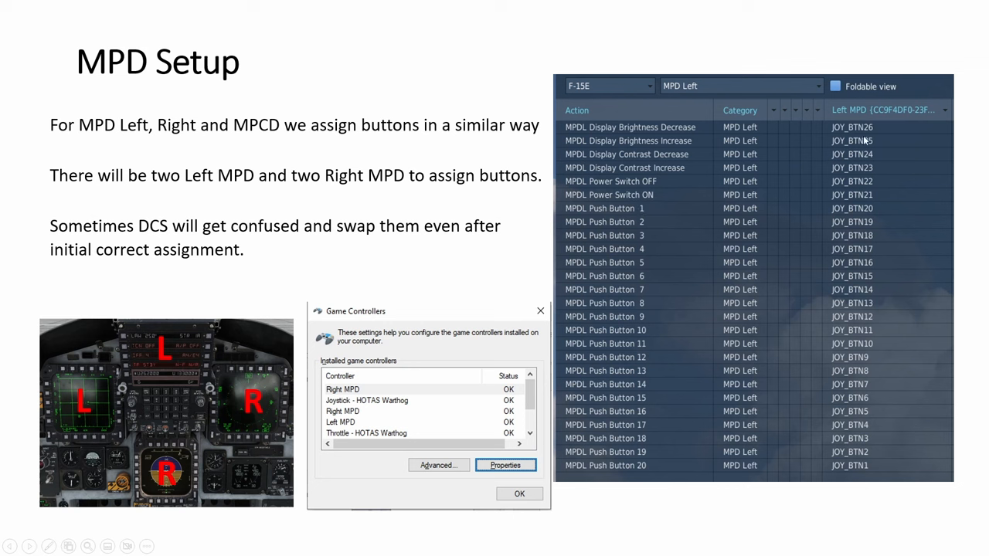
mouse_move(590, 95)
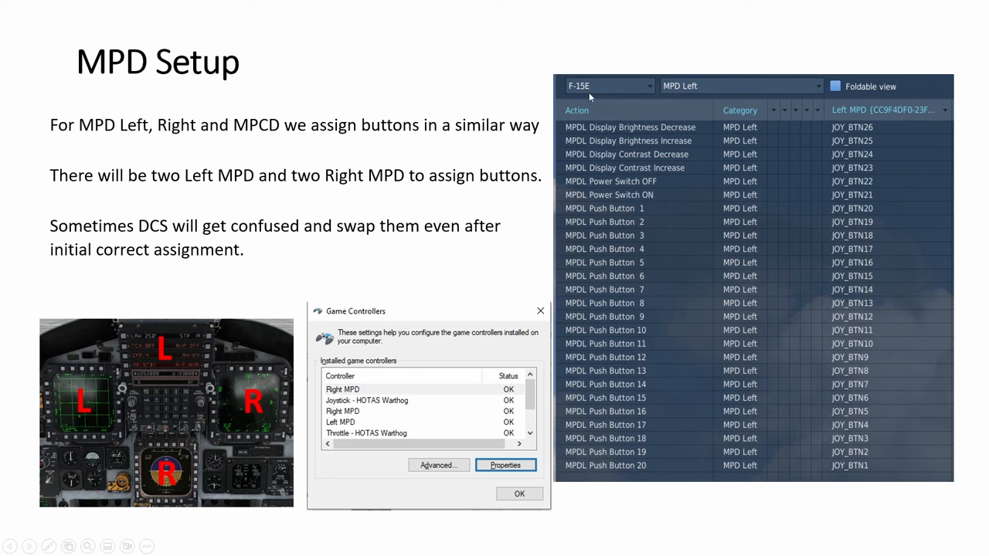
mouse_move(96, 130)
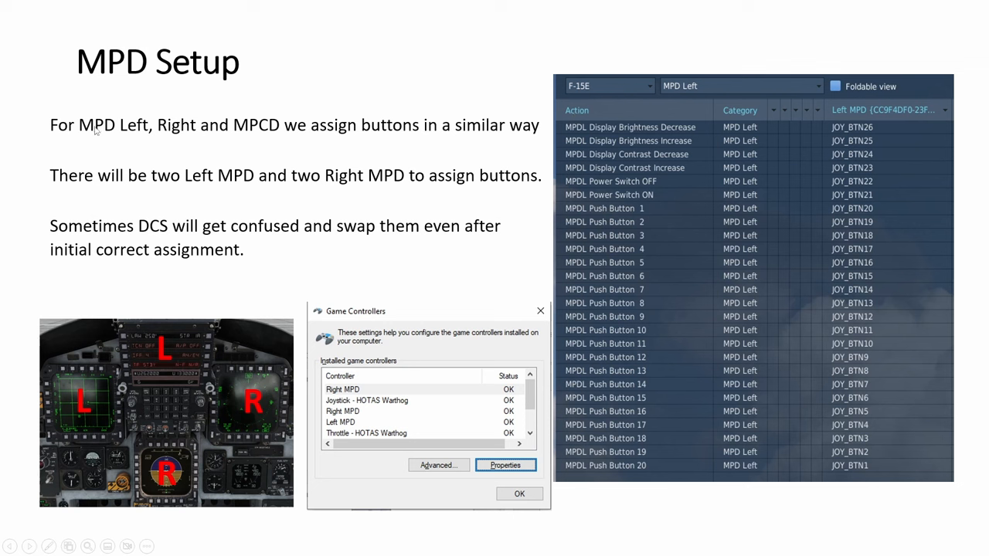
mouse_move(272, 130)
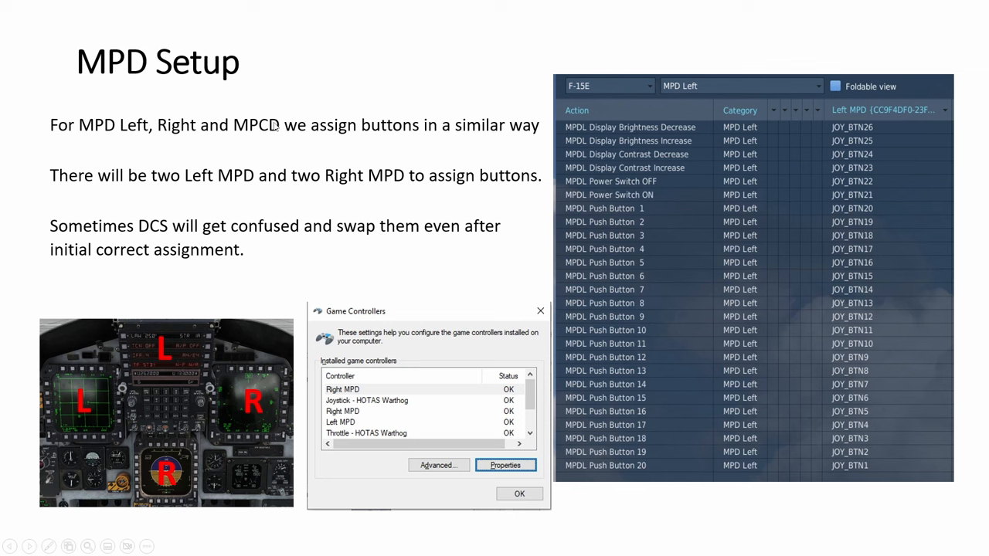
mouse_move(657, 284)
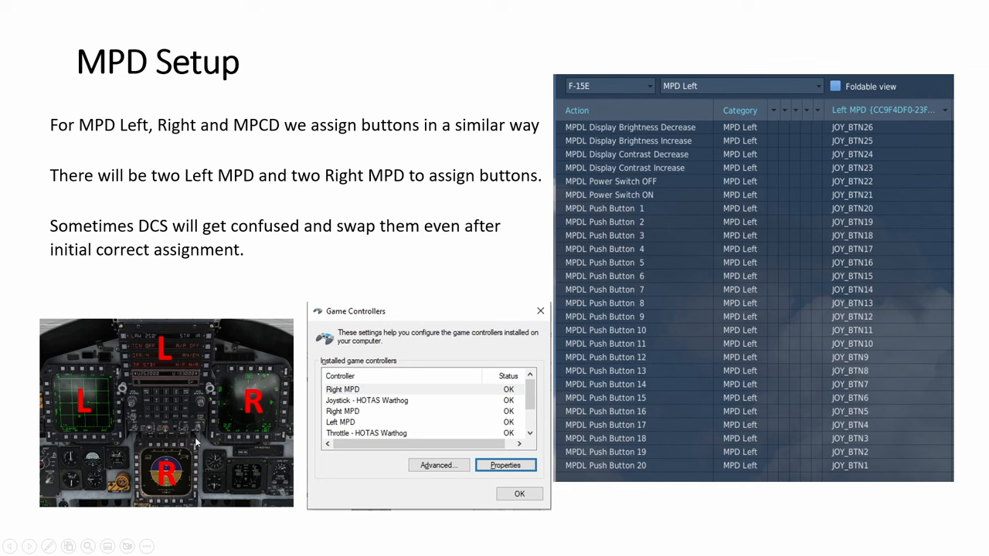
mouse_move(120, 440)
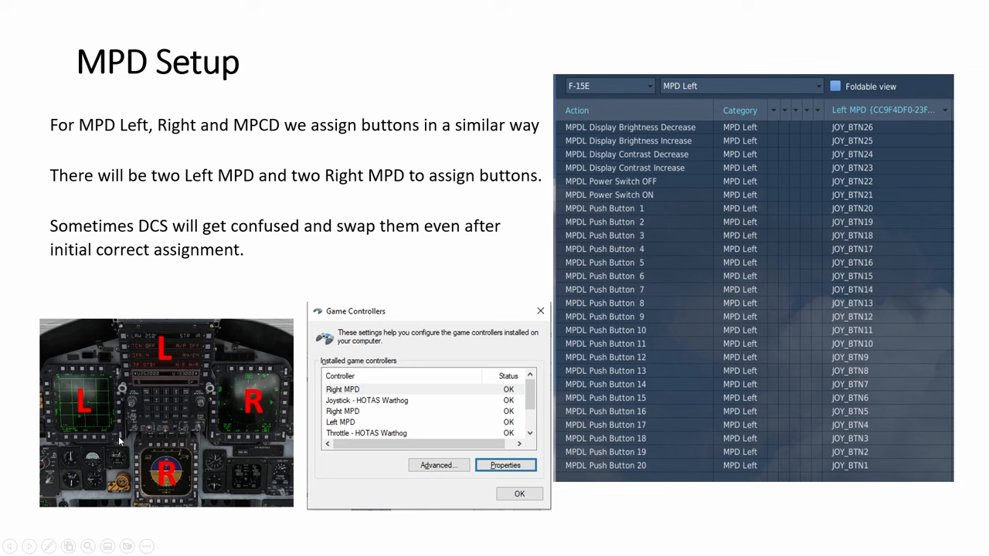
mouse_move(164, 442)
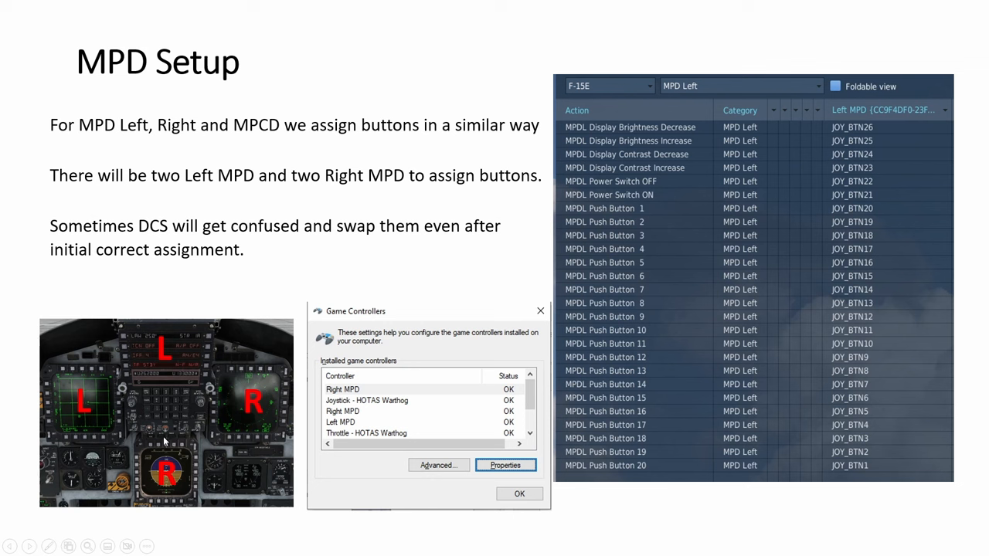
mouse_move(321, 318)
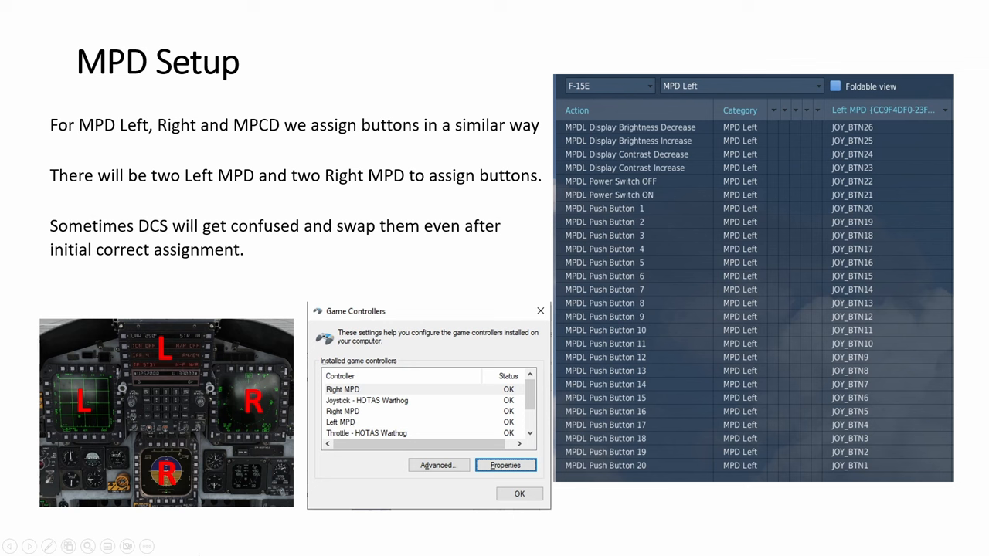
mouse_move(411, 420)
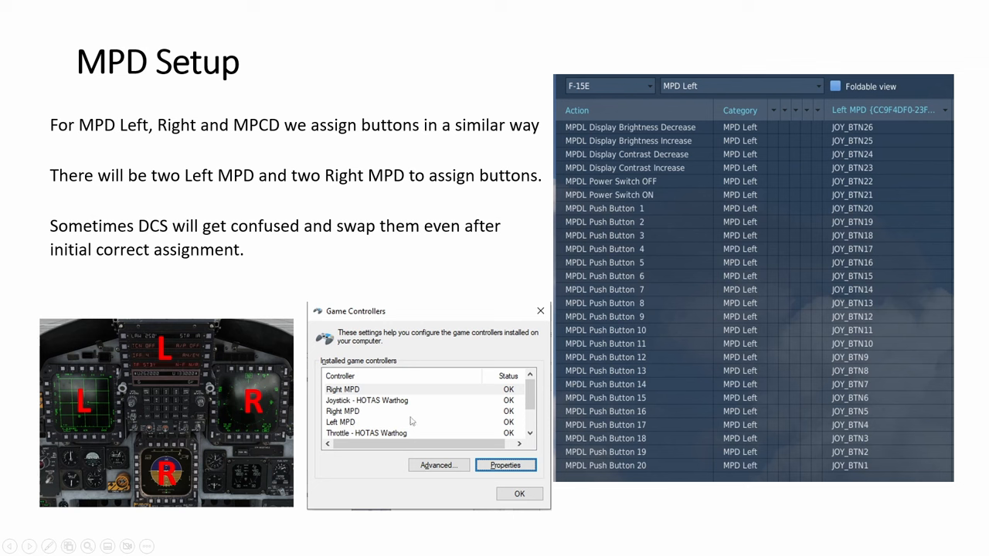
mouse_move(422, 408)
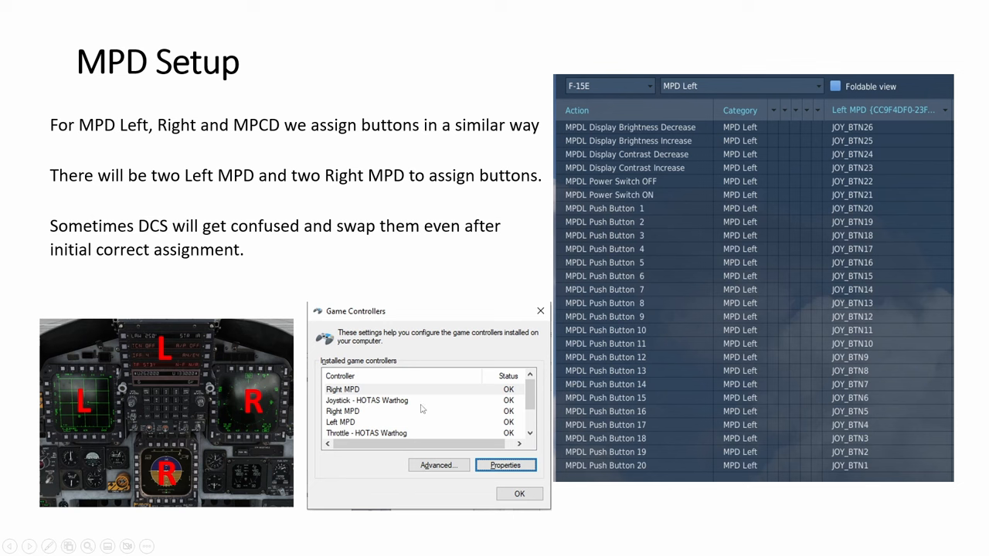
mouse_move(414, 405)
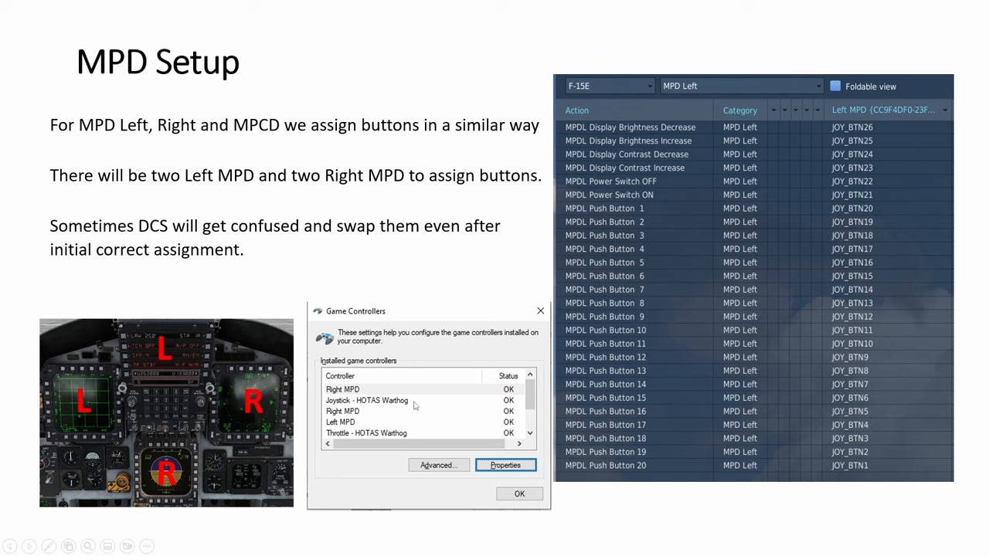
mouse_move(415, 411)
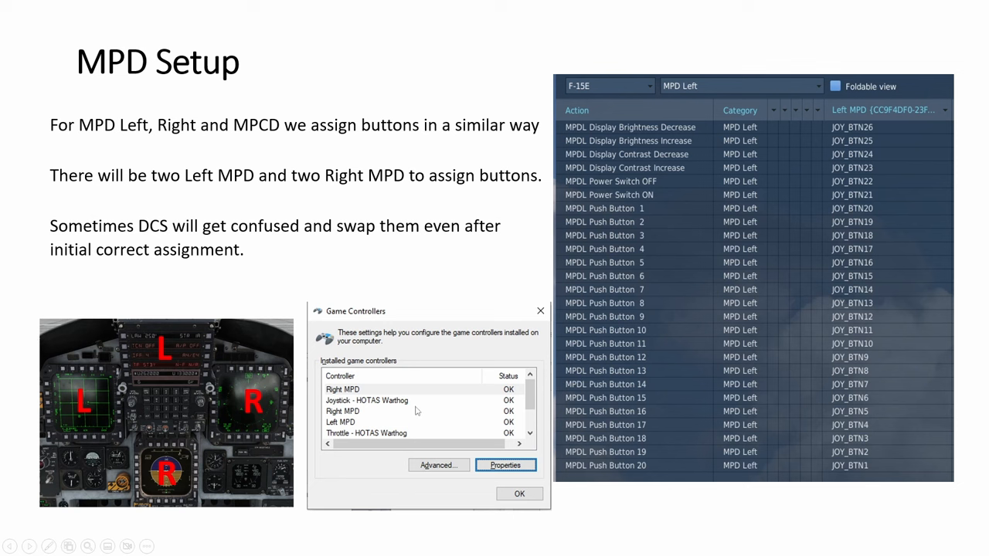
mouse_move(379, 383)
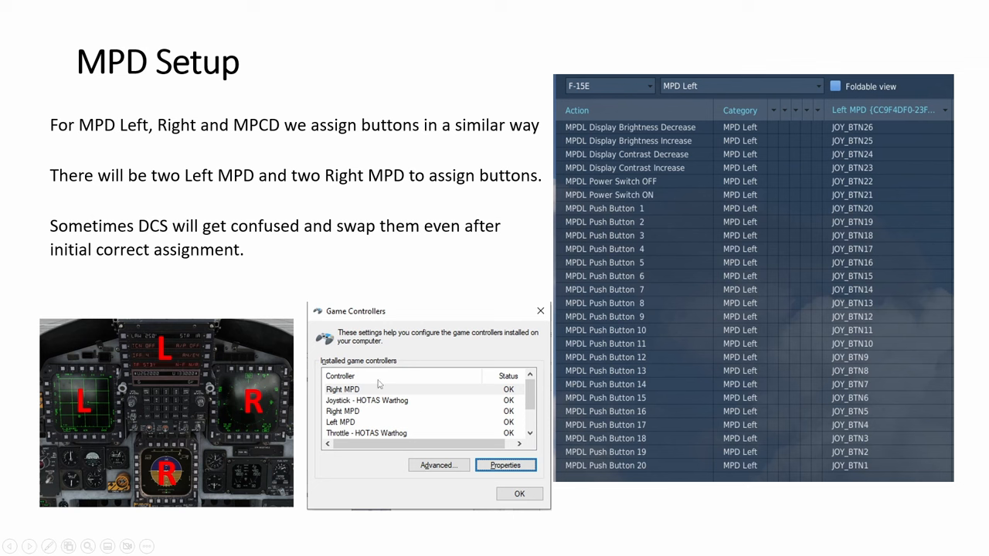
mouse_move(356, 418)
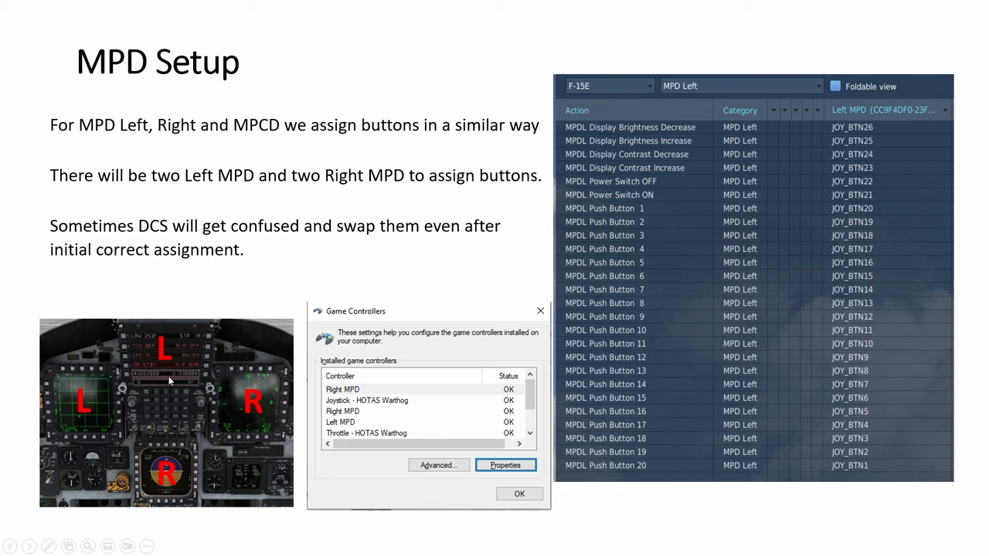
mouse_move(216, 433)
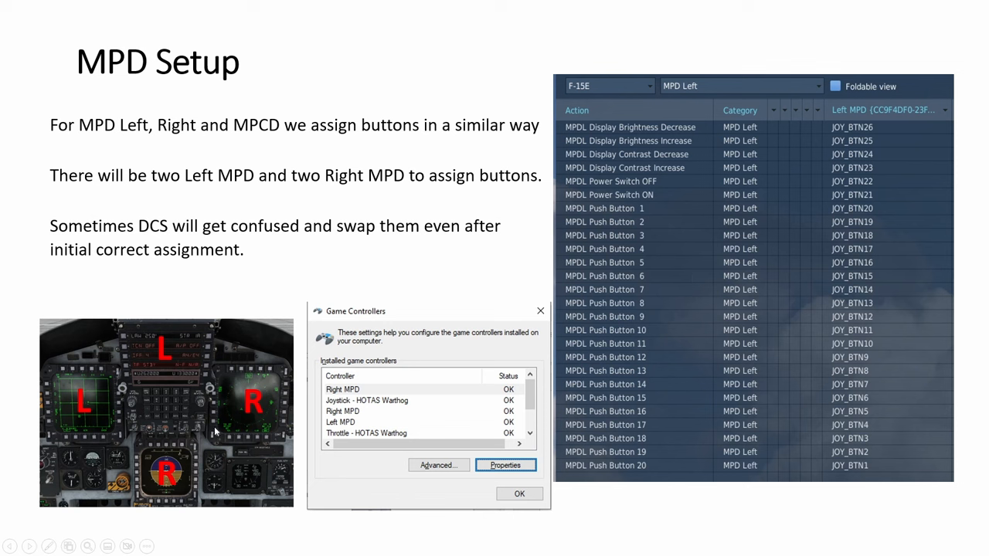
mouse_move(207, 377)
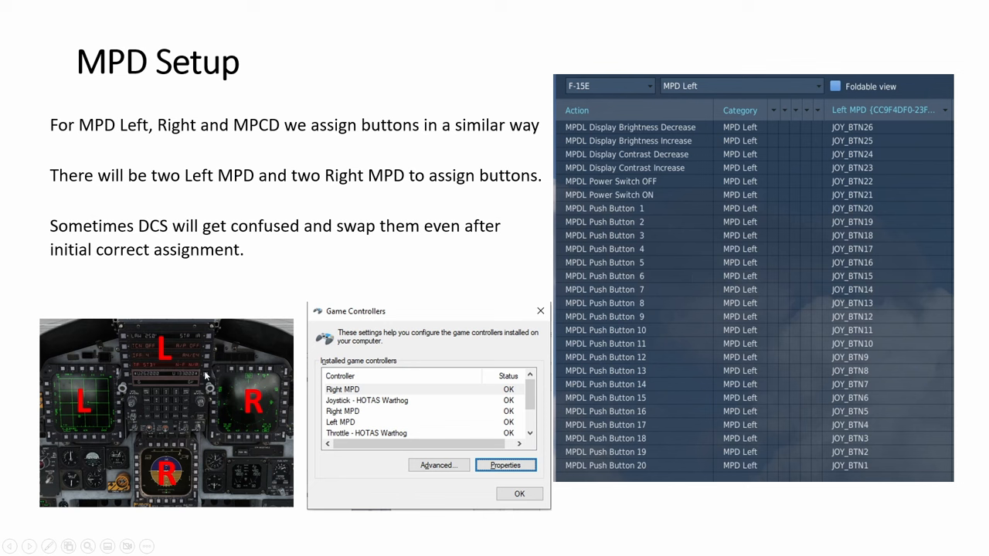
mouse_move(879, 118)
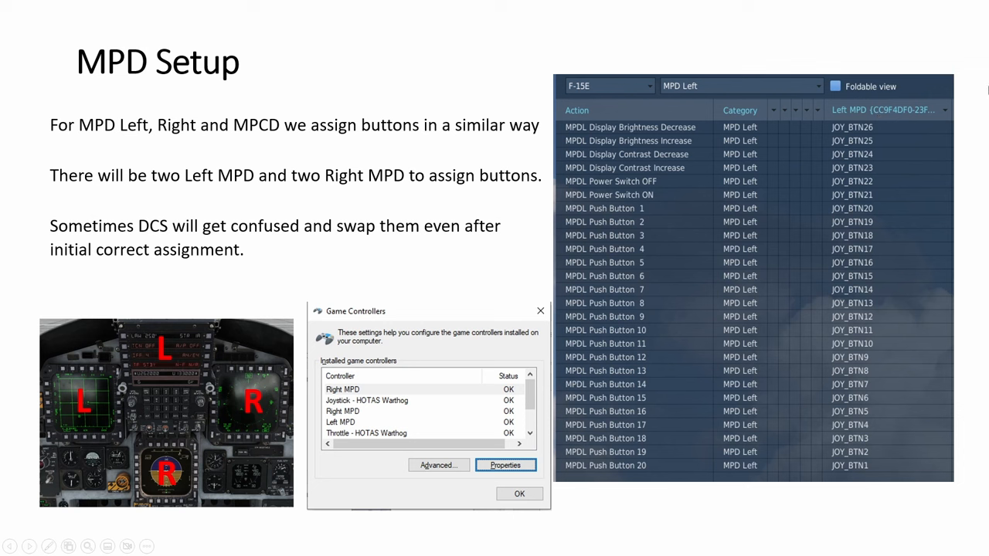
mouse_move(884, 424)
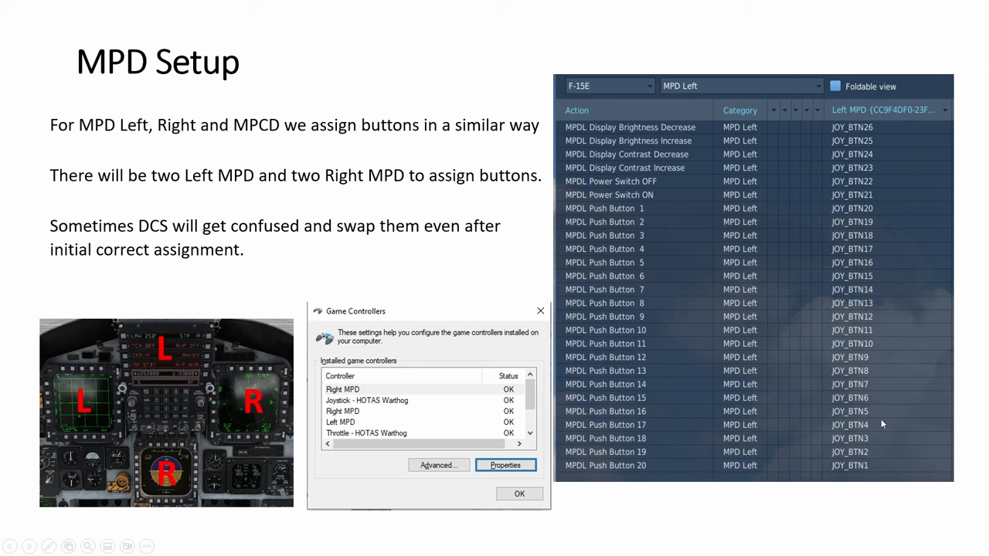
mouse_move(886, 261)
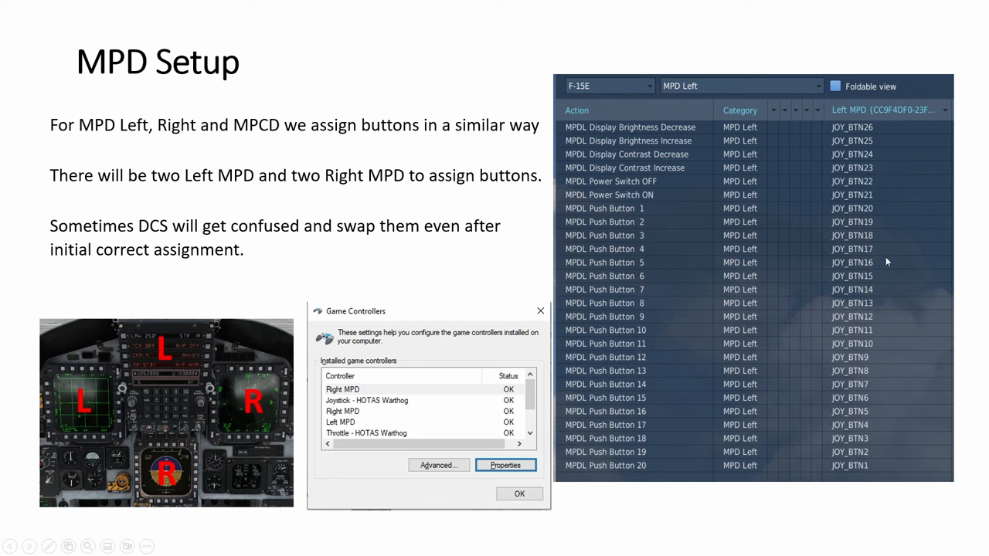
mouse_move(196, 345)
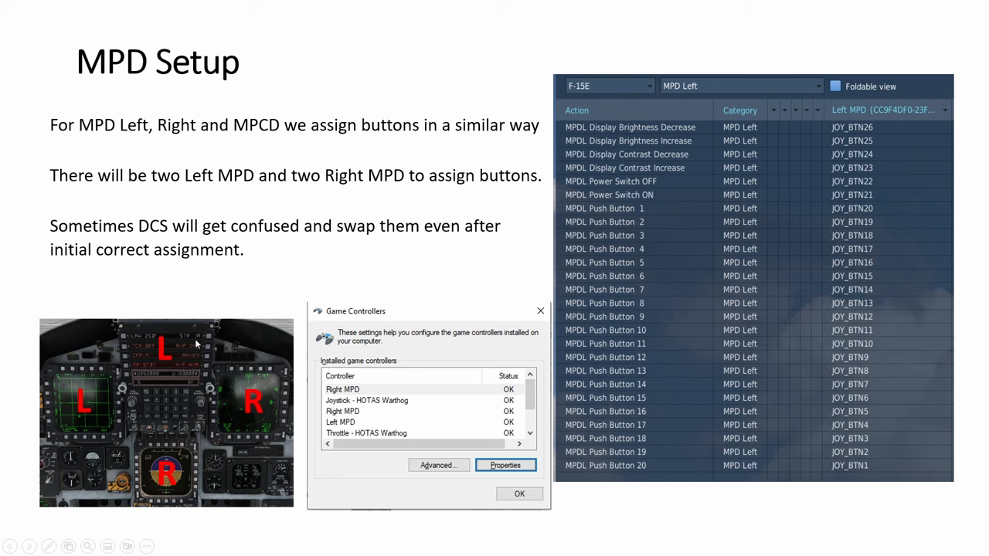
mouse_move(247, 482)
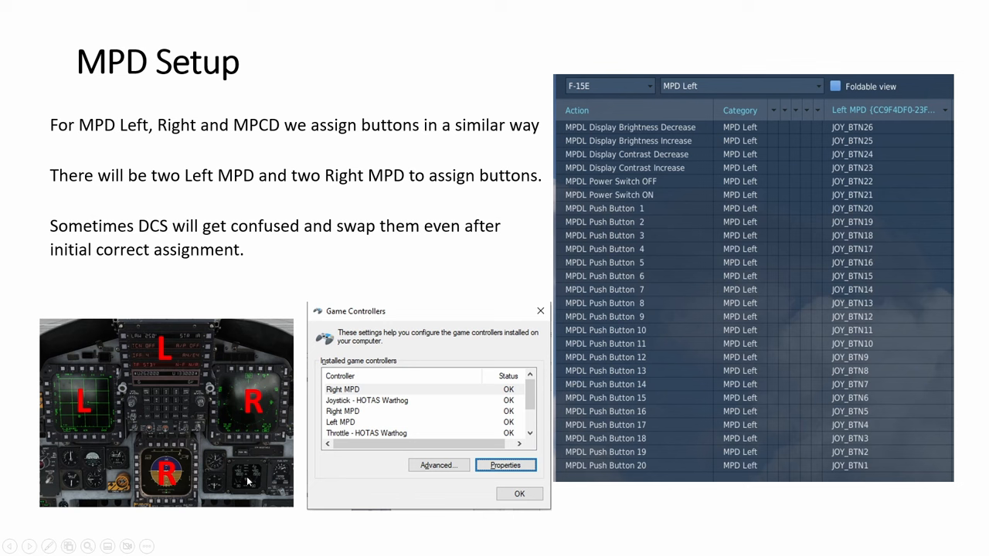
mouse_move(235, 404)
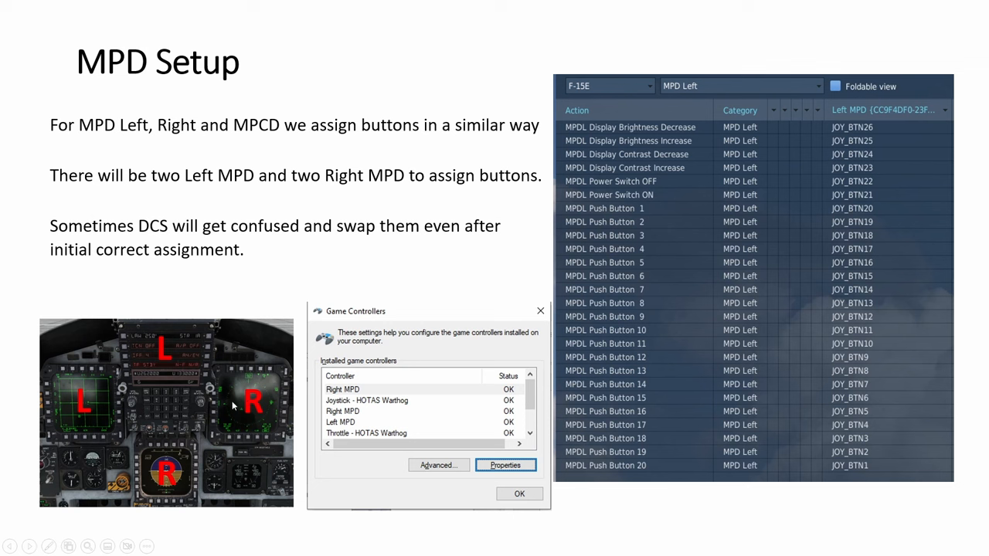
mouse_move(441, 286)
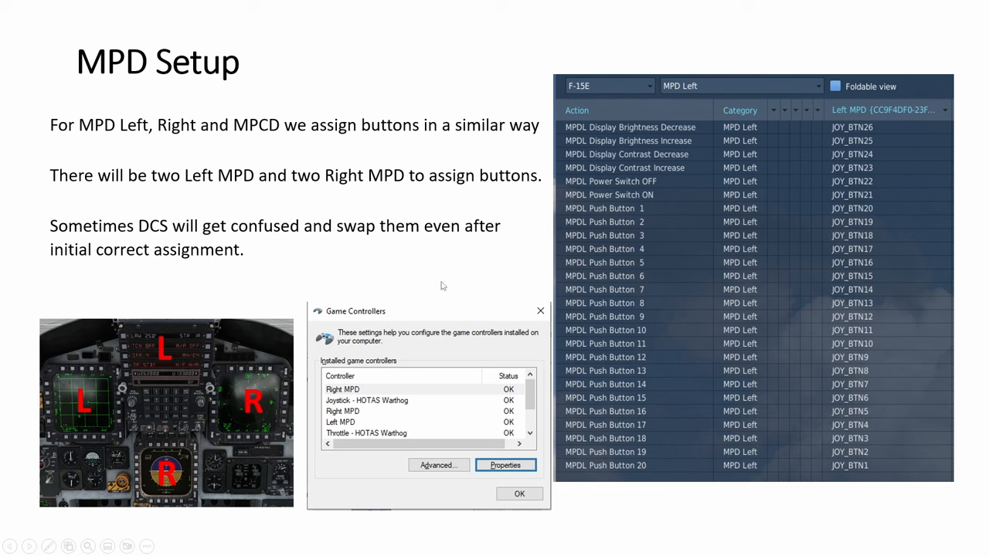
mouse_move(88, 402)
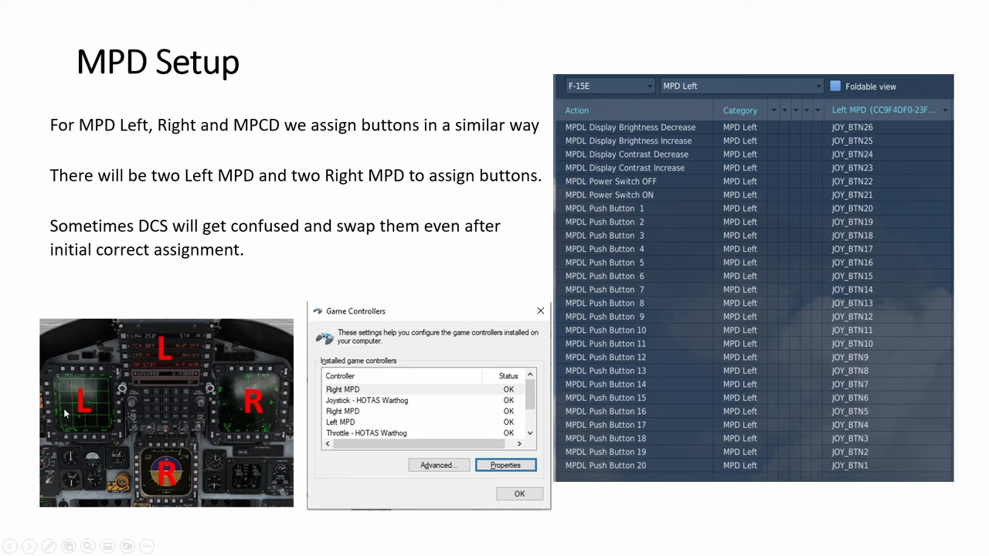
mouse_move(92, 396)
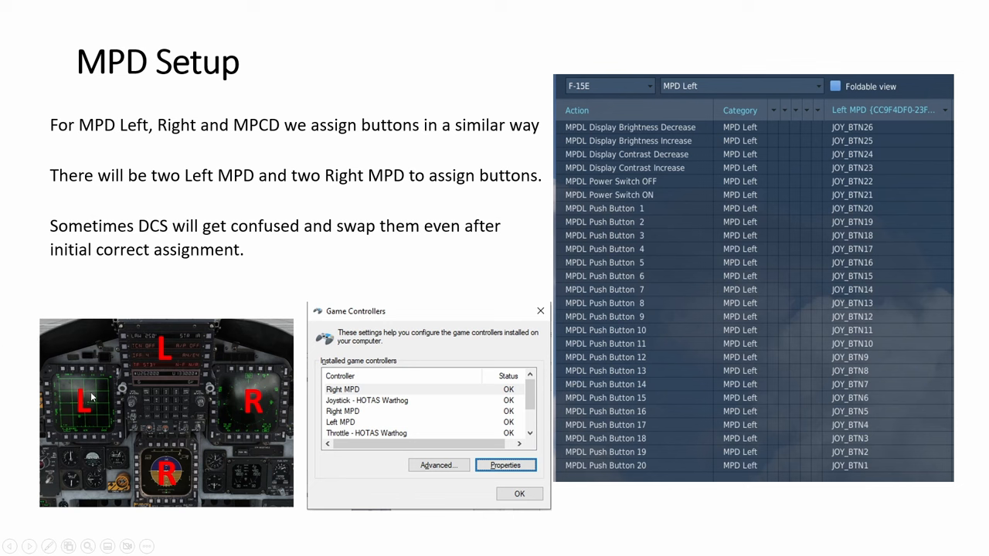
mouse_move(281, 420)
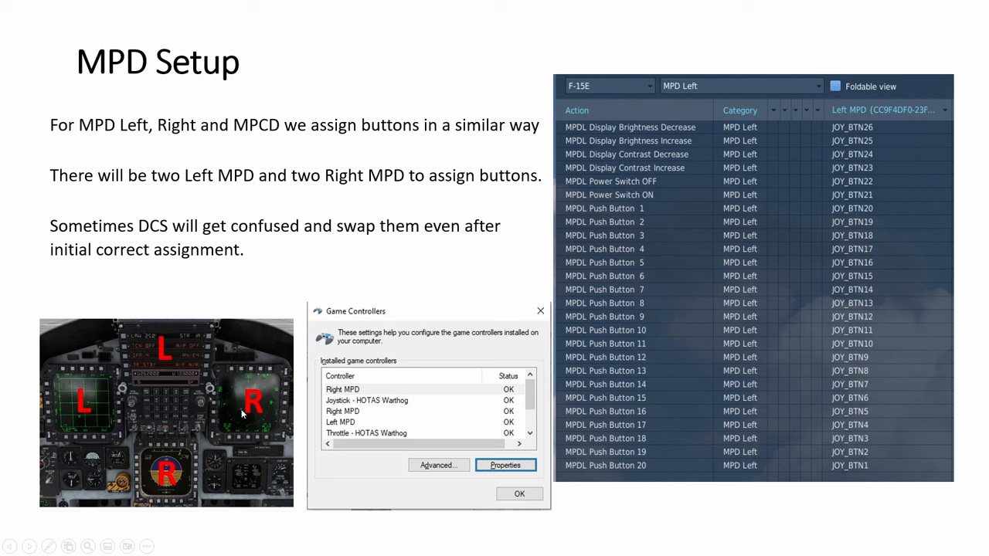
mouse_move(170, 467)
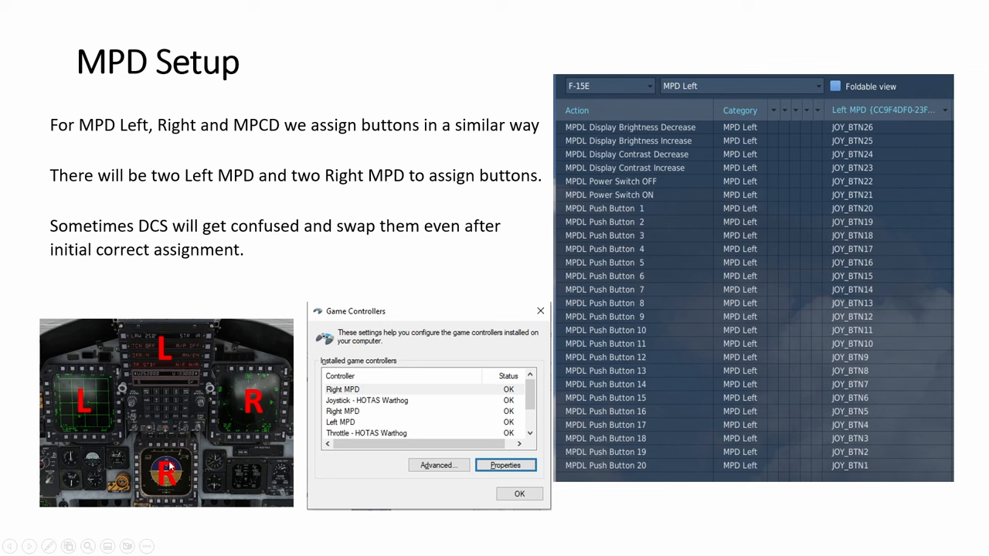
mouse_move(194, 454)
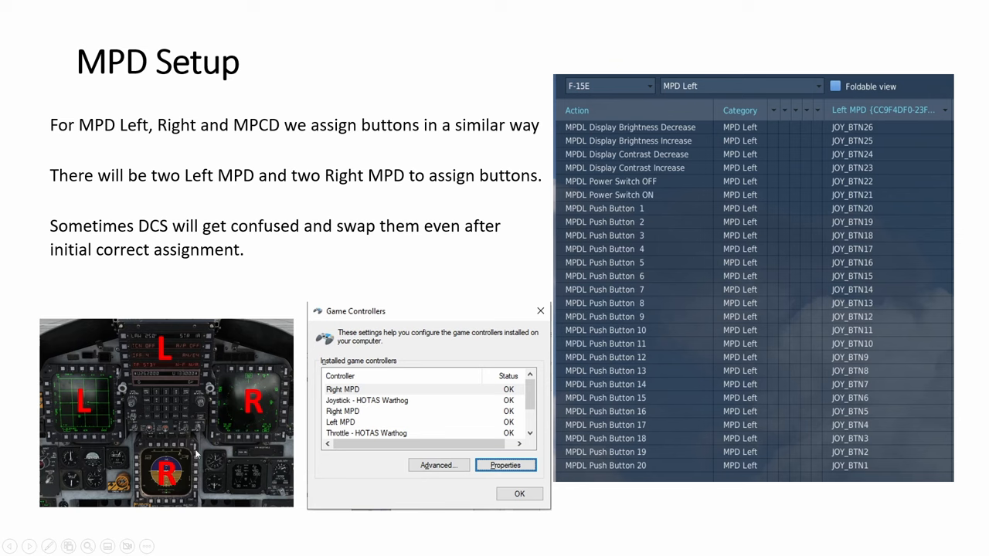
mouse_move(389, 362)
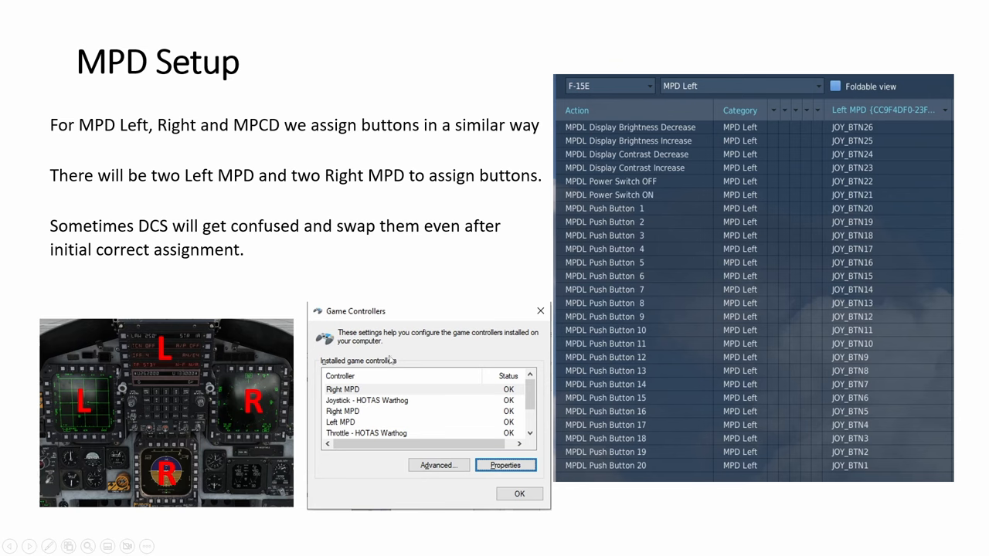
mouse_move(229, 377)
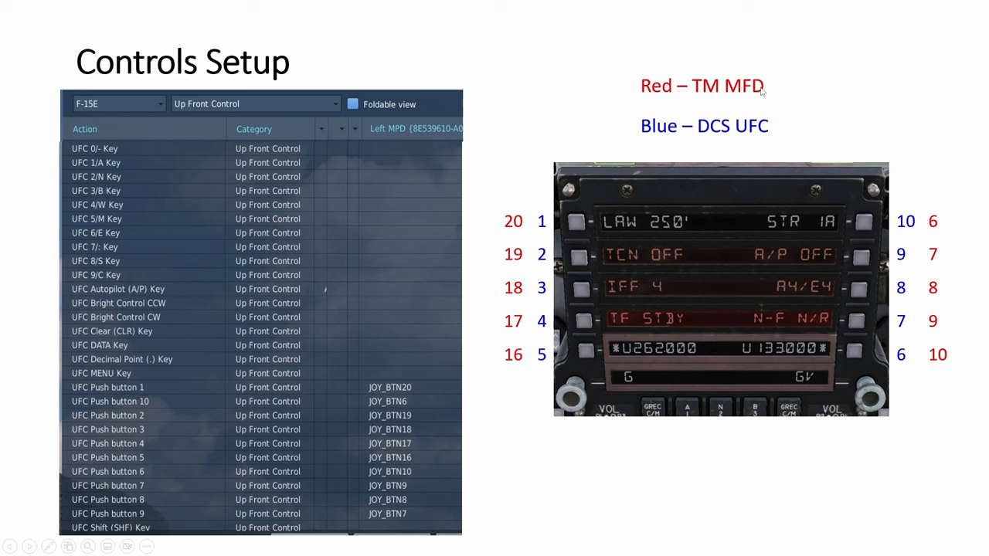
mouse_move(507, 234)
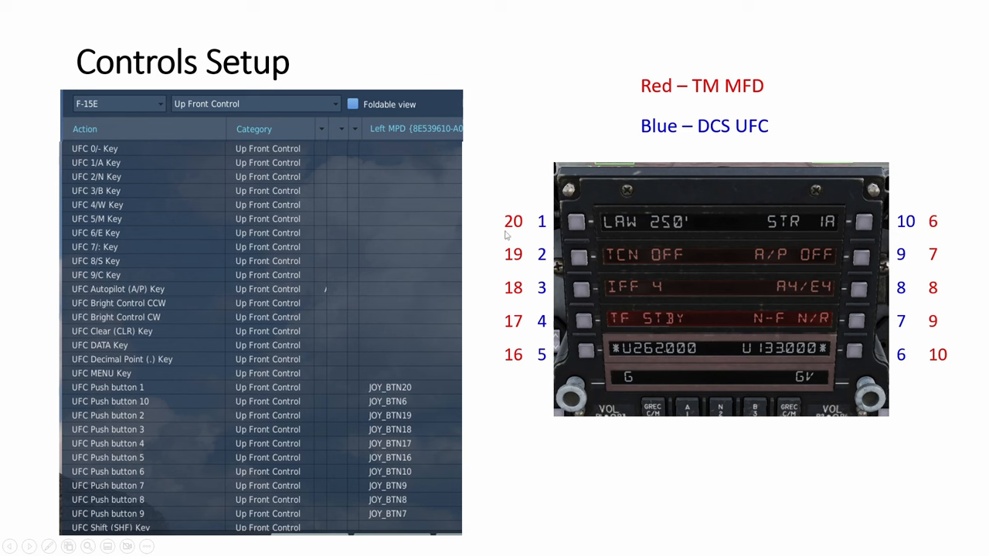
mouse_move(132, 415)
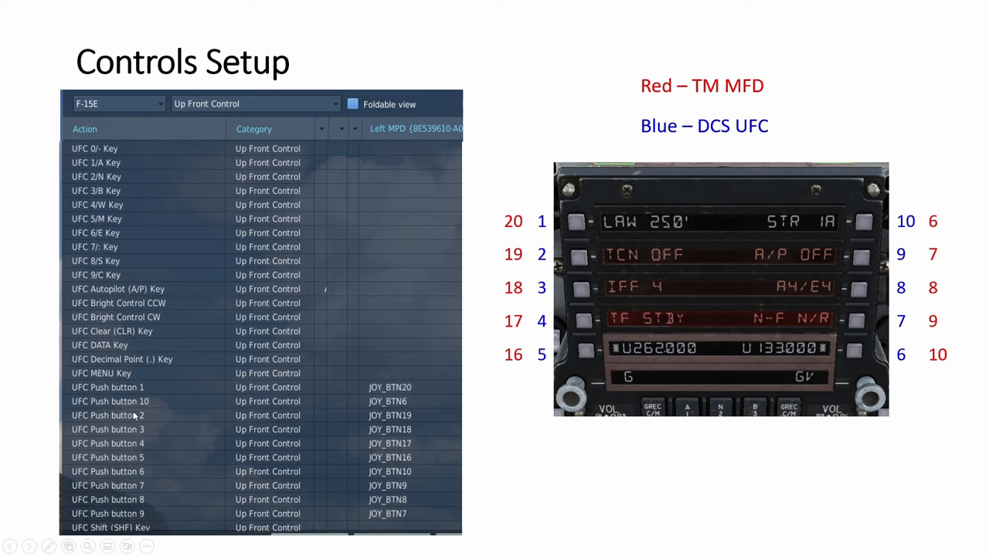
mouse_move(744, 225)
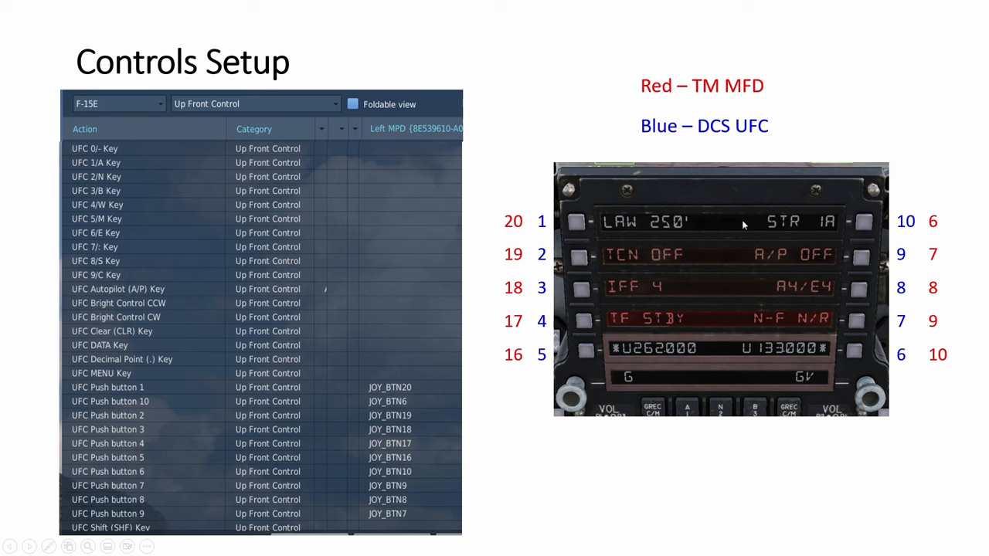
mouse_move(777, 433)
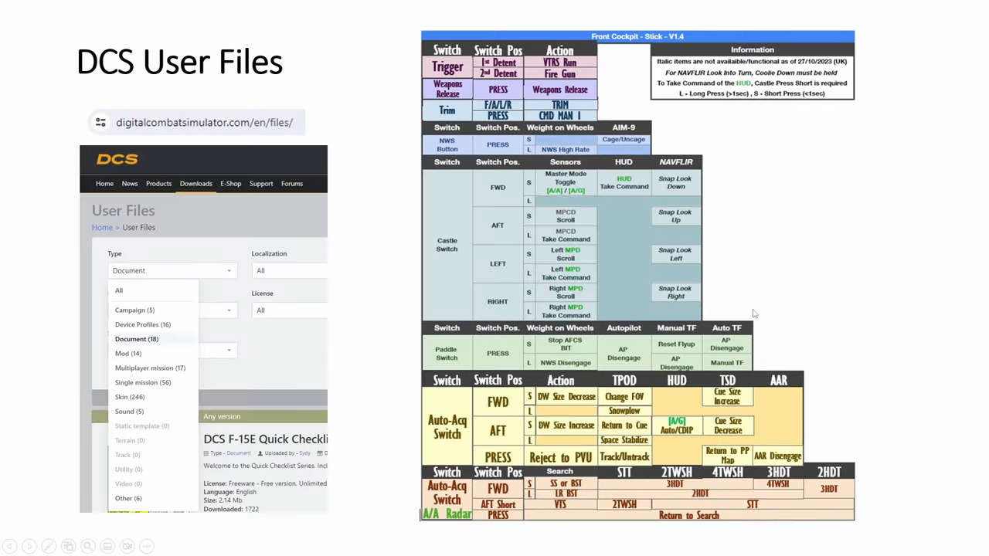
mouse_move(141, 151)
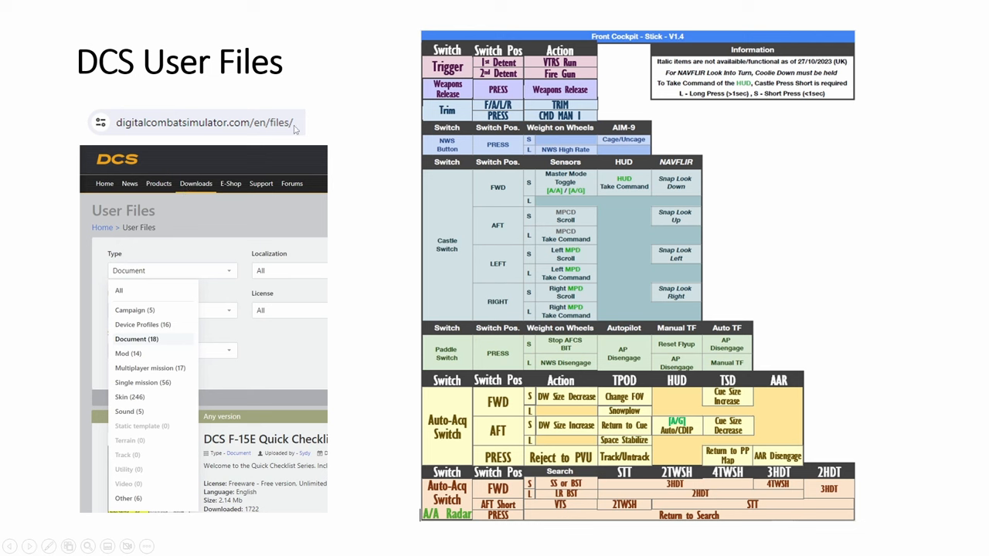
mouse_move(272, 125)
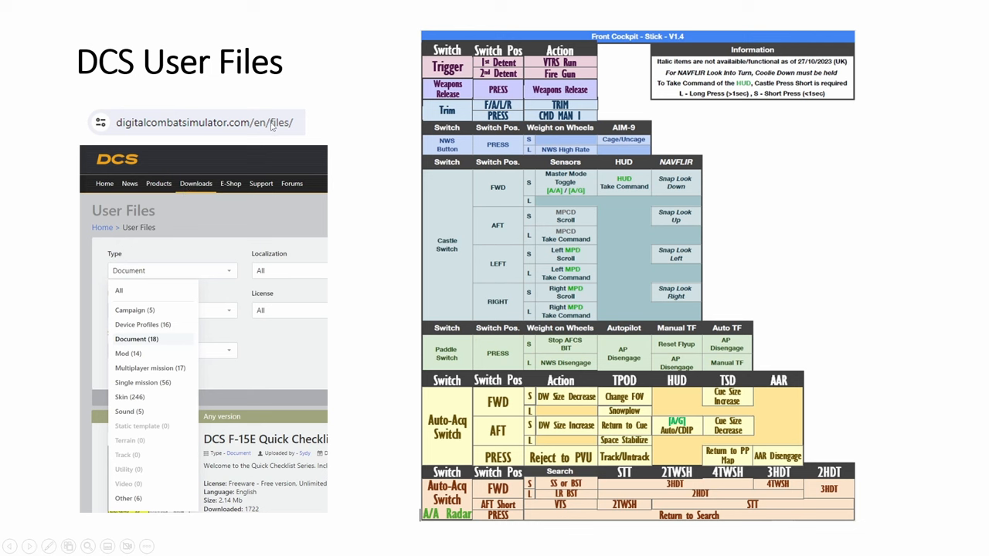
mouse_move(183, 259)
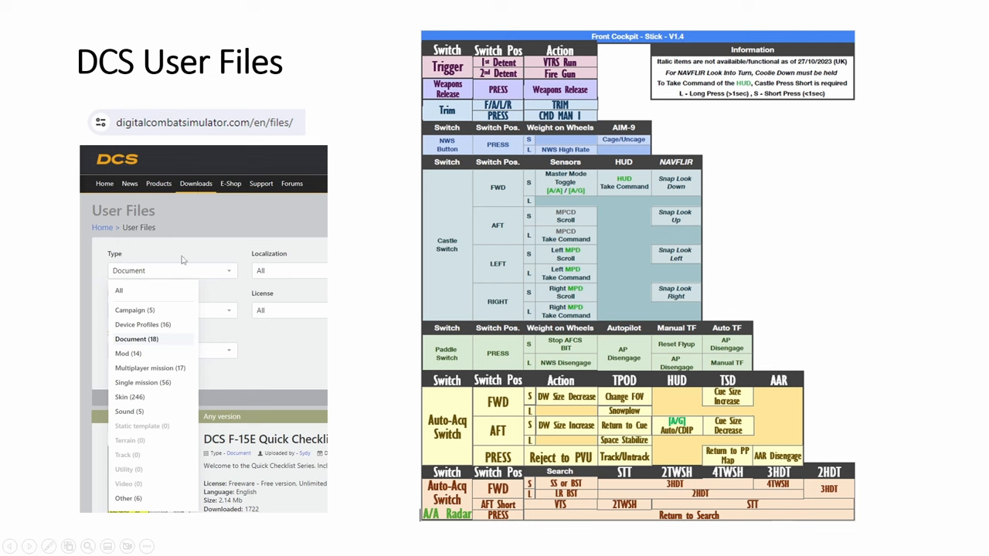
mouse_move(167, 336)
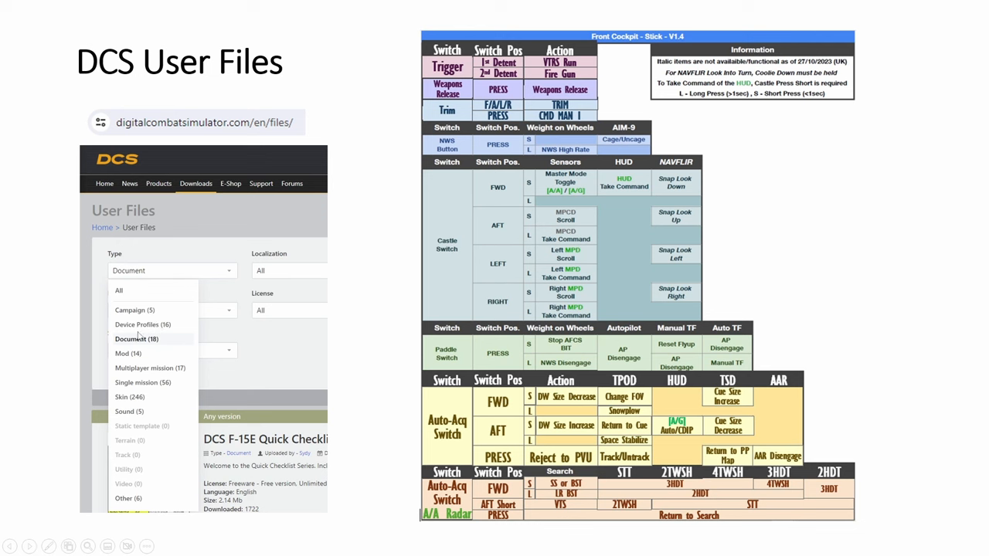
mouse_move(161, 354)
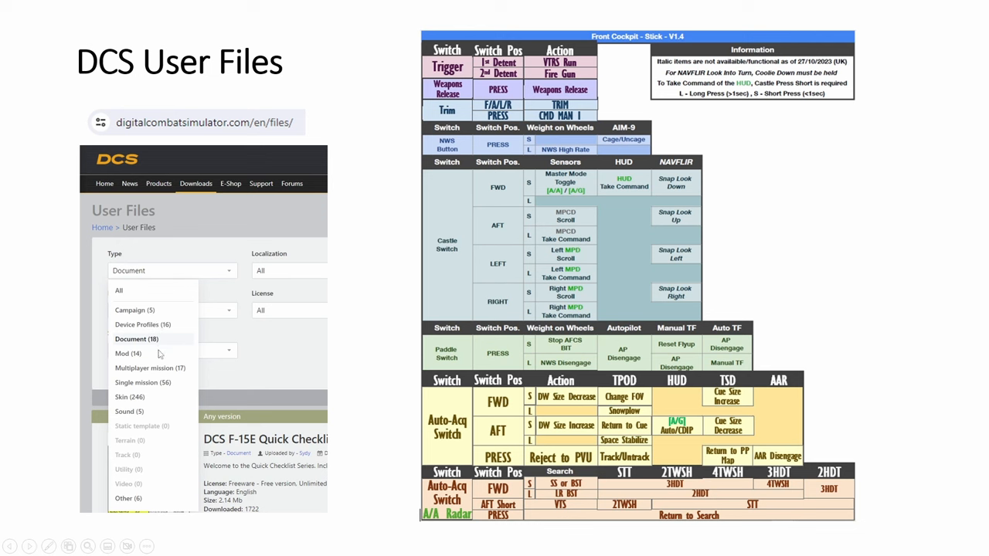
mouse_move(349, 290)
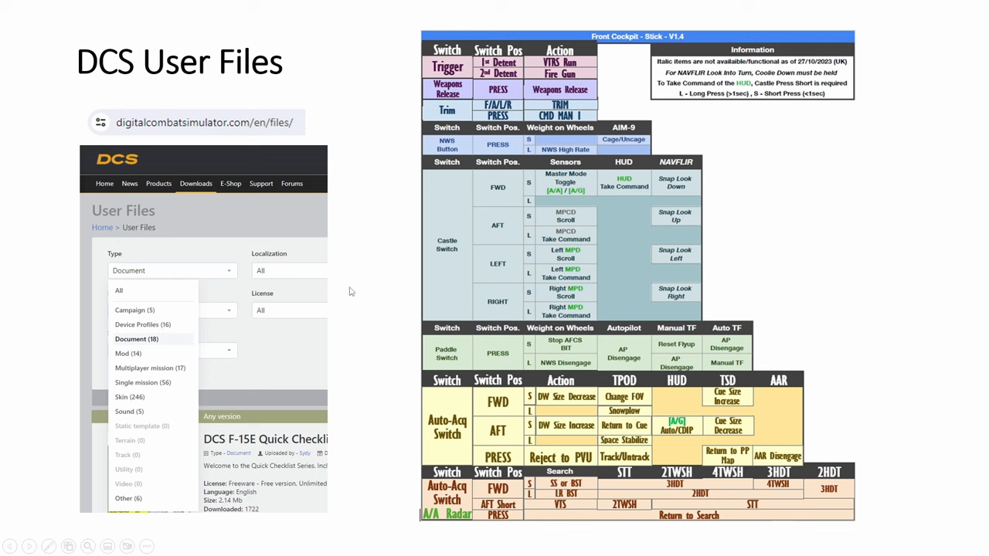
mouse_move(362, 277)
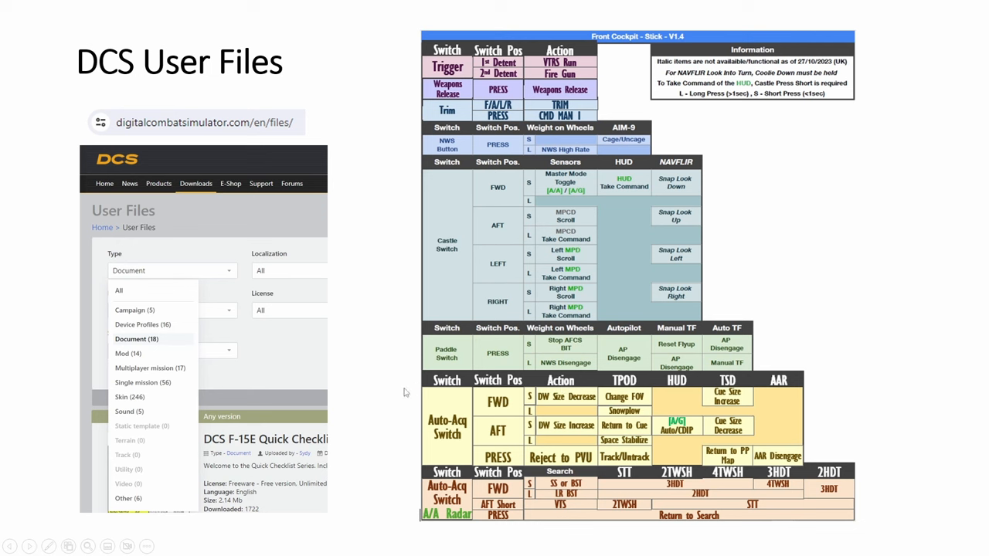
mouse_move(473, 273)
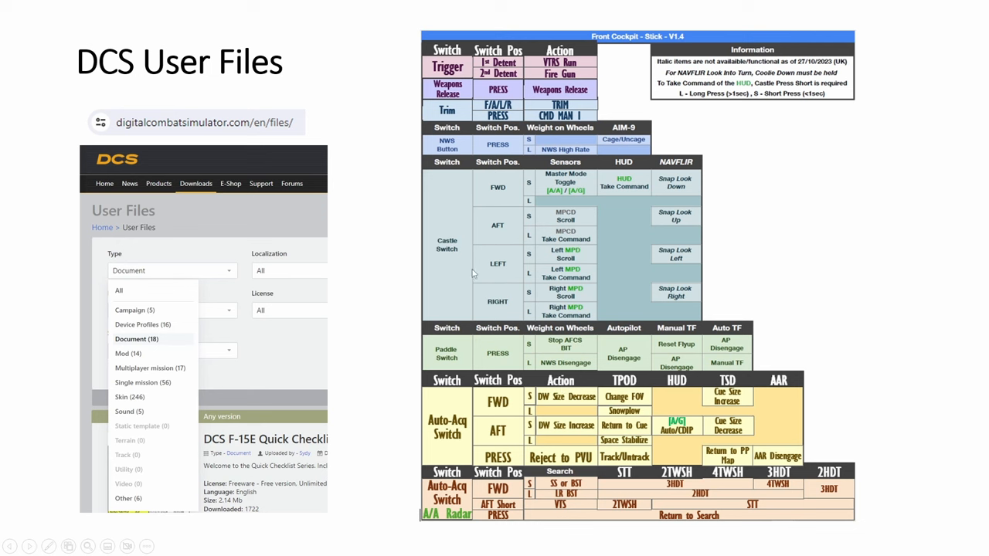
mouse_move(559, 269)
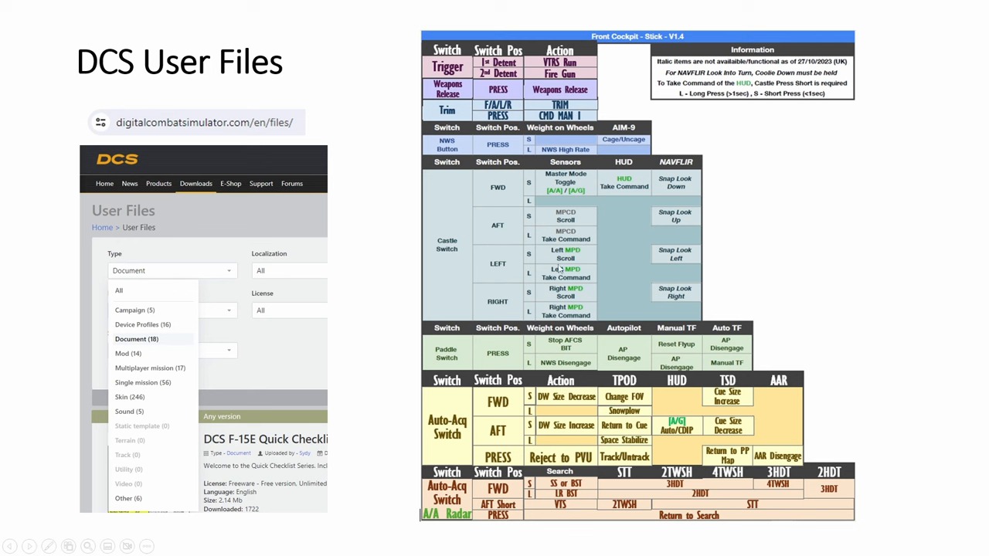
mouse_move(807, 347)
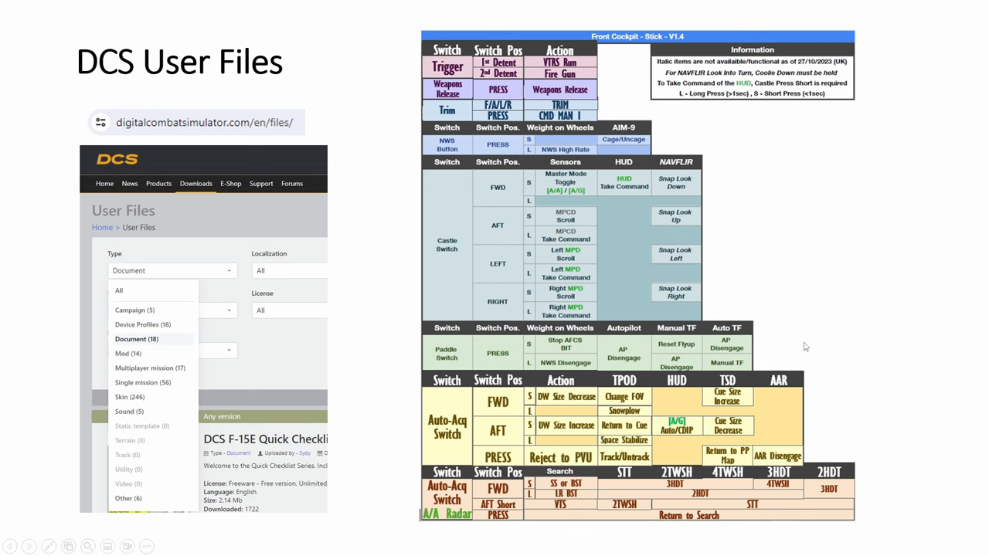
mouse_move(593, 286)
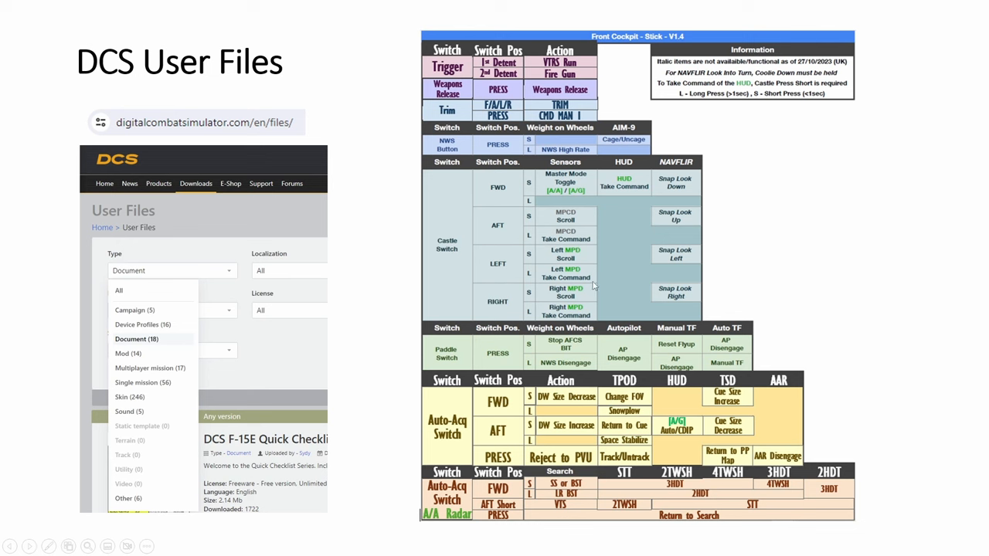
mouse_move(616, 284)
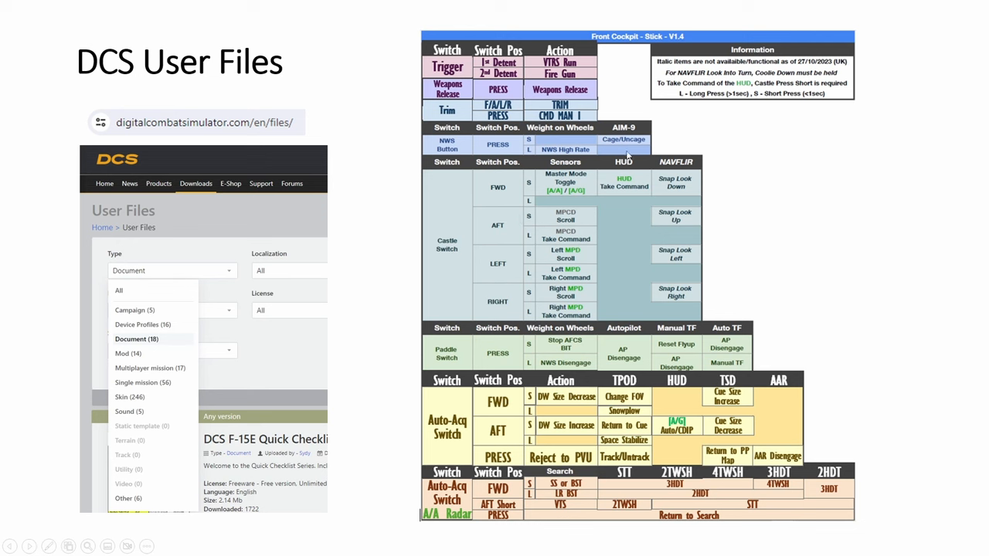
mouse_move(615, 300)
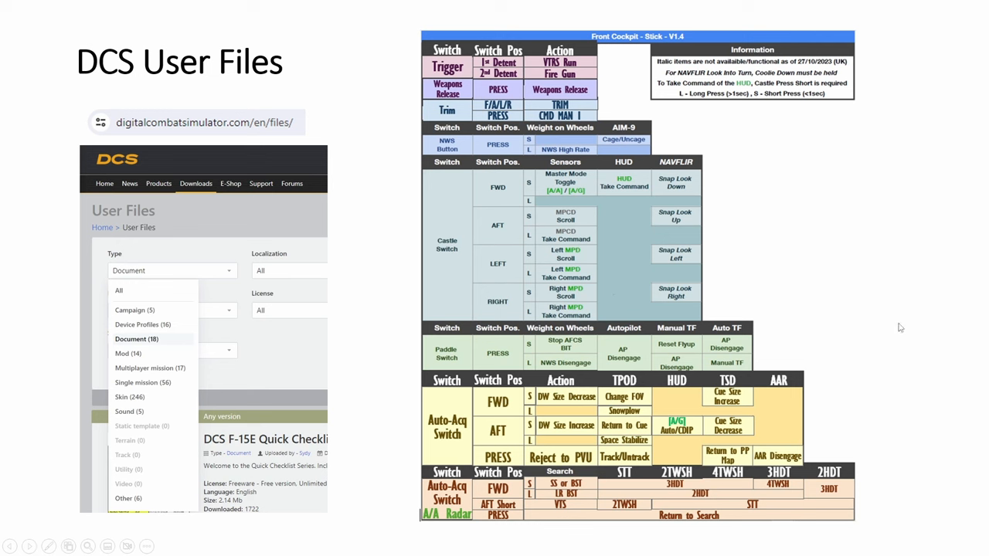
mouse_move(658, 281)
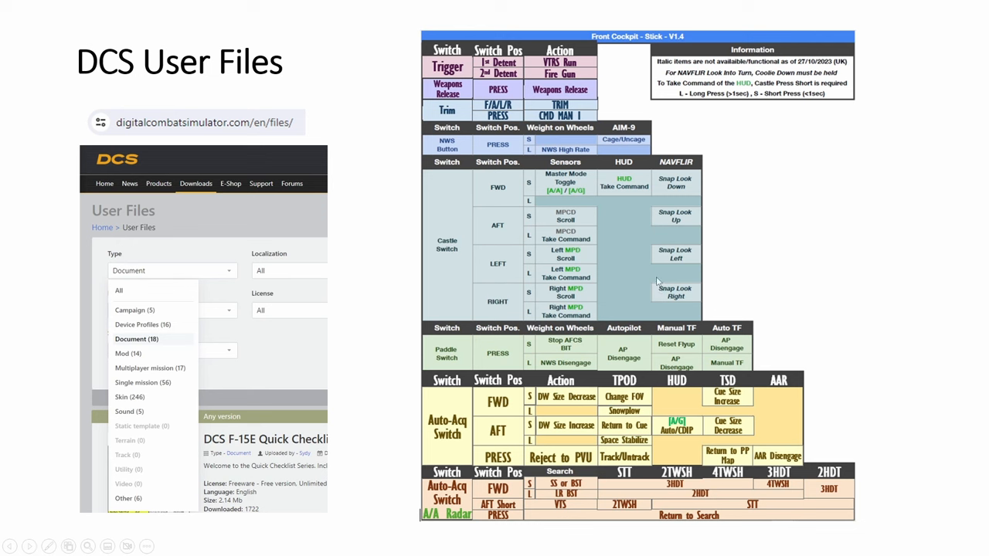
mouse_move(822, 352)
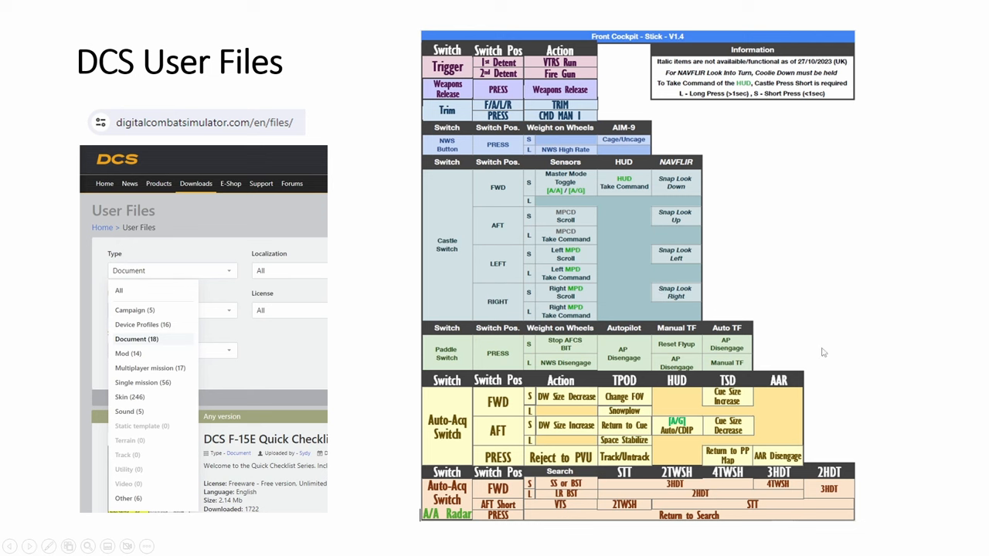
mouse_move(649, 363)
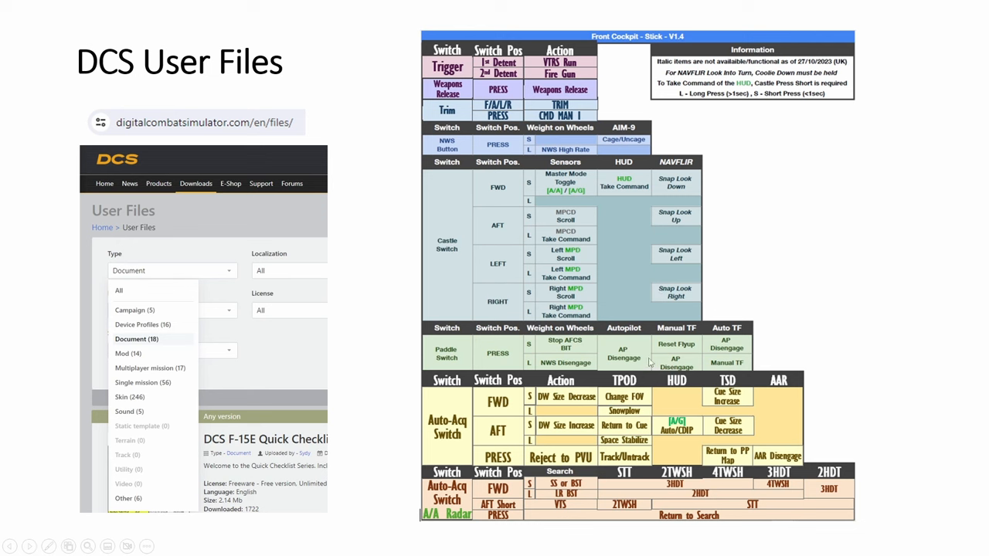
mouse_move(761, 303)
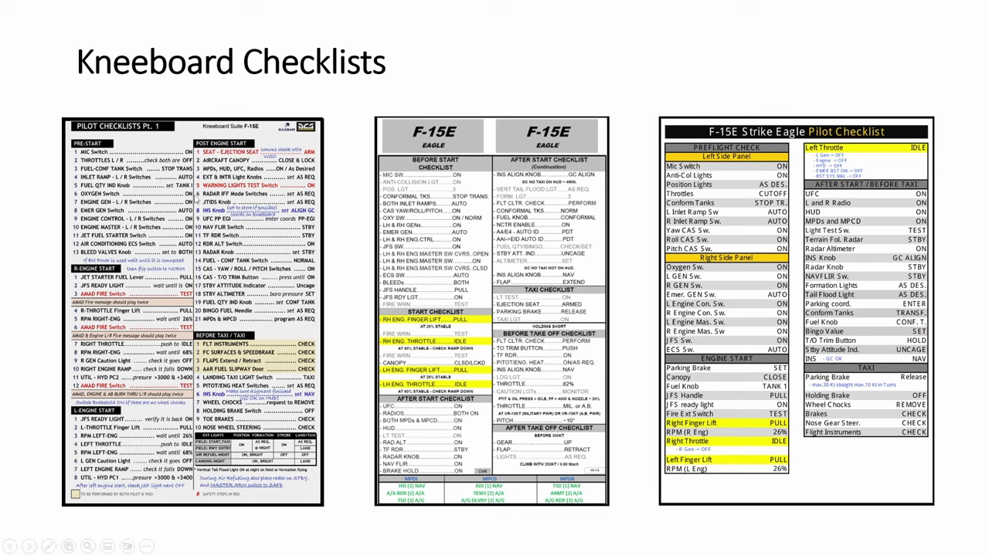
- Advance to the Kneeboard Checklists slide with three F-15E pilot checklists
key("right")
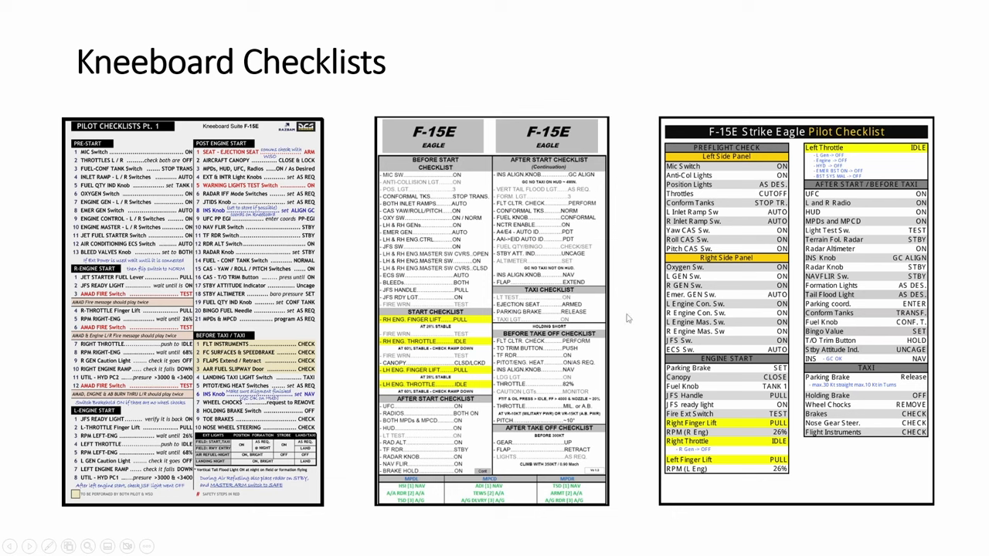
mouse_move(628, 318)
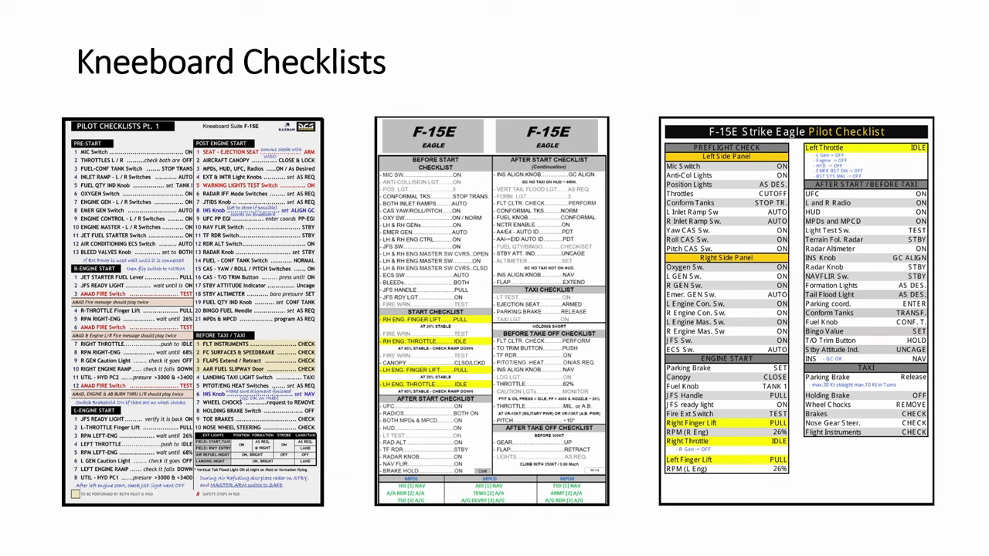